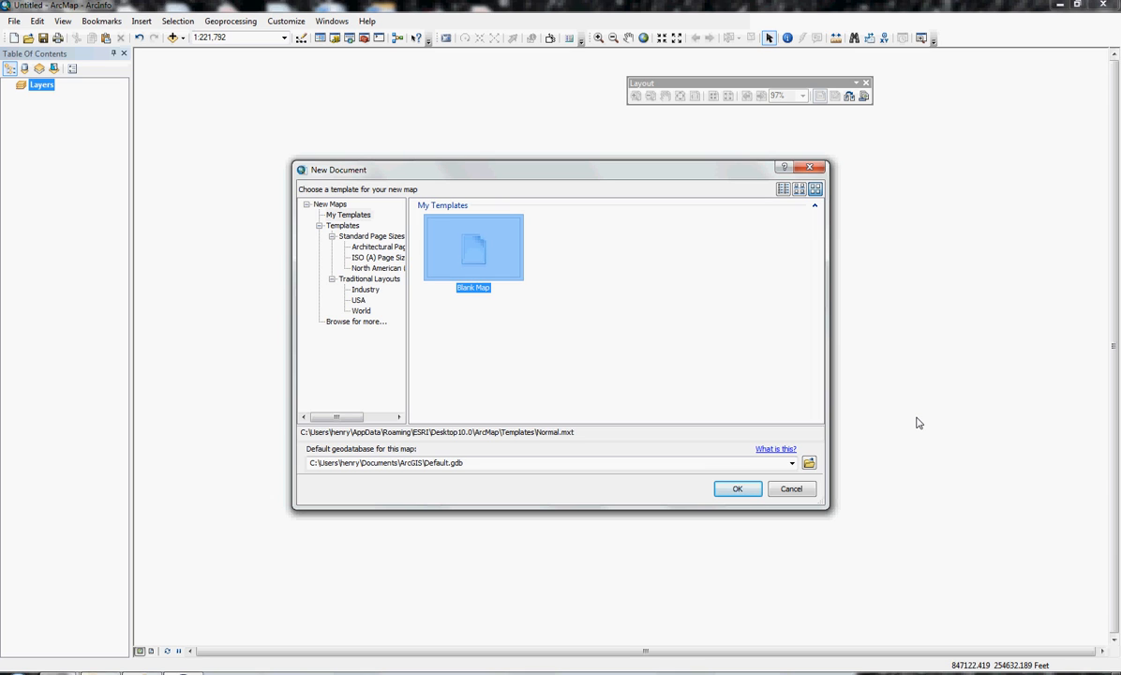
{"action": "mouse_move", "coordinate": [888, 421]}
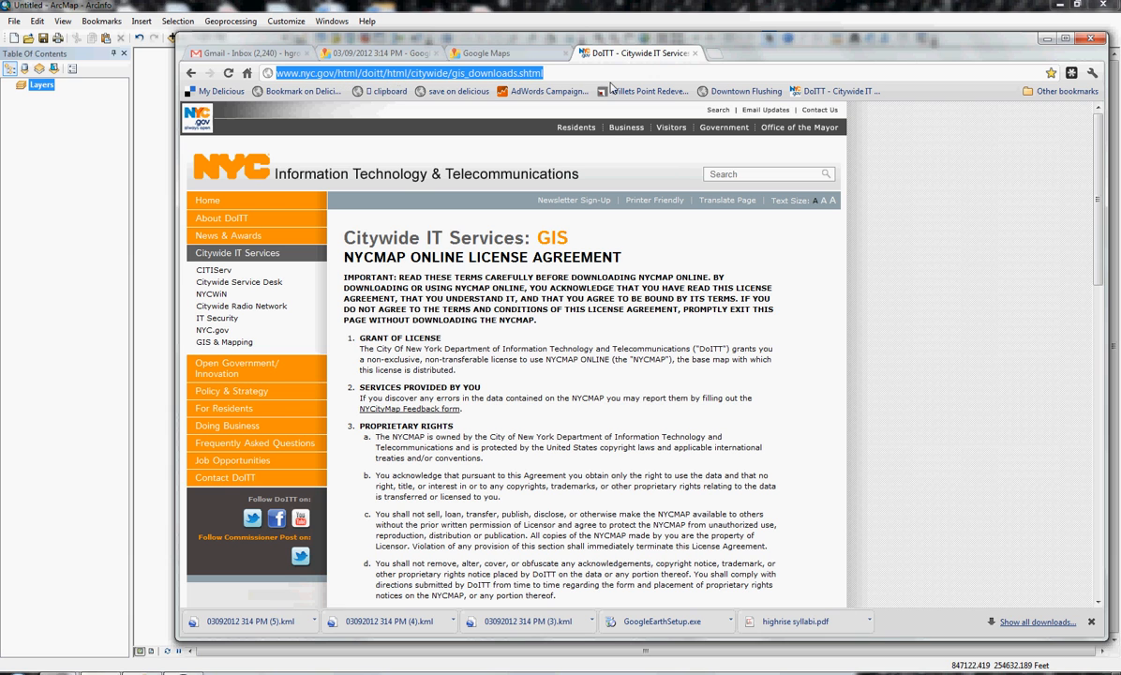
Step: Scroll through the NYCMAP license agreement and accept it to reach the downloads table
{"action": "scroll", "scroll_direction": "down", "scroll_amount": 3}
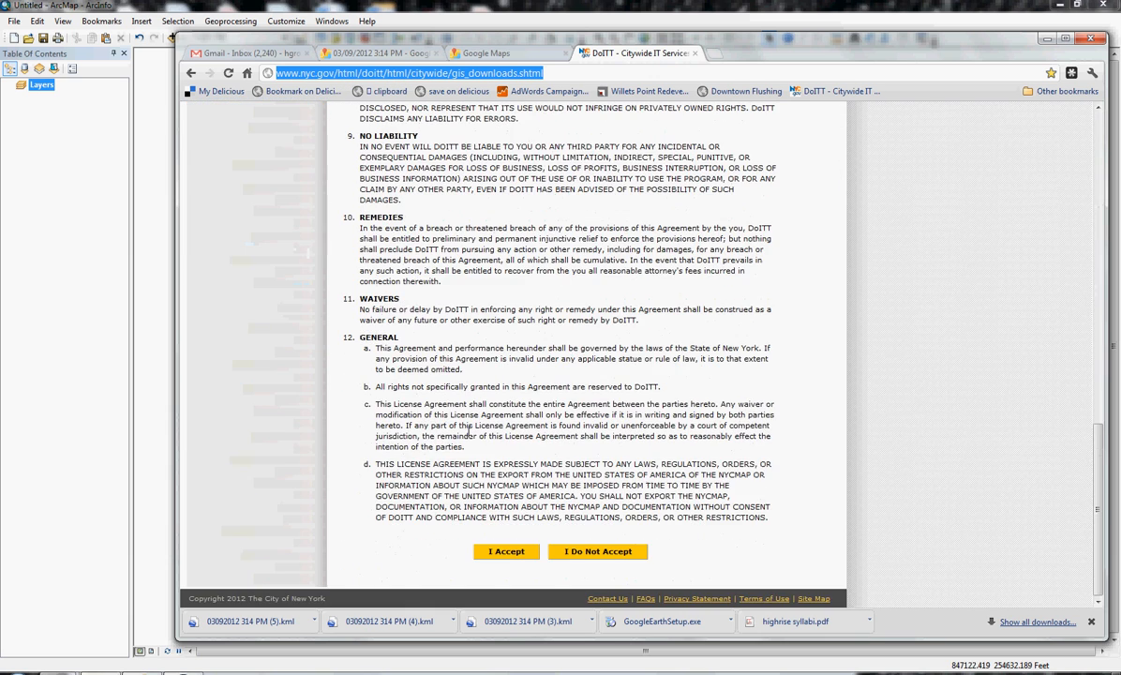
{"action": "left_click", "coordinate": [505, 551]}
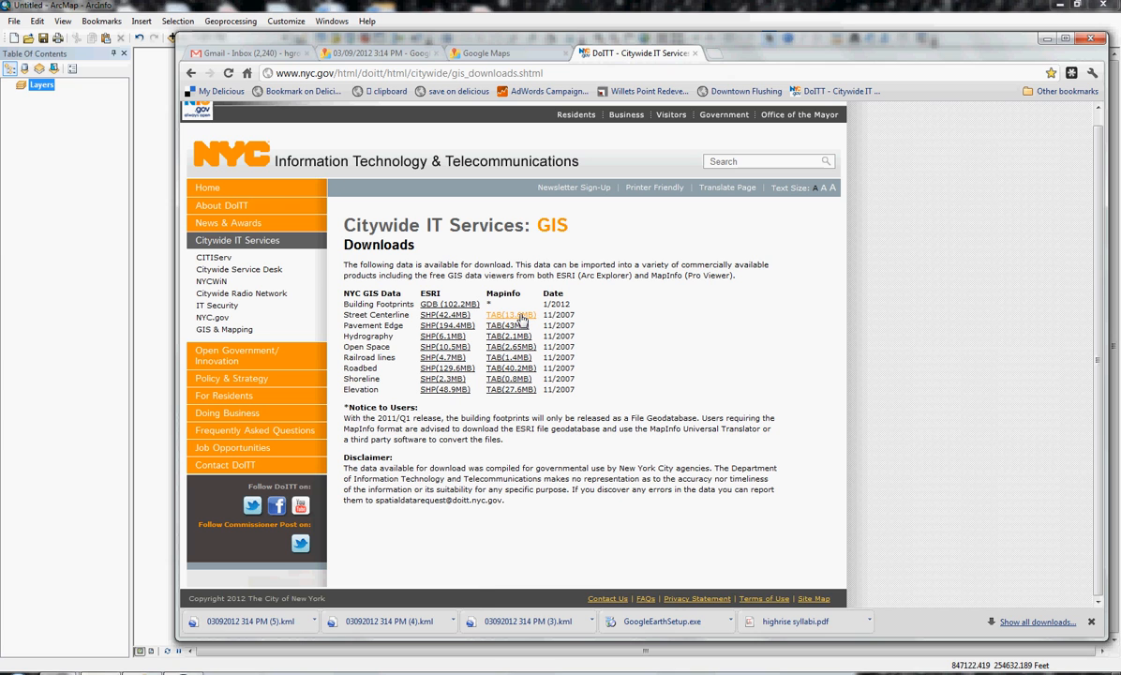
{"action": "mouse_move", "coordinate": [48, 228]}
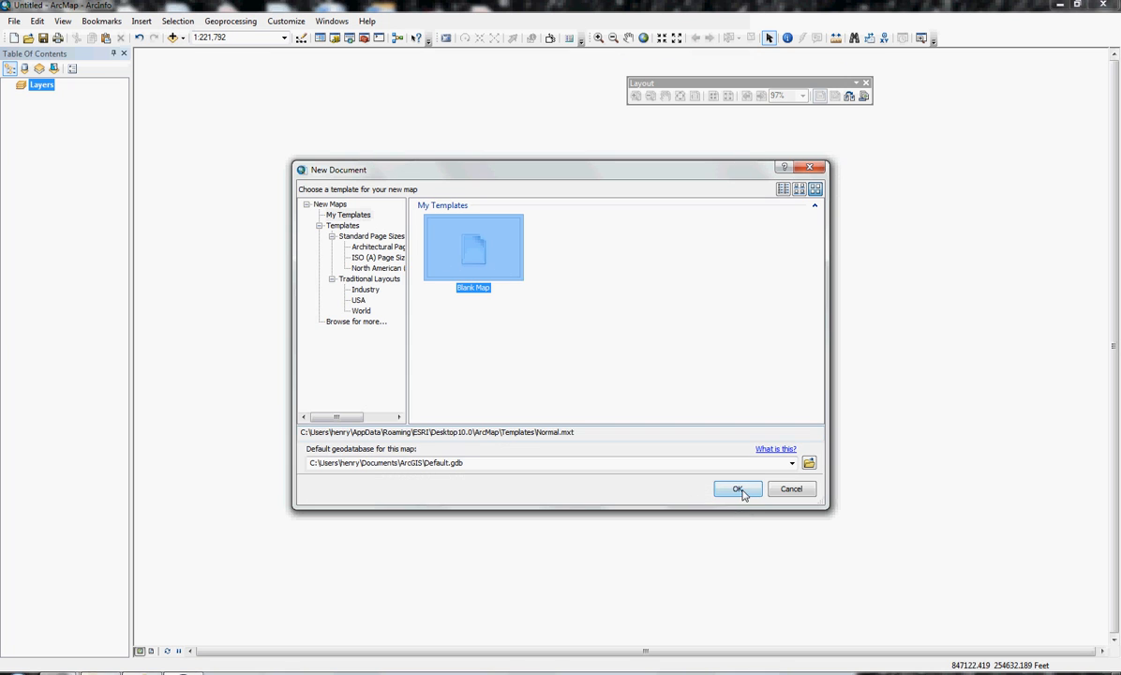
Step: Start a blank map and add the HYDRO.shp and ROADBED.shp shapefiles
{"action": "left_click", "coordinate": [737, 488]}
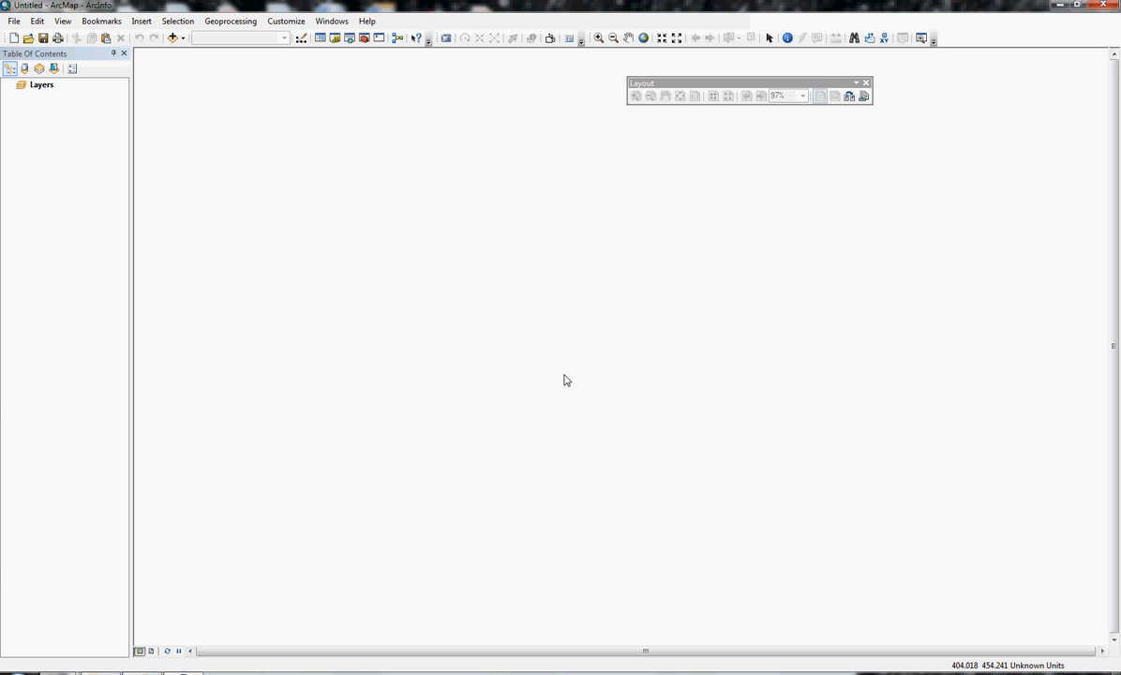
{"action": "mouse_move", "coordinate": [174, 38]}
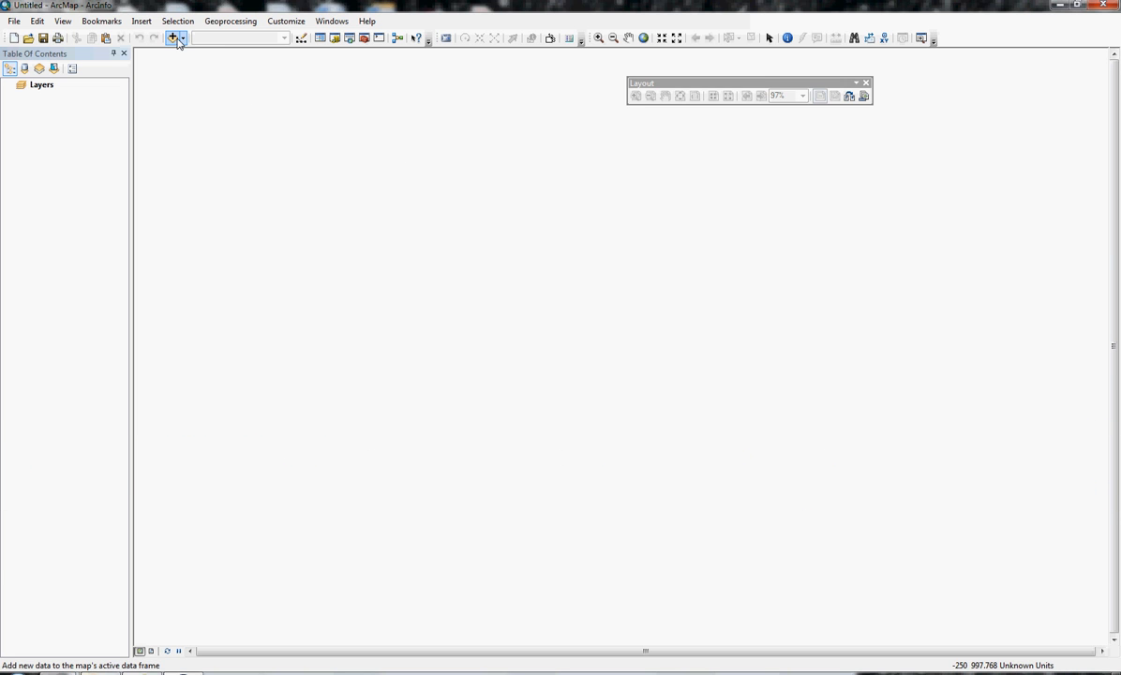
{"action": "mouse_move", "coordinate": [174, 41]}
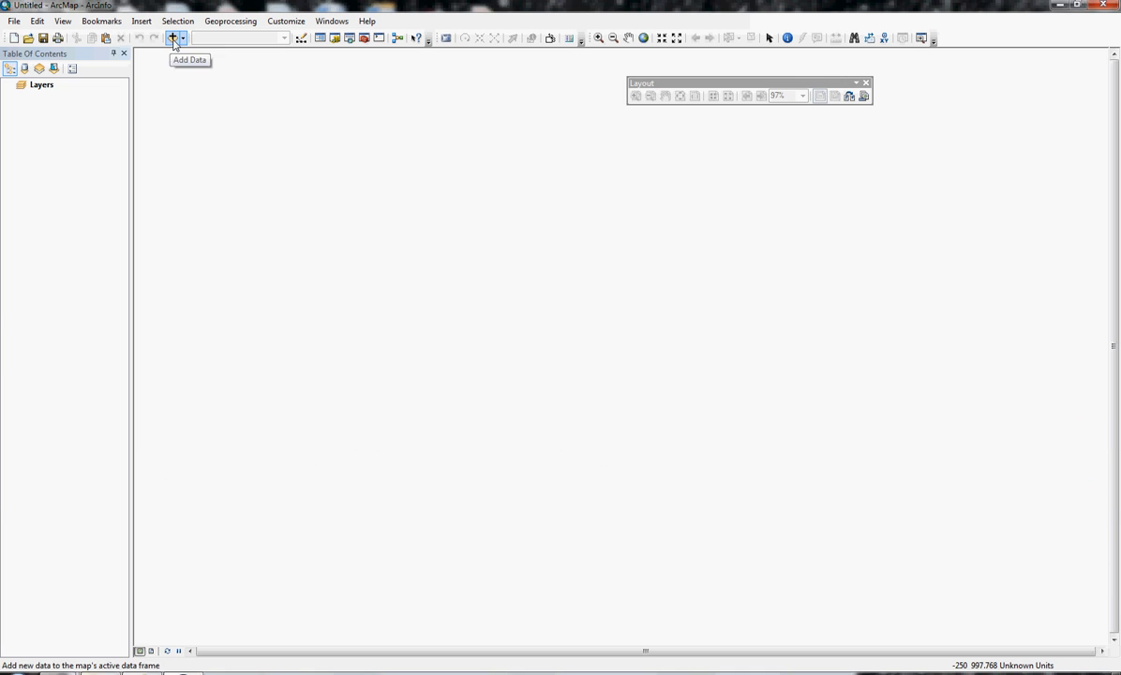
{"action": "left_click", "coordinate": [173, 38]}
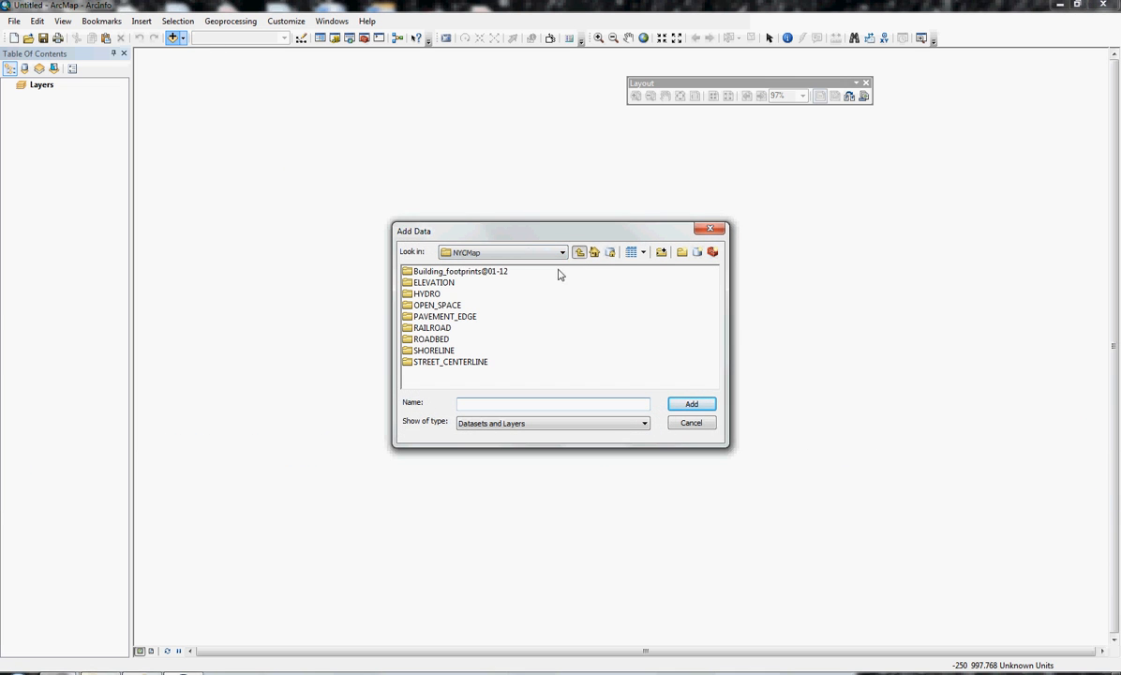
{"action": "mouse_move", "coordinate": [420, 326]}
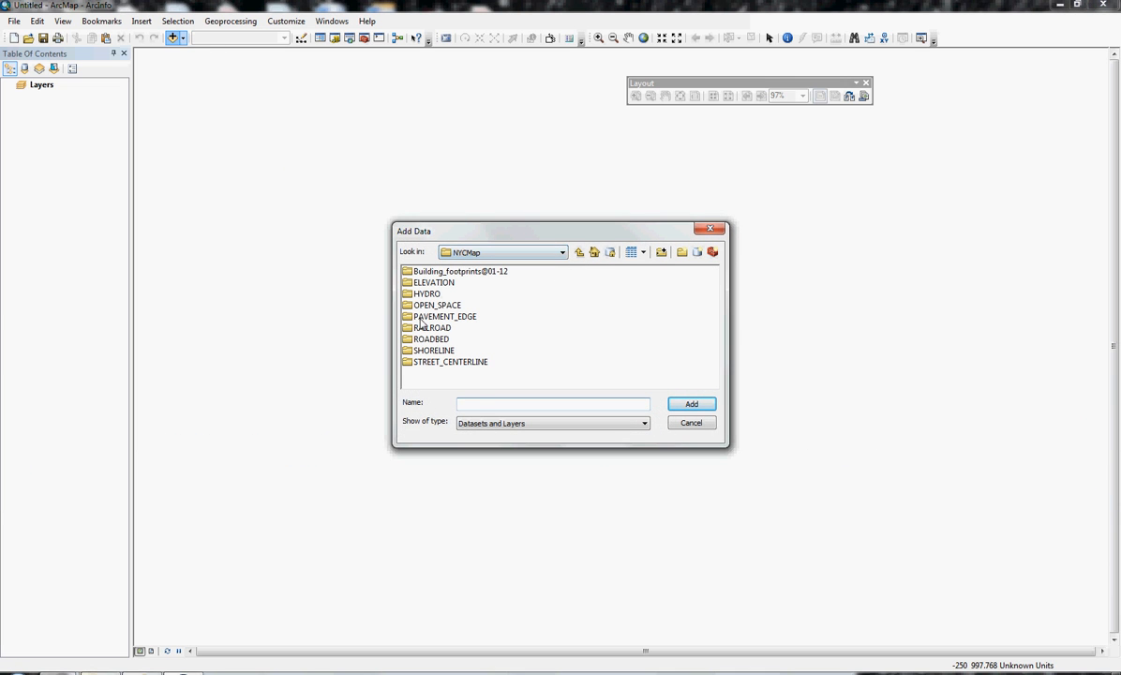
{"action": "double_click", "coordinate": [424, 293]}
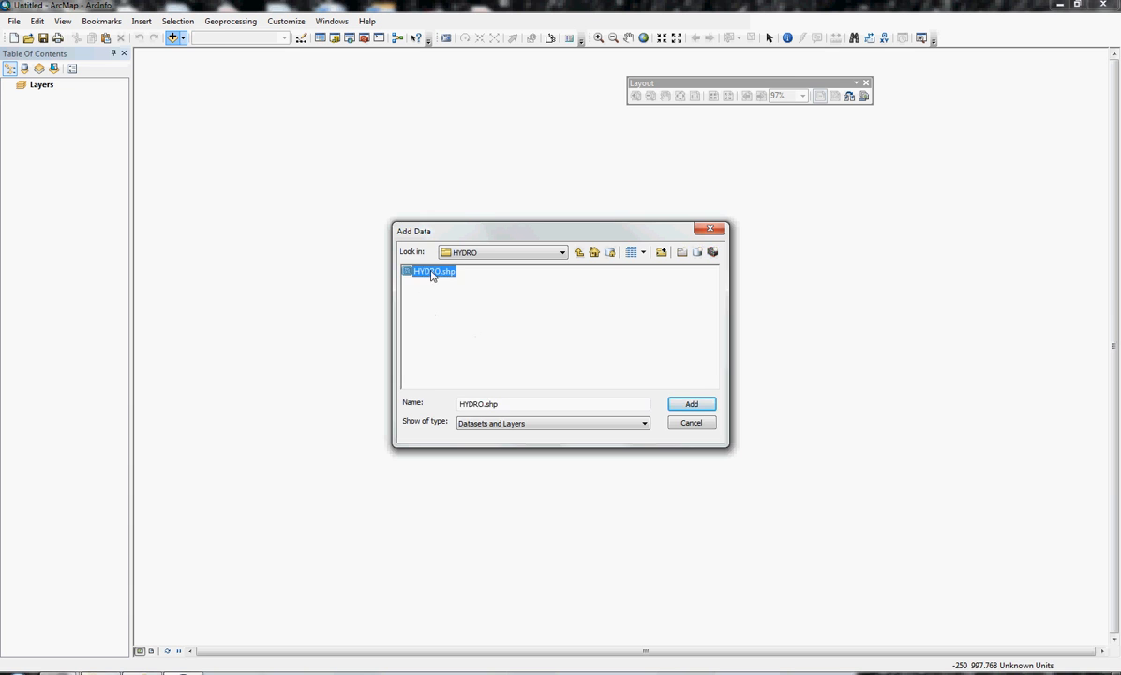
{"action": "left_click", "coordinate": [690, 403]}
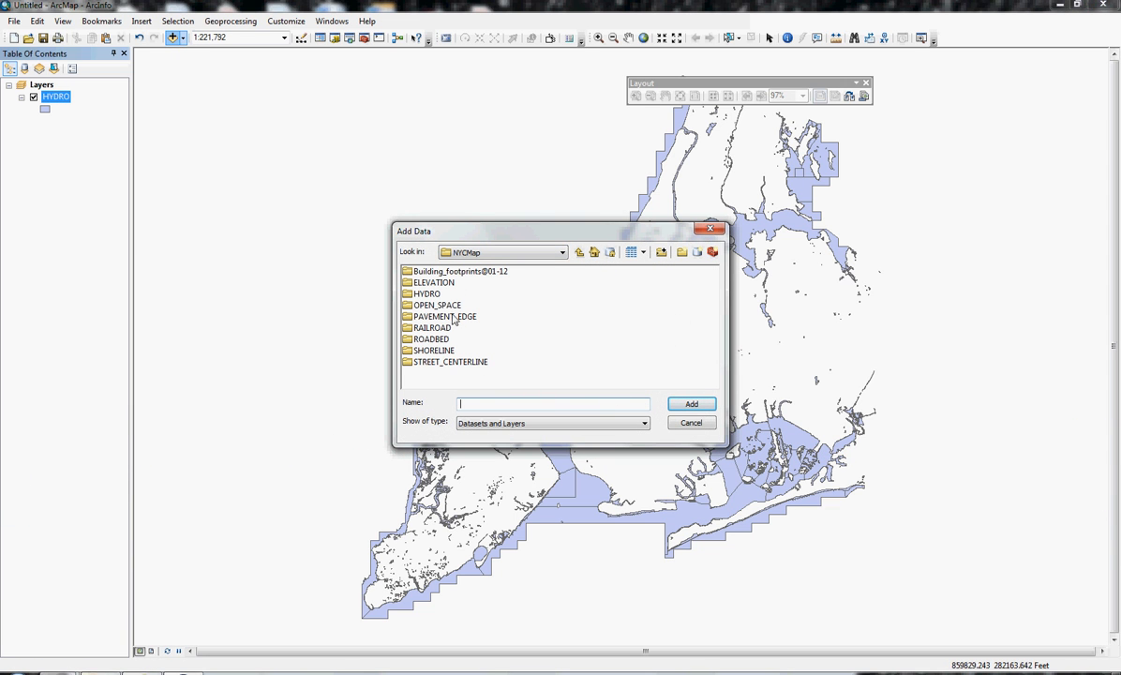
{"action": "mouse_move", "coordinate": [439, 370]}
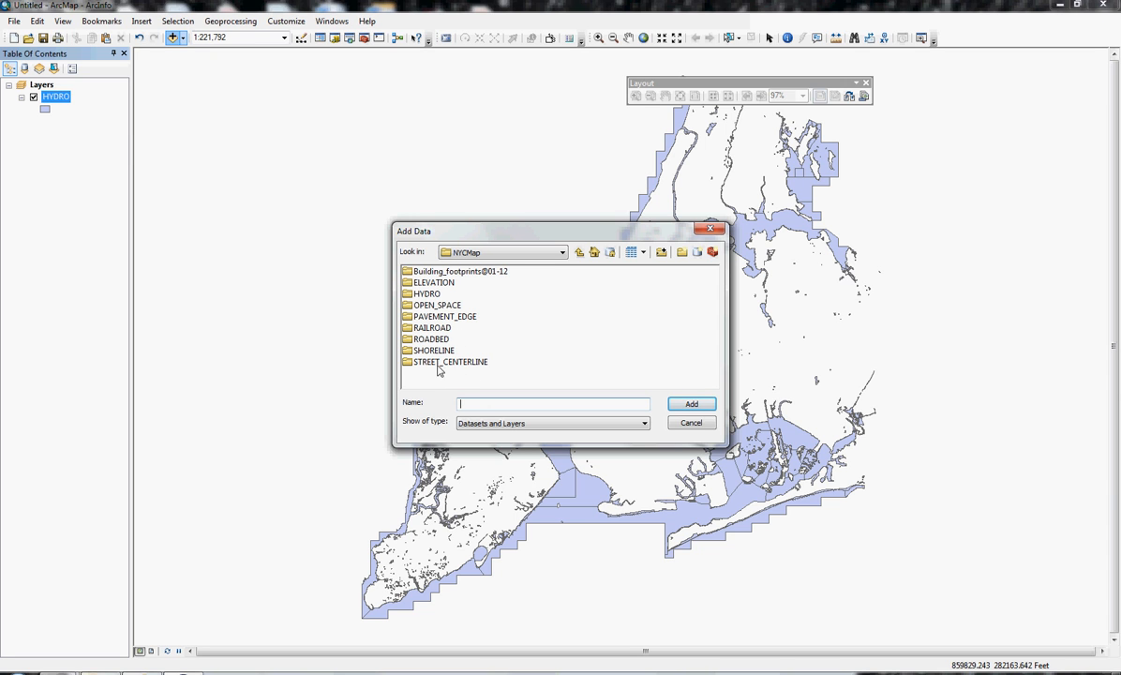
{"action": "double_click", "coordinate": [429, 339]}
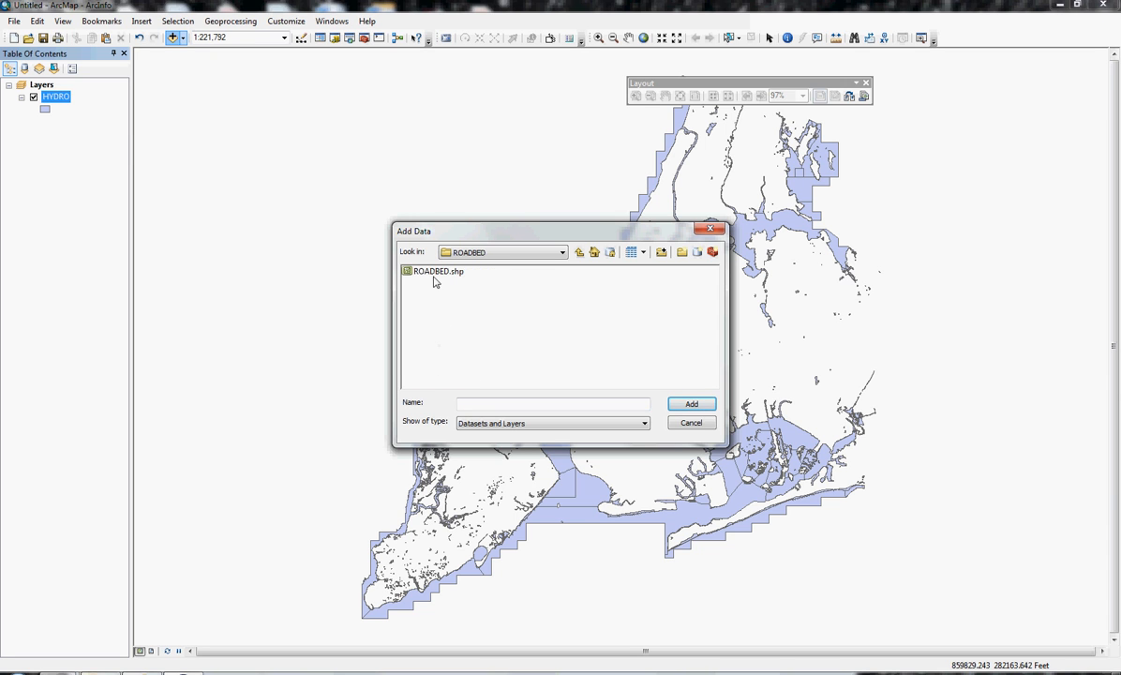
{"action": "left_click", "coordinate": [691, 404]}
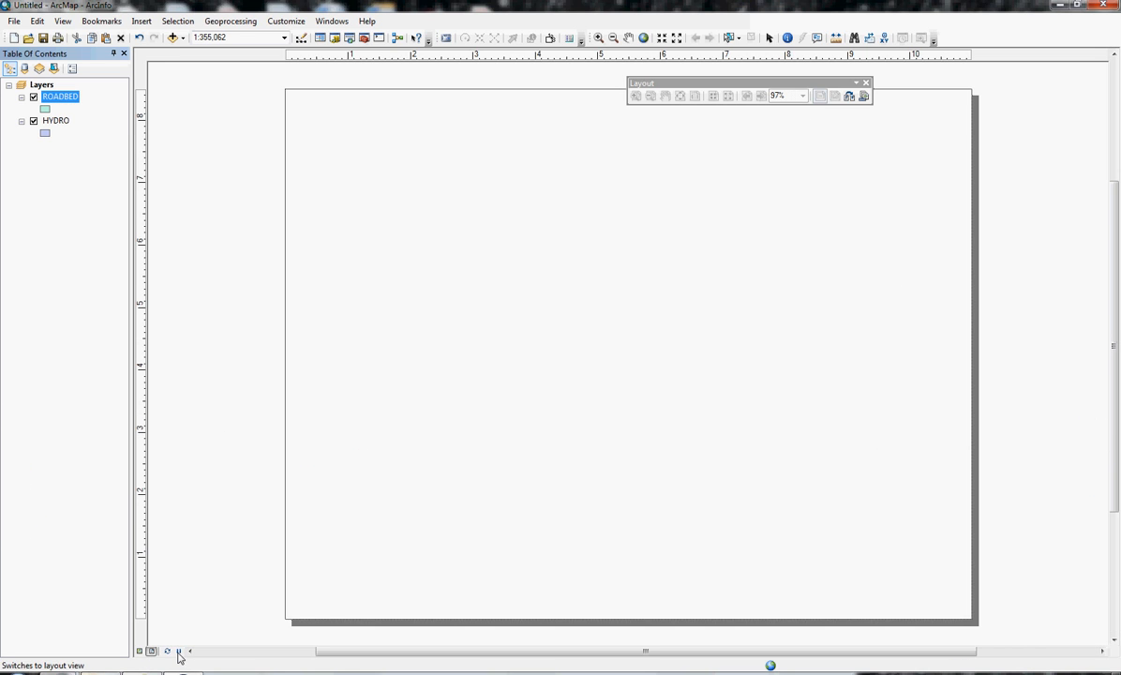
Step: Set the data frame's position to X/Y 0.25 in with width 10.5 in and height 8 in
{"action": "left_click", "coordinate": [178, 650]}
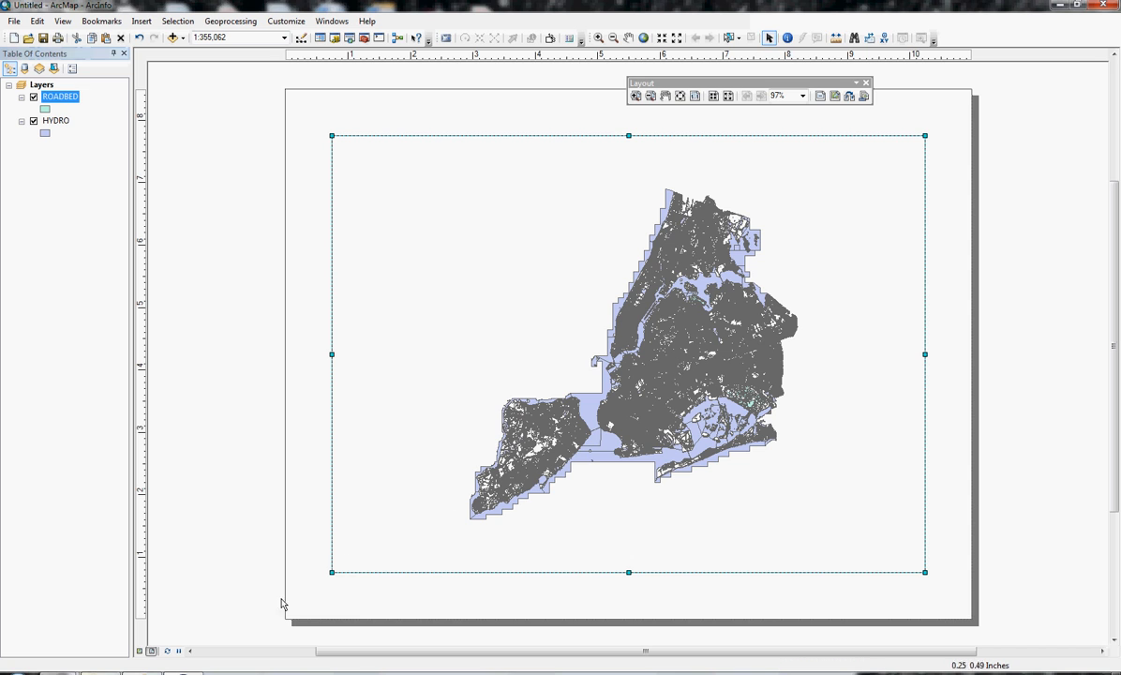
{"action": "mouse_move", "coordinate": [153, 651]}
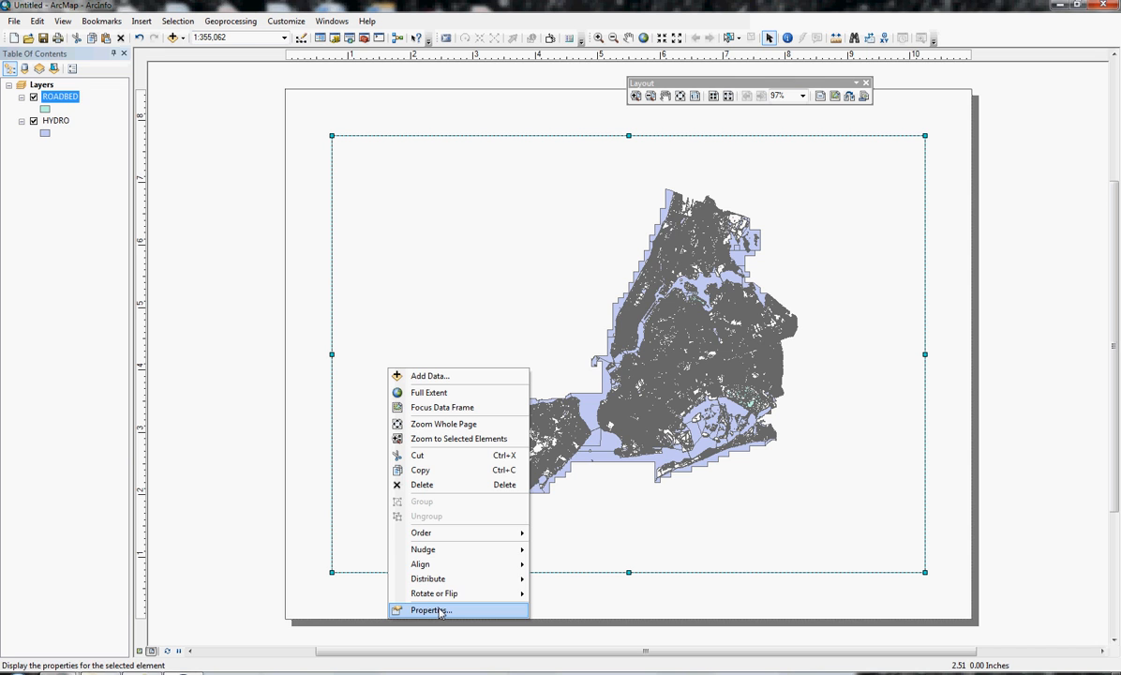
{"action": "left_click", "coordinate": [438, 610]}
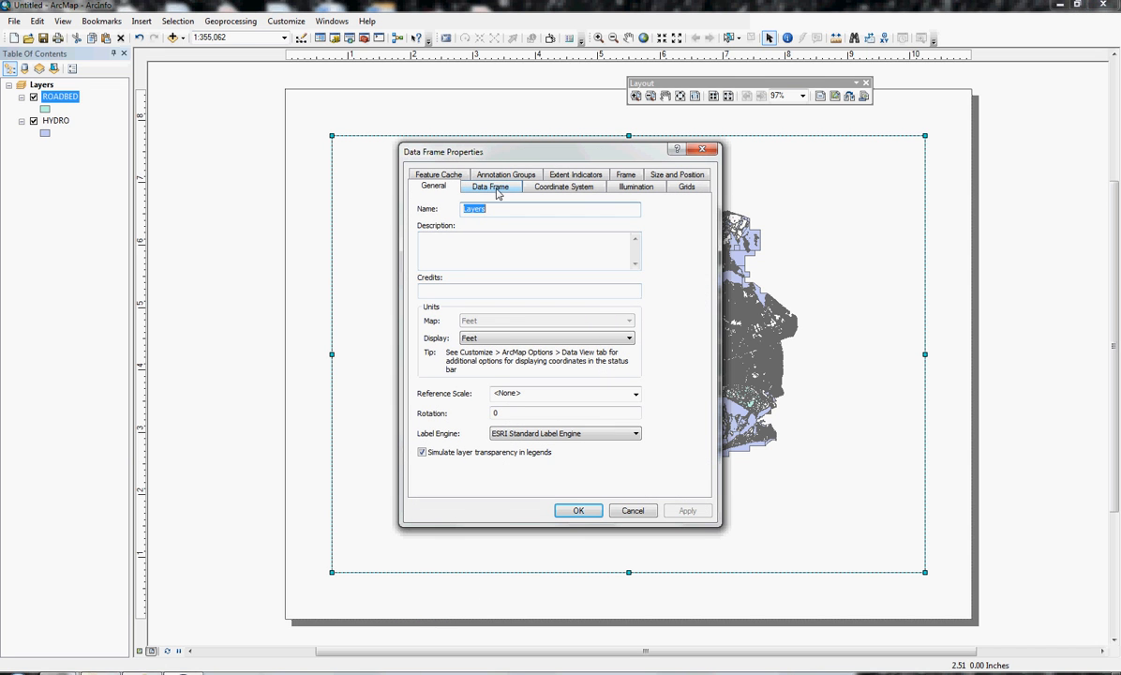
{"action": "left_click", "coordinate": [433, 186]}
{"action": "type", "text": "8"}
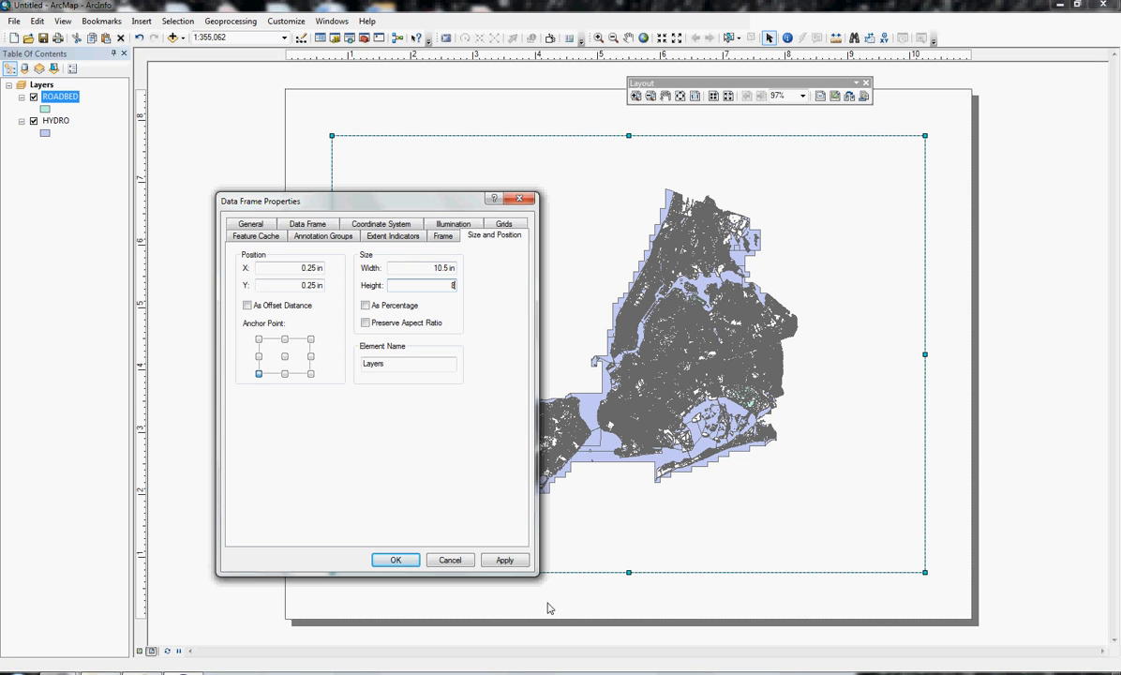
{"action": "left_click", "coordinate": [504, 559]}
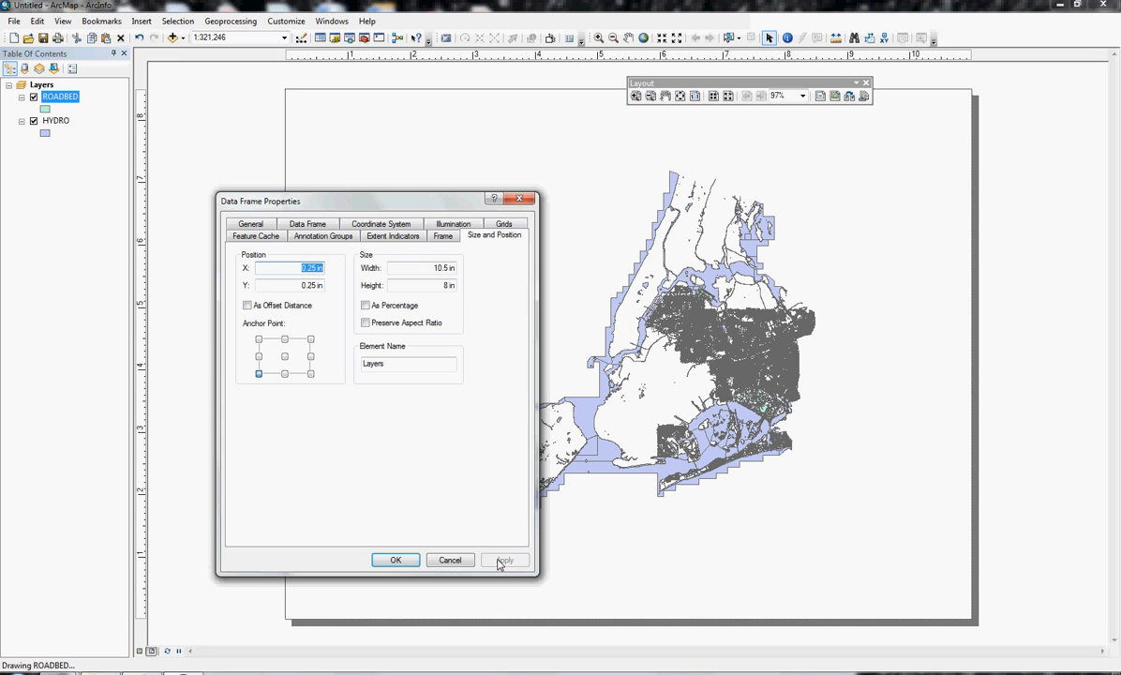
{"action": "left_click", "coordinate": [505, 559]}
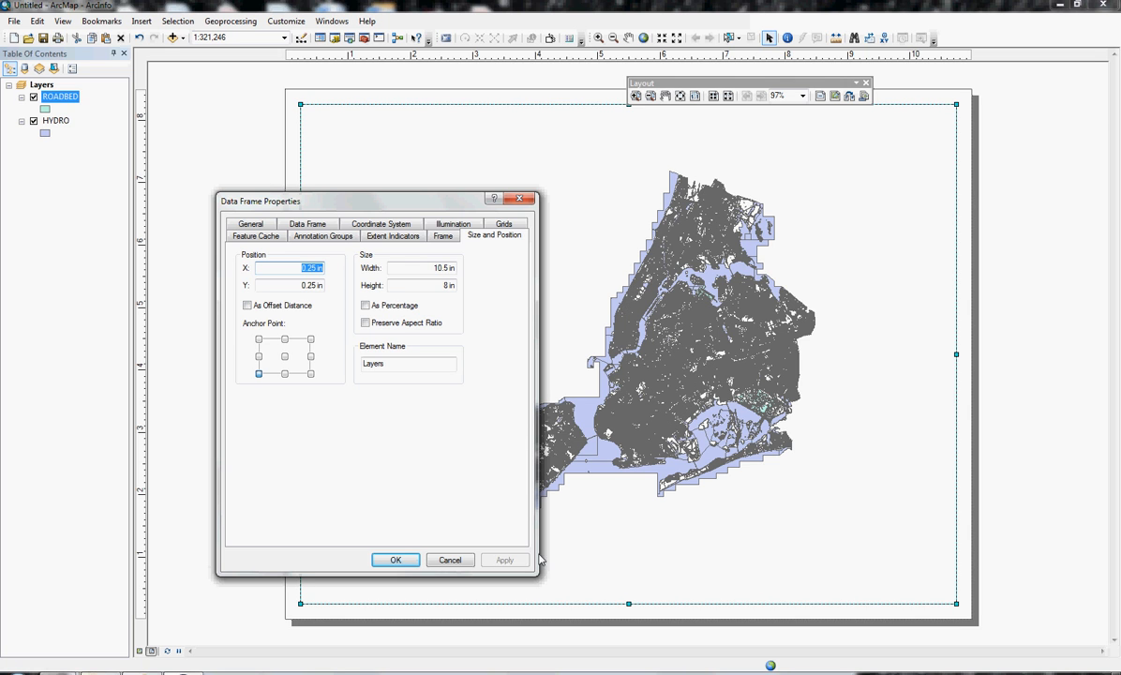
{"action": "left_click", "coordinate": [395, 559]}
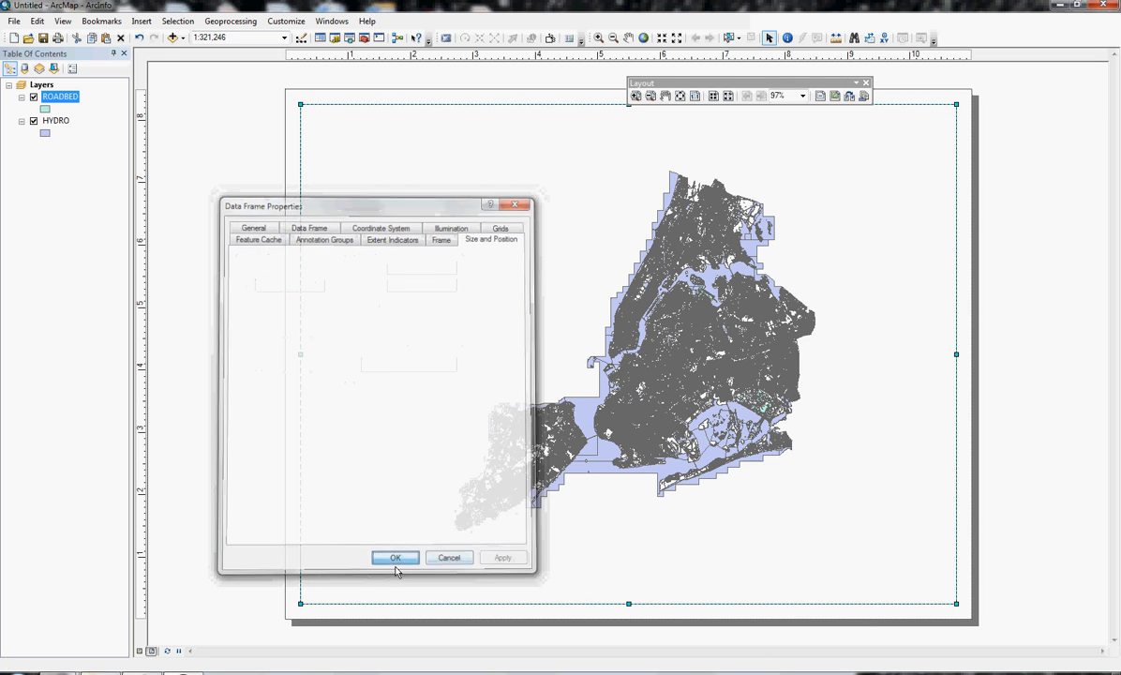
{"action": "left_click", "coordinate": [397, 557]}
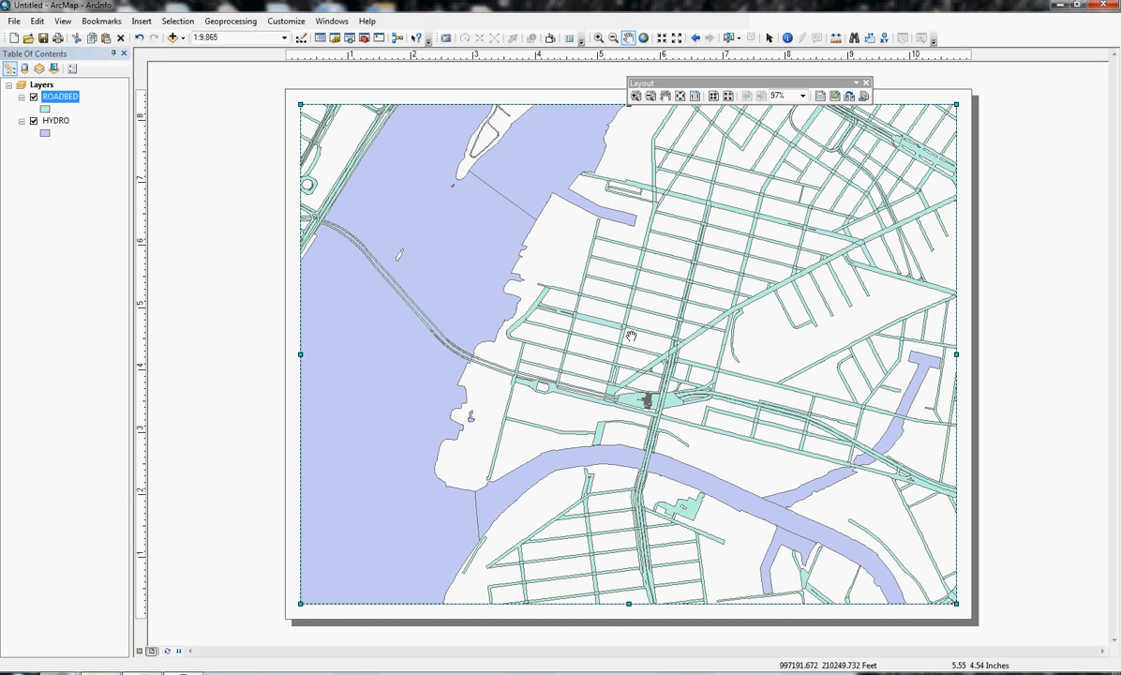
{"action": "mouse_move", "coordinate": [595, 328]}
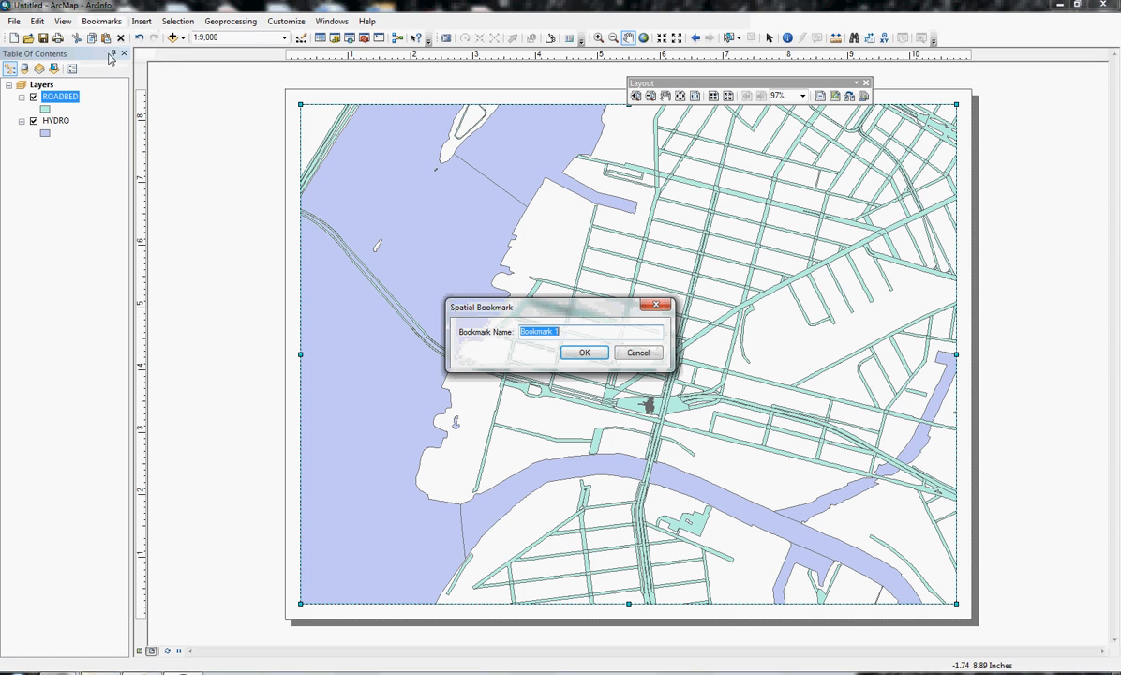
Step: Bookmark the 1:9,000 Long Island City view as '9000' and return to it
{"action": "type", "text": "9000"}
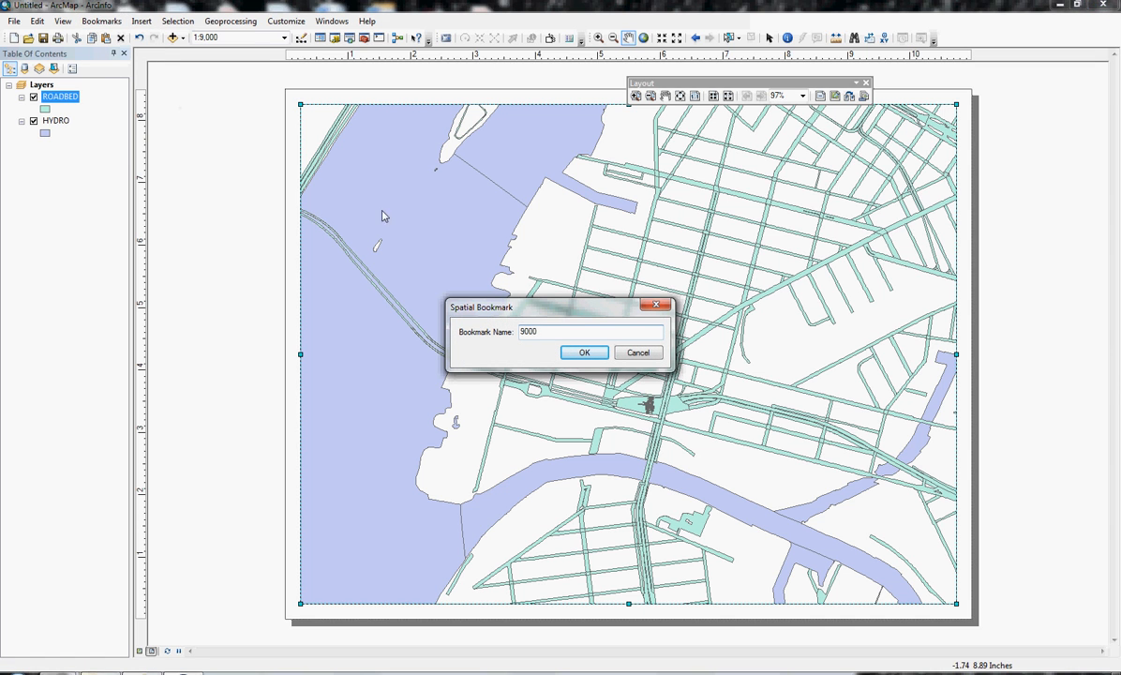
{"action": "left_click", "coordinate": [583, 352]}
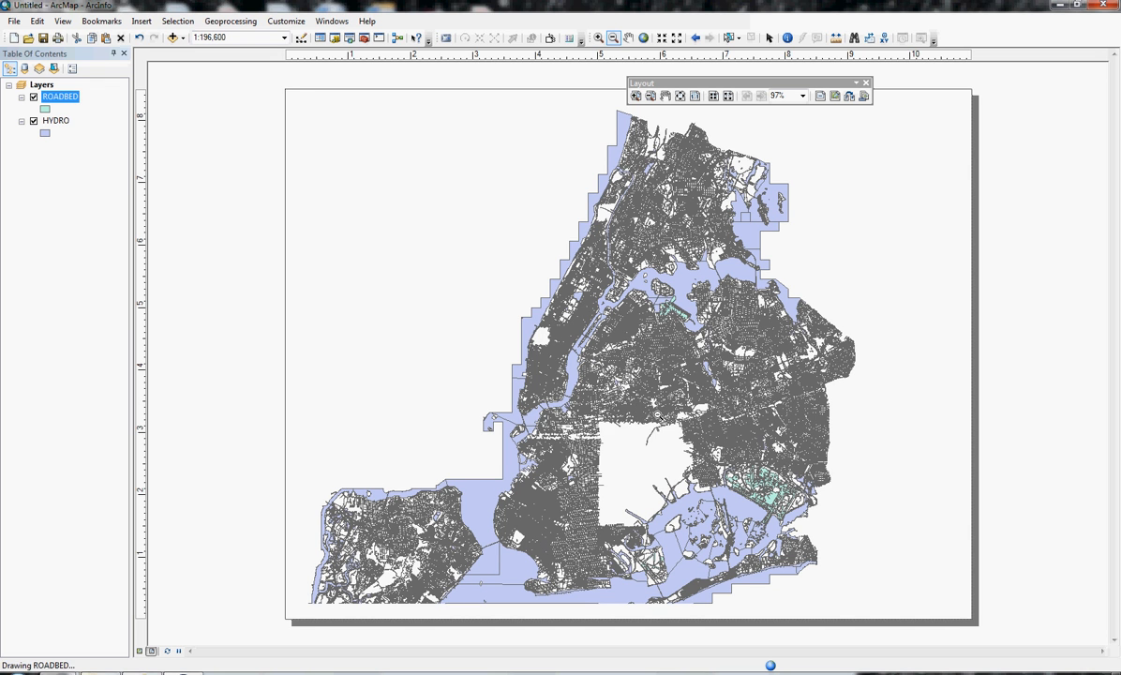
{"action": "left_click", "coordinate": [107, 18]}
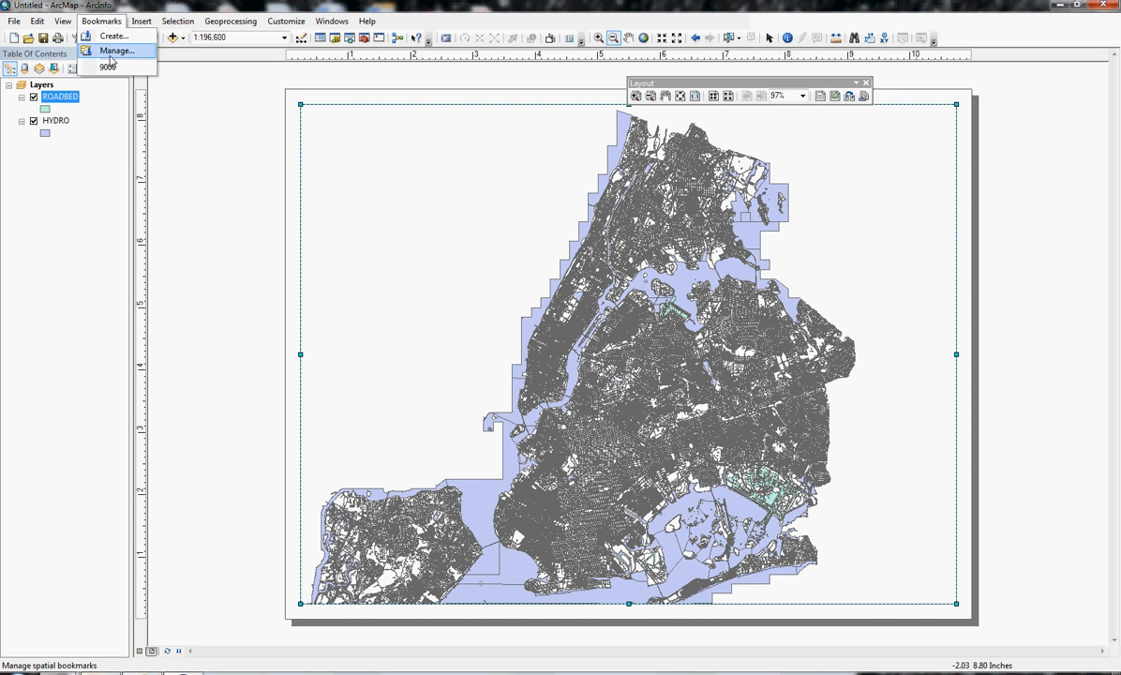
{"action": "left_click", "coordinate": [109, 68]}
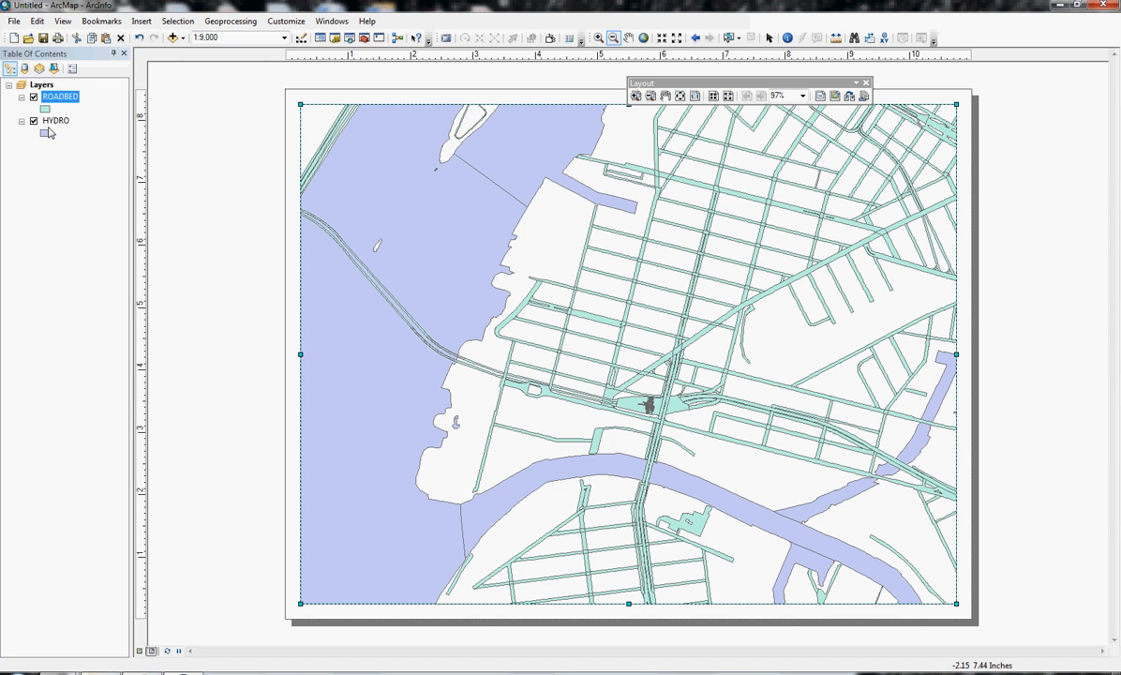
Step: Export HYDRO's in-view-extent features to a Water shapefile in GIS\LICMAP\BaseData
{"action": "right_click", "coordinate": [55, 120]}
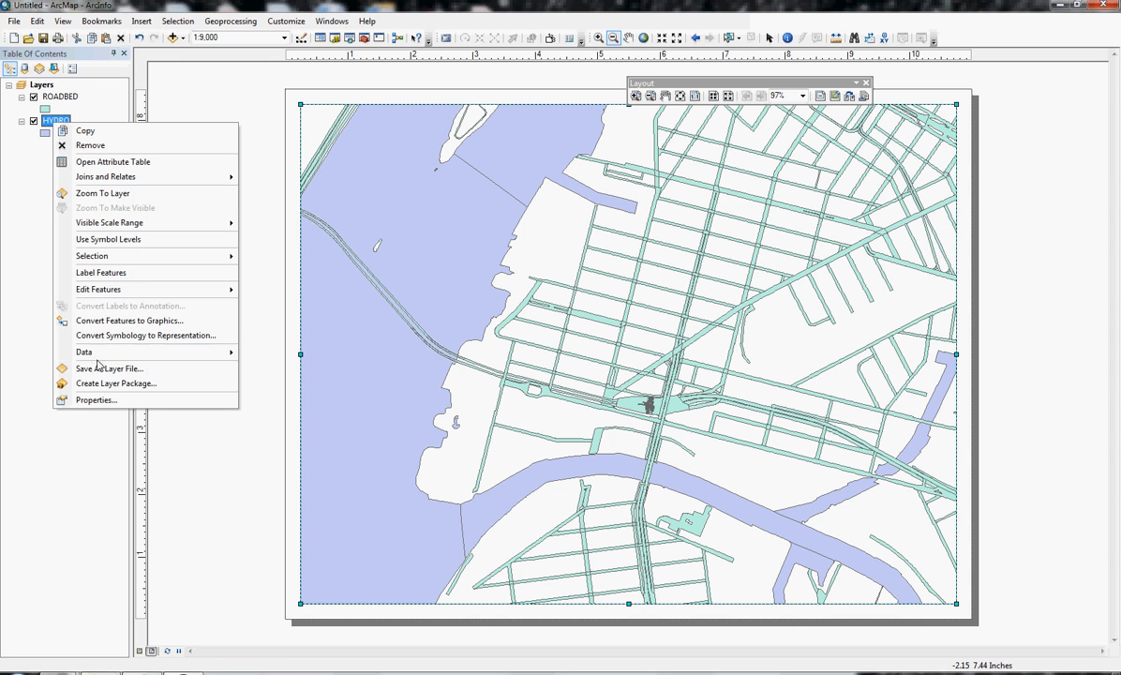
{"action": "mouse_move", "coordinate": [84, 352]}
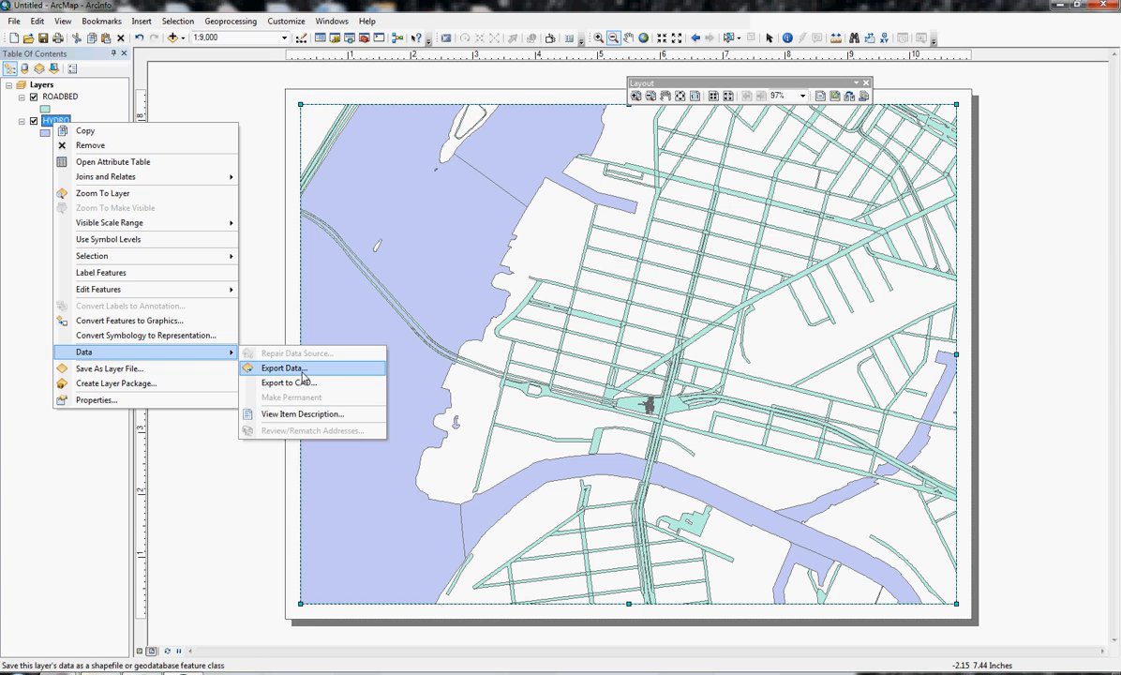
{"action": "left_click", "coordinate": [282, 367]}
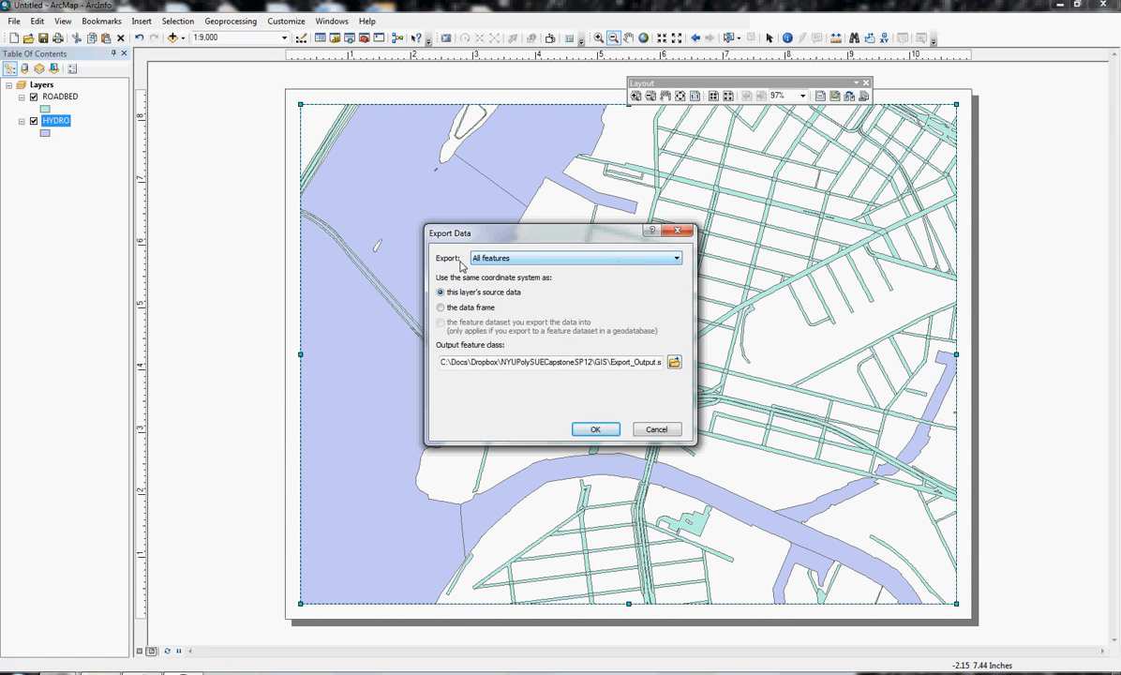
{"action": "left_click", "coordinate": [673, 257]}
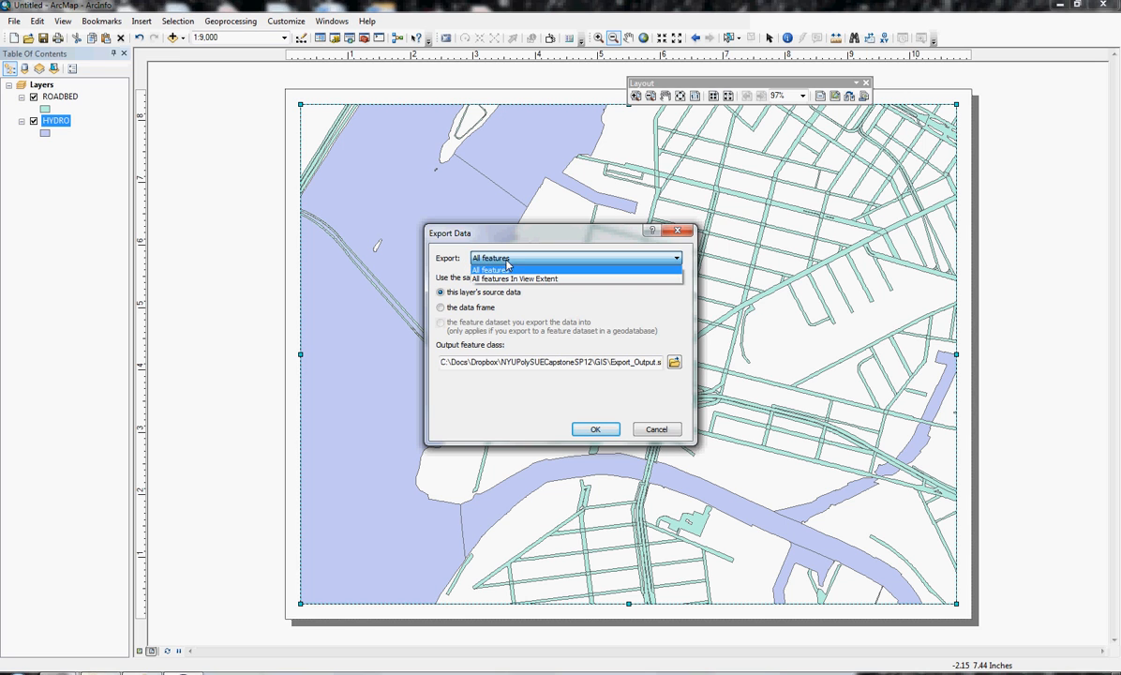
{"action": "left_click", "coordinate": [515, 278]}
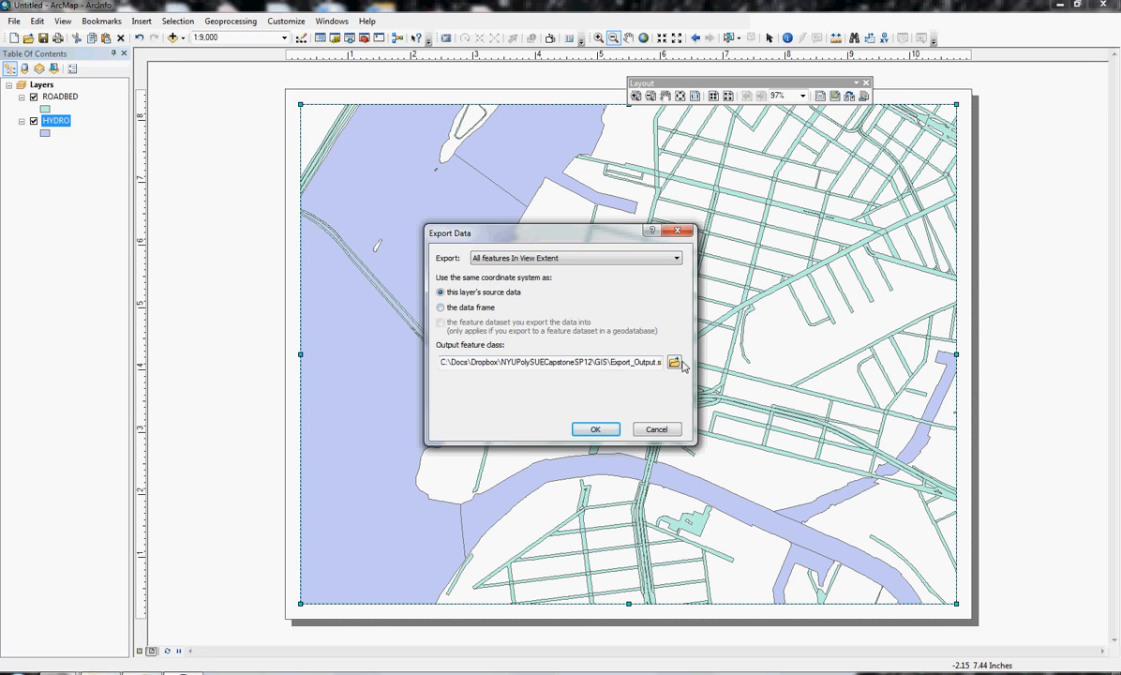
{"action": "left_click", "coordinate": [676, 361]}
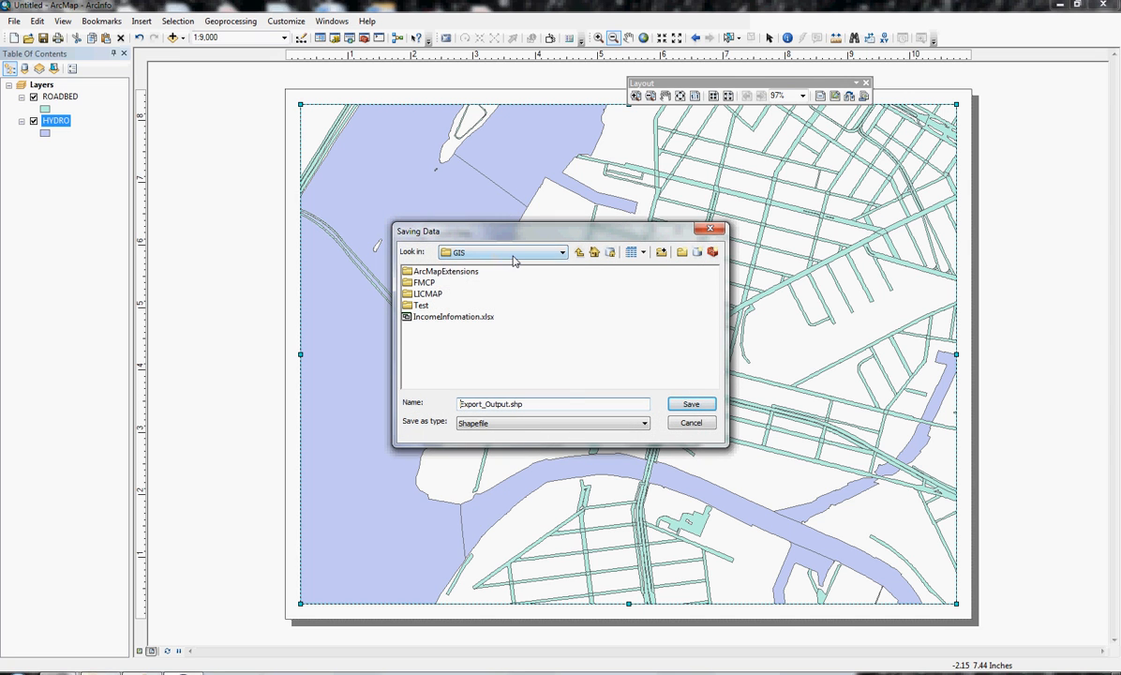
{"action": "left_click", "coordinate": [578, 251]}
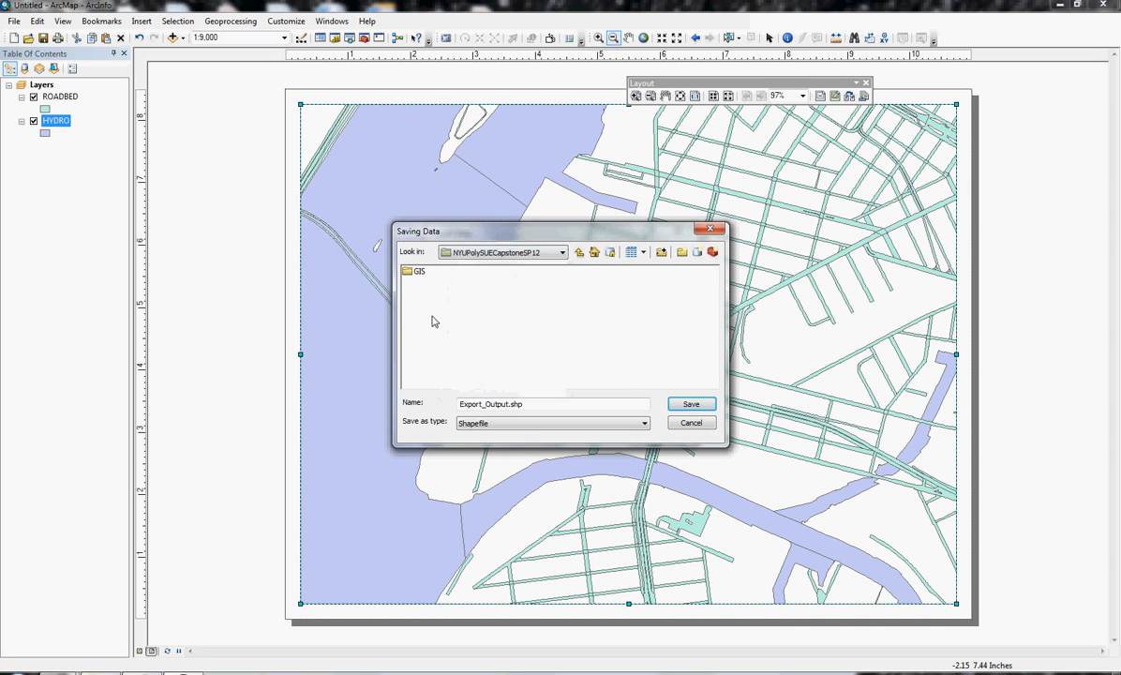
{"action": "double_click", "coordinate": [421, 270]}
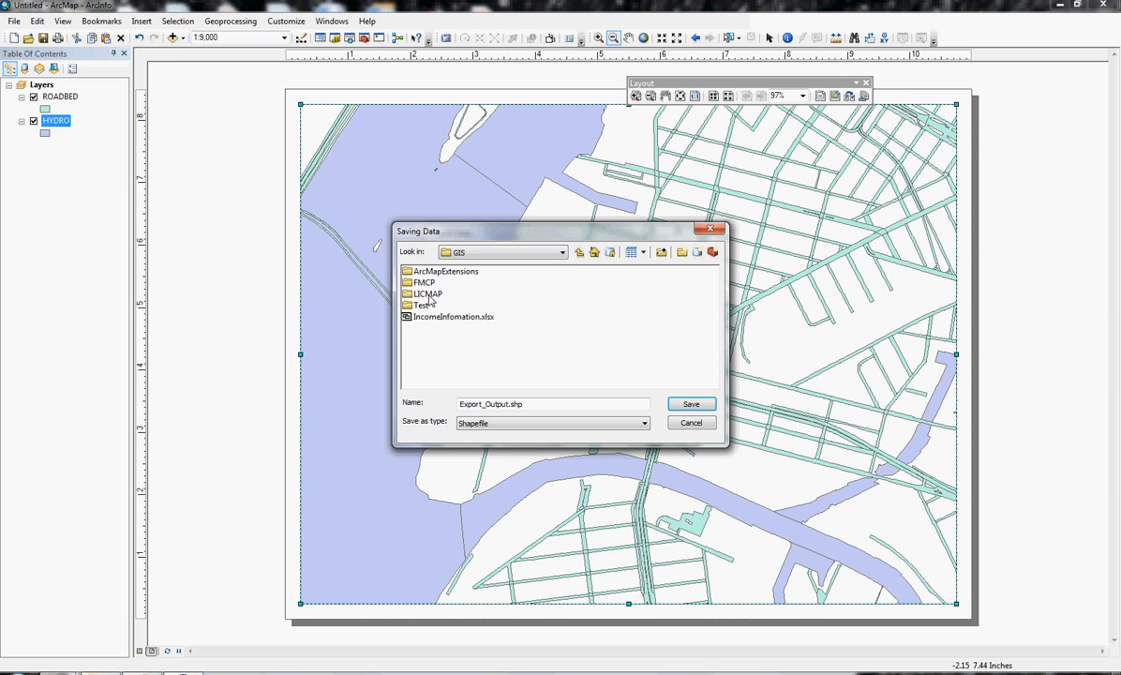
{"action": "double_click", "coordinate": [435, 293]}
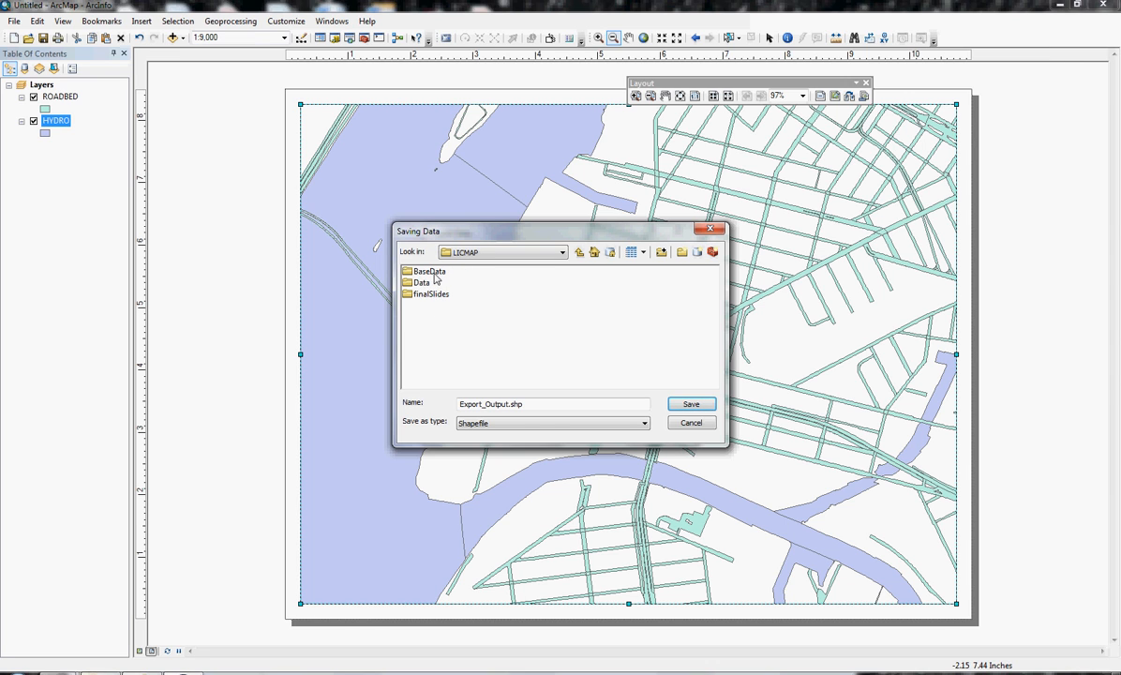
{"action": "double_click", "coordinate": [426, 271]}
{"action": "type", "text": "Water"}
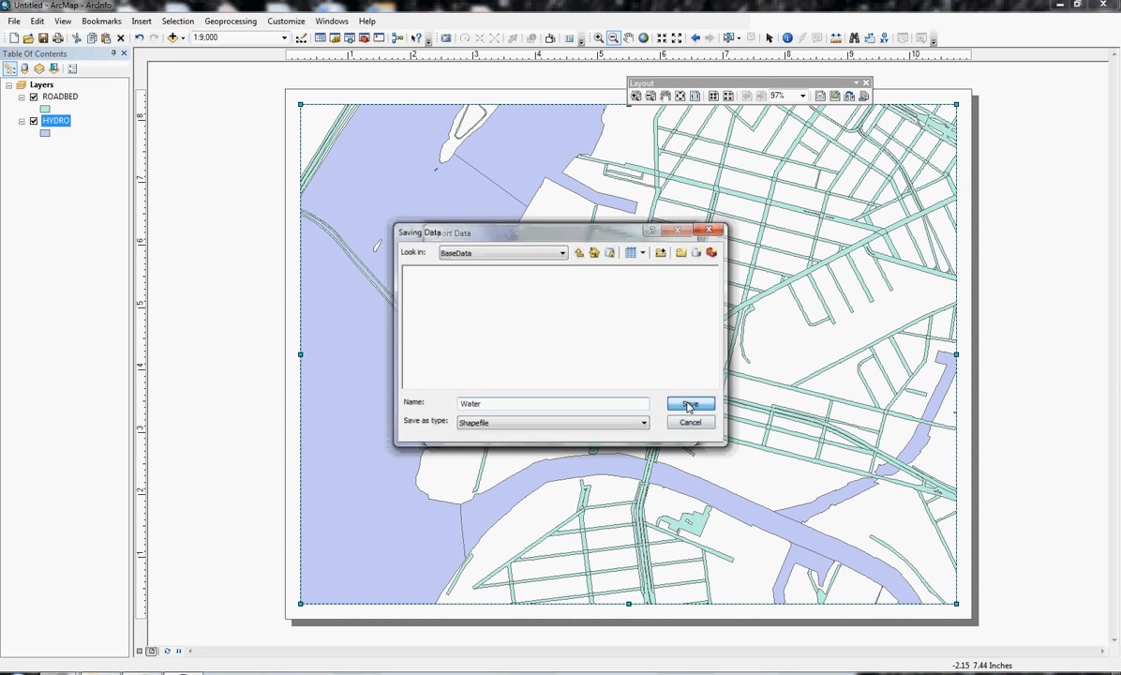
{"action": "left_click", "coordinate": [689, 404]}
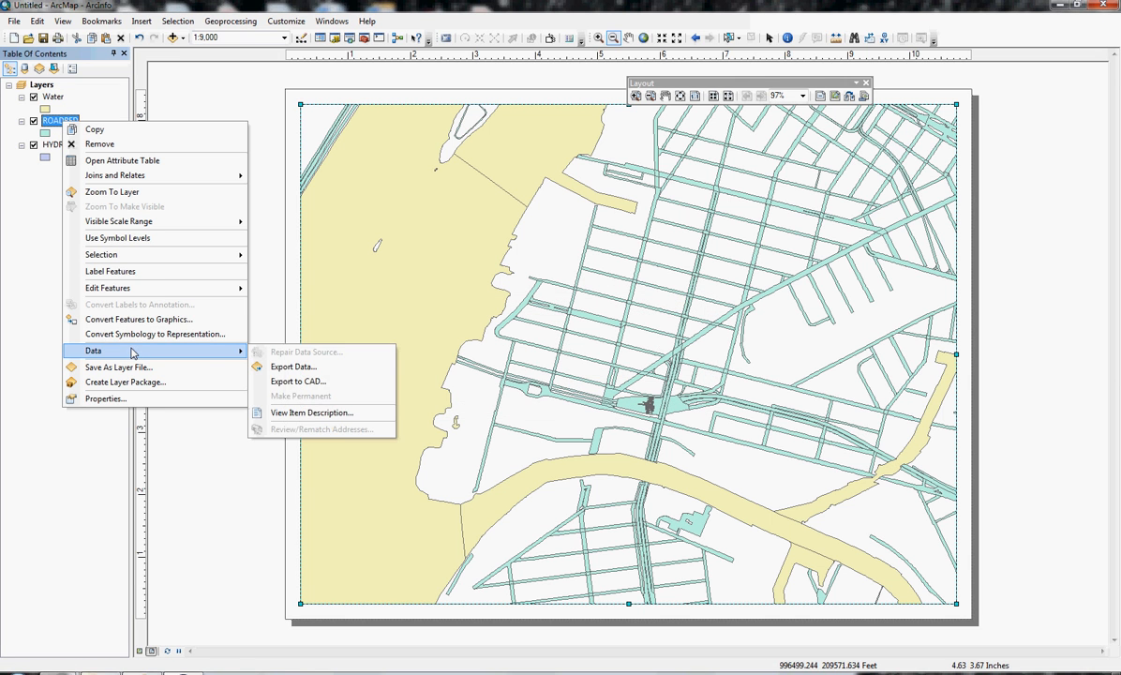
{"action": "mouse_move", "coordinate": [292, 366]}
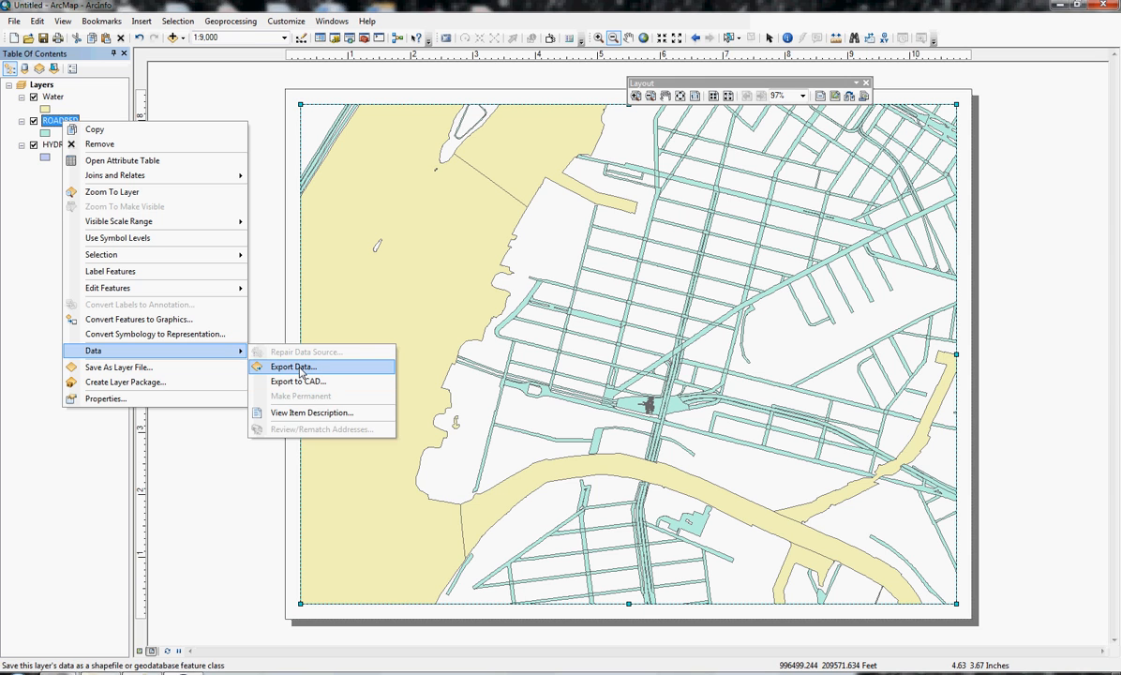
Step: Export ROADBED's in-view features as a Roads shapefile and add it as a layer
{"action": "left_click", "coordinate": [292, 366]}
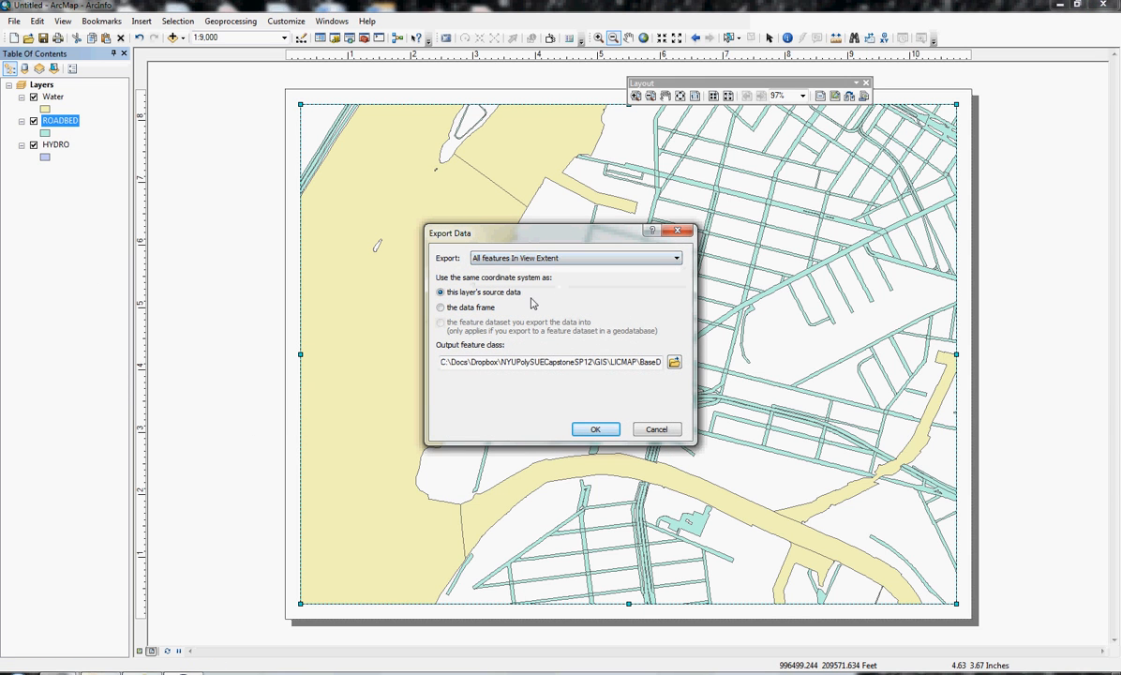
{"action": "mouse_move", "coordinate": [542, 371]}
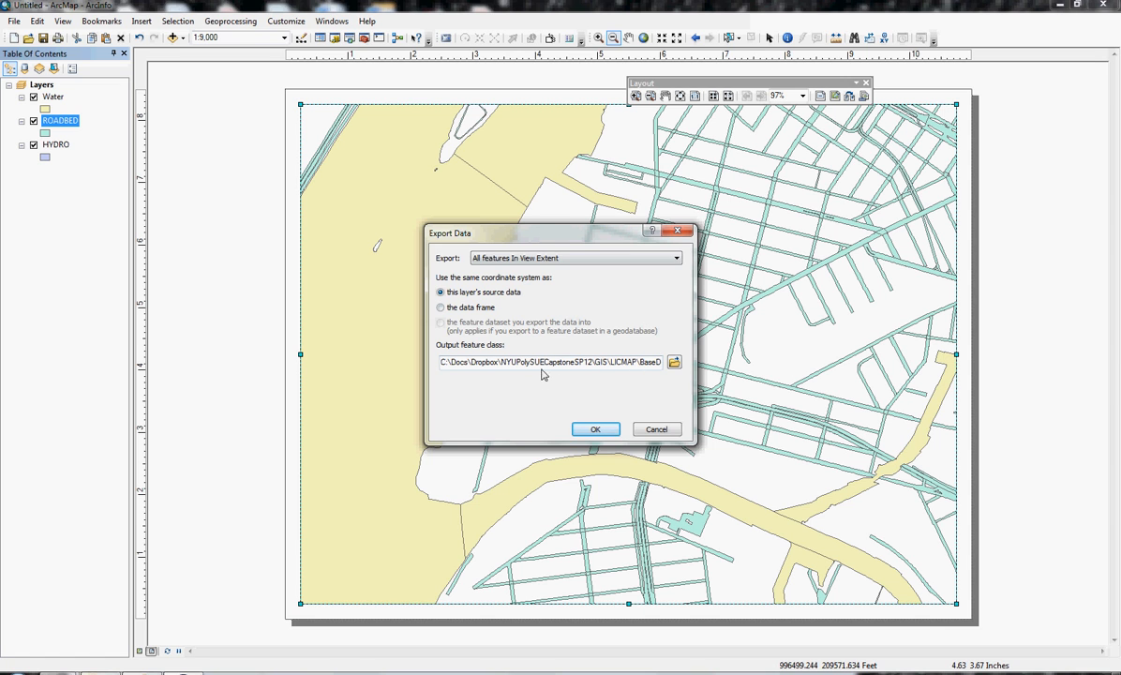
{"action": "left_click", "coordinate": [674, 362]}
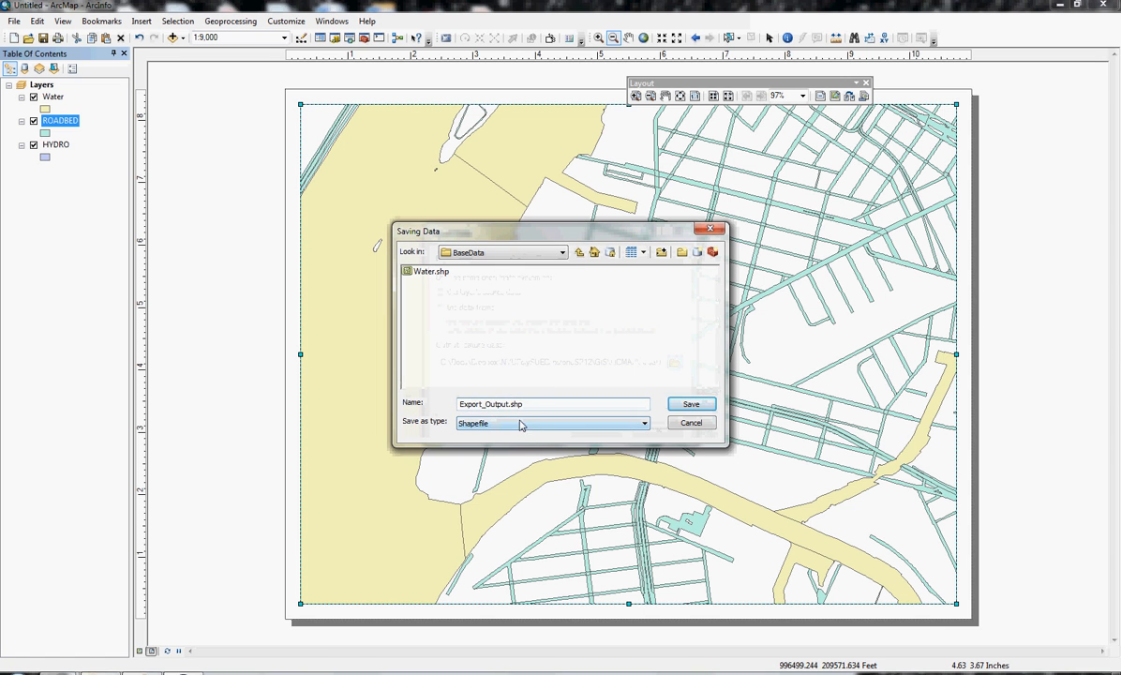
{"action": "type", "text": "Roads"}
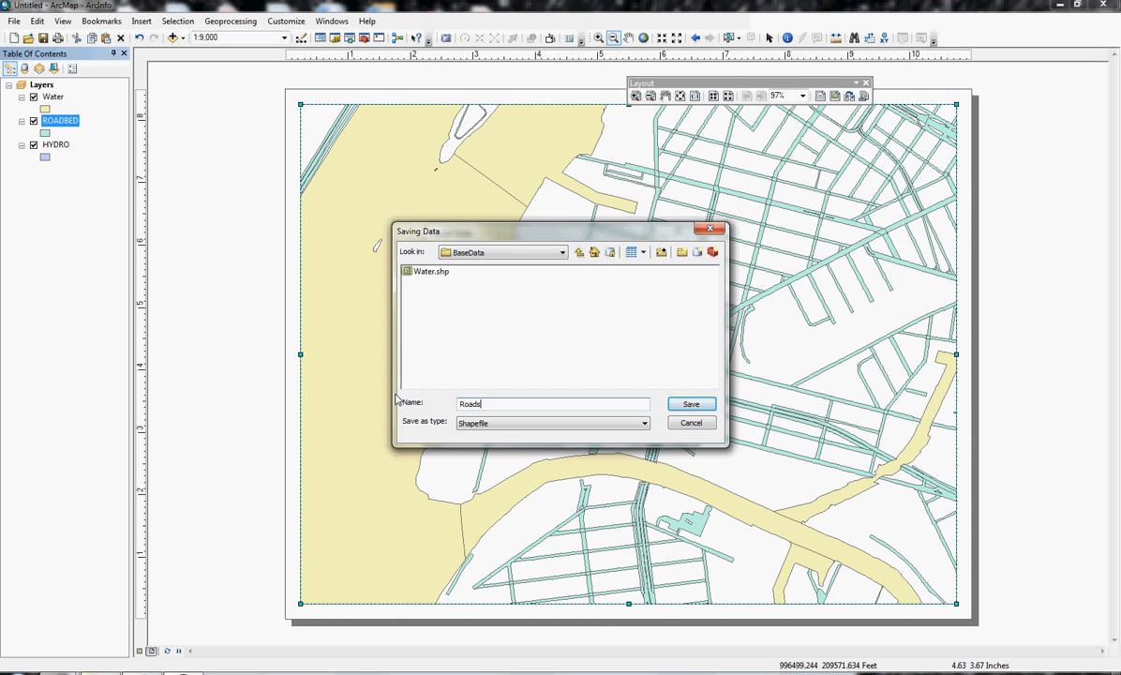
{"action": "left_click", "coordinate": [691, 403]}
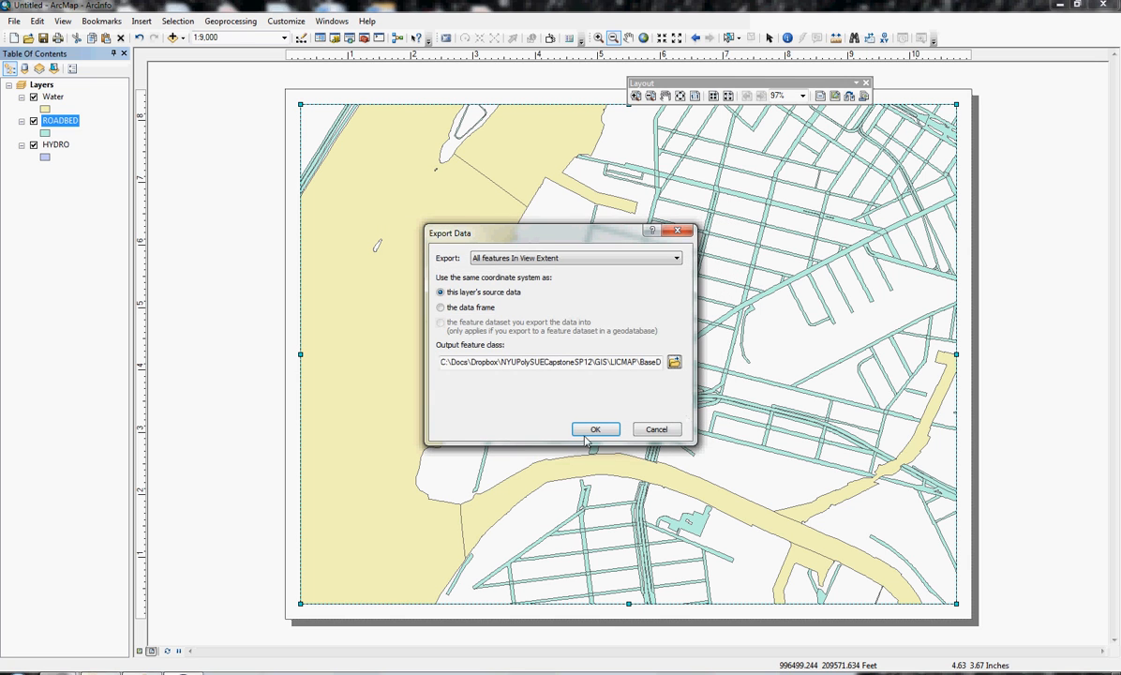
{"action": "left_click", "coordinate": [595, 428]}
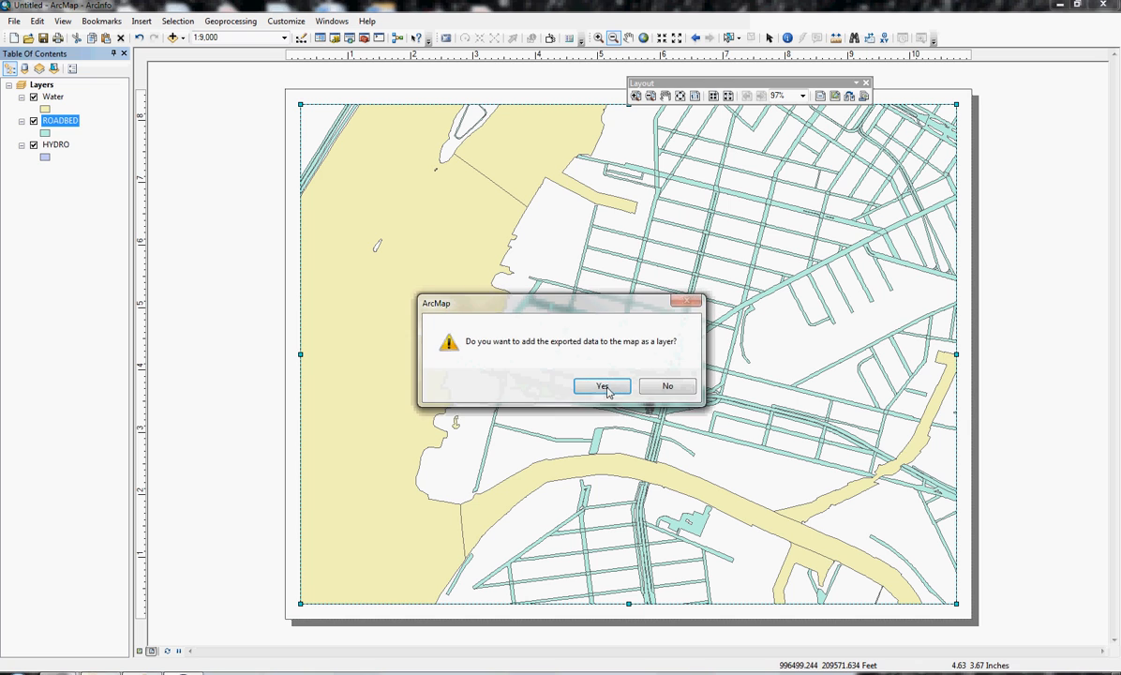
{"action": "left_click", "coordinate": [602, 386]}
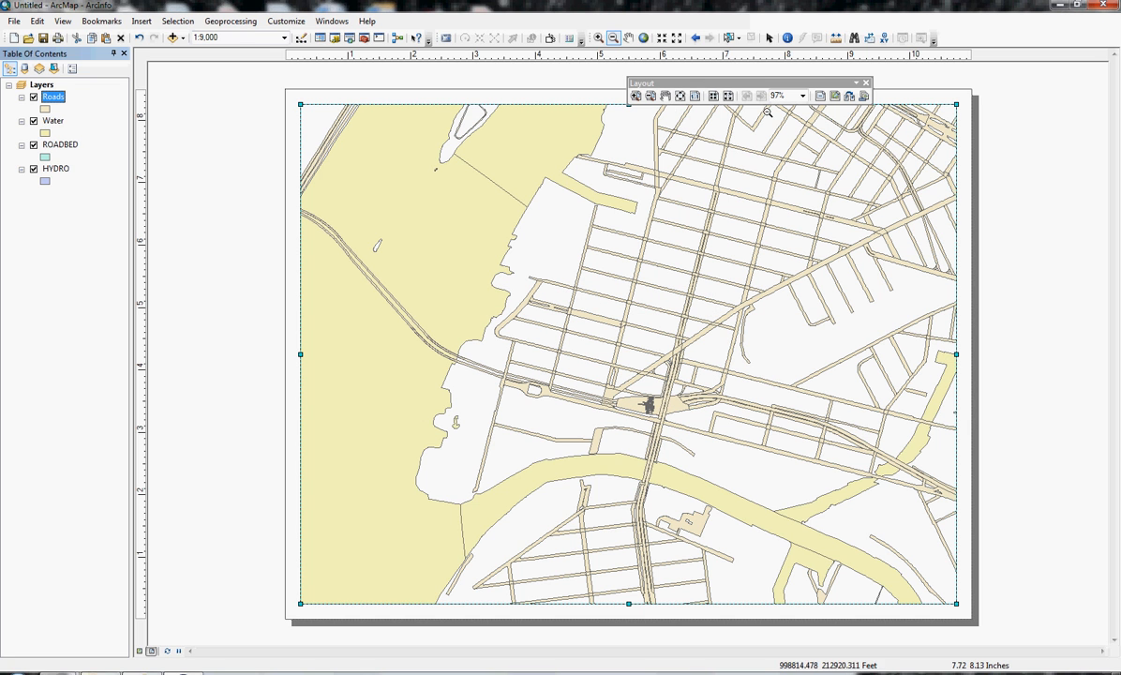
Step: Zoom out to check the extent, then hide and remove the ROADBED and HYDRO layers
{"action": "left_click", "coordinate": [612, 37]}
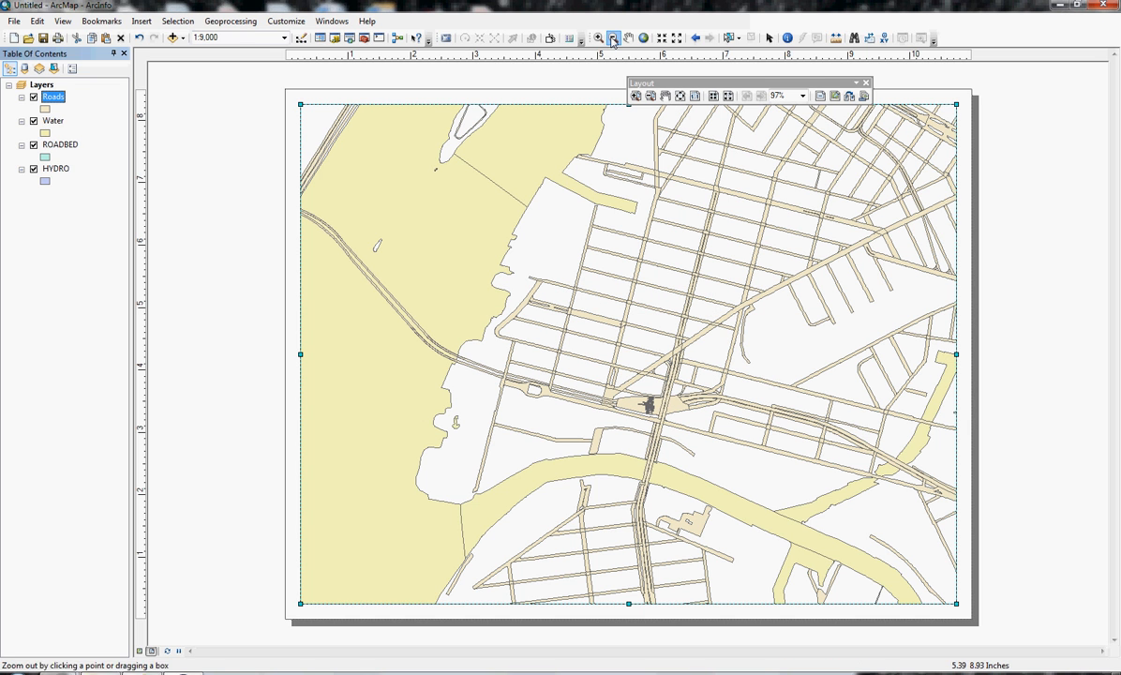
{"action": "left_click", "coordinate": [612, 38]}
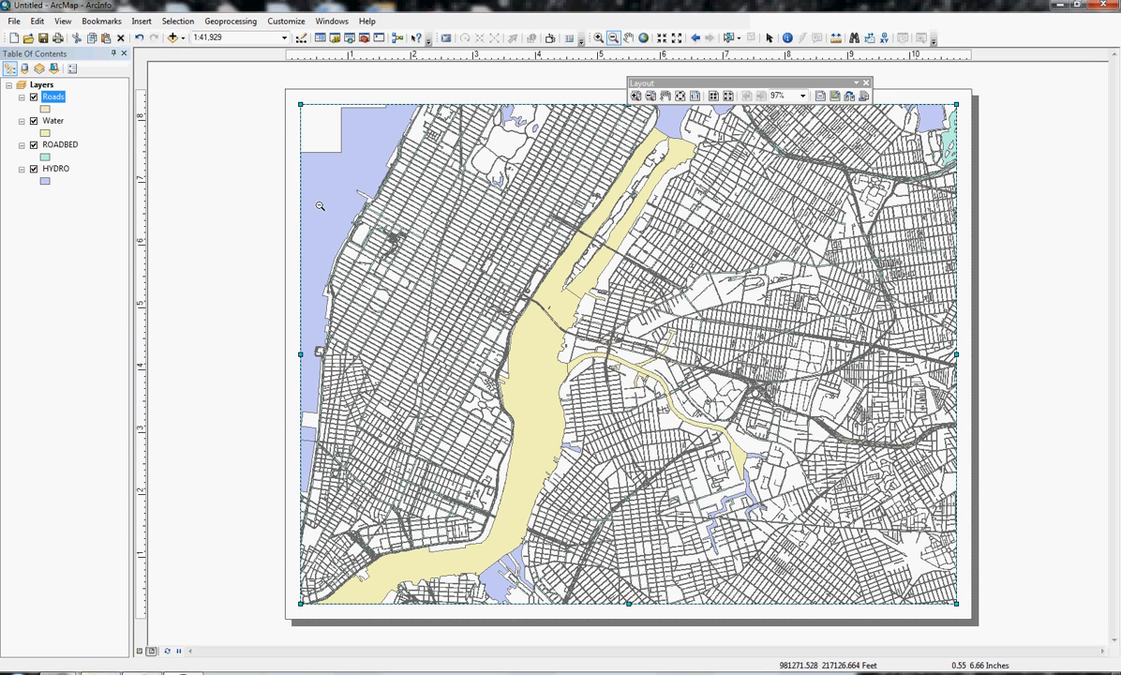
{"action": "mouse_move", "coordinate": [391, 203]}
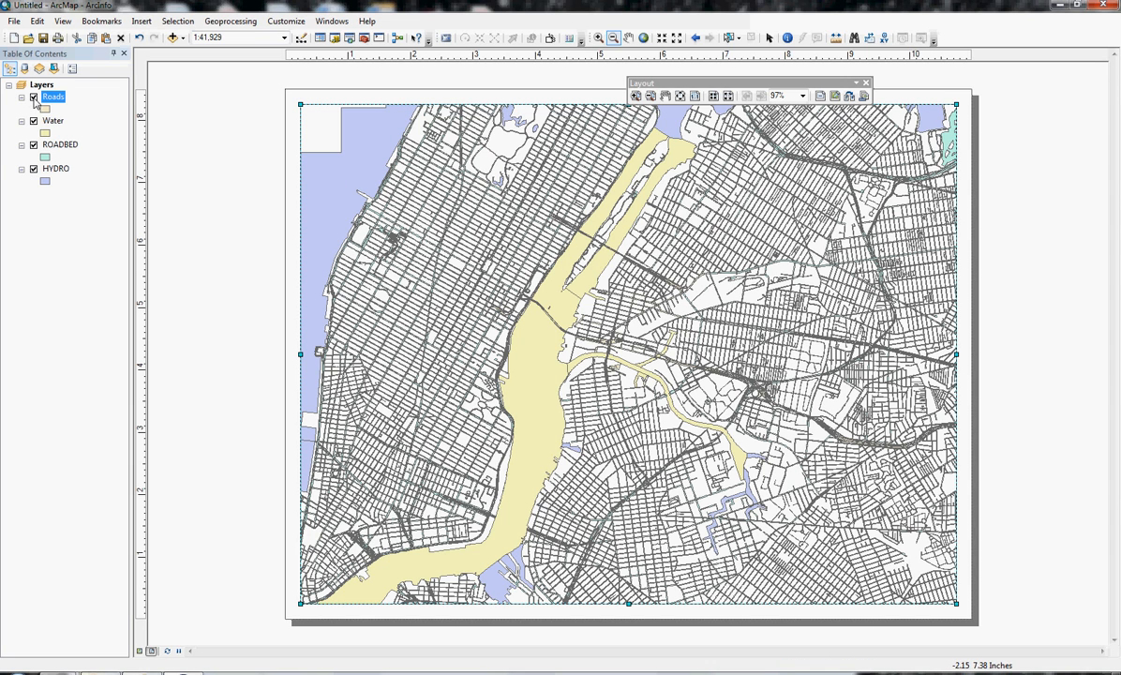
{"action": "left_click", "coordinate": [35, 145]}
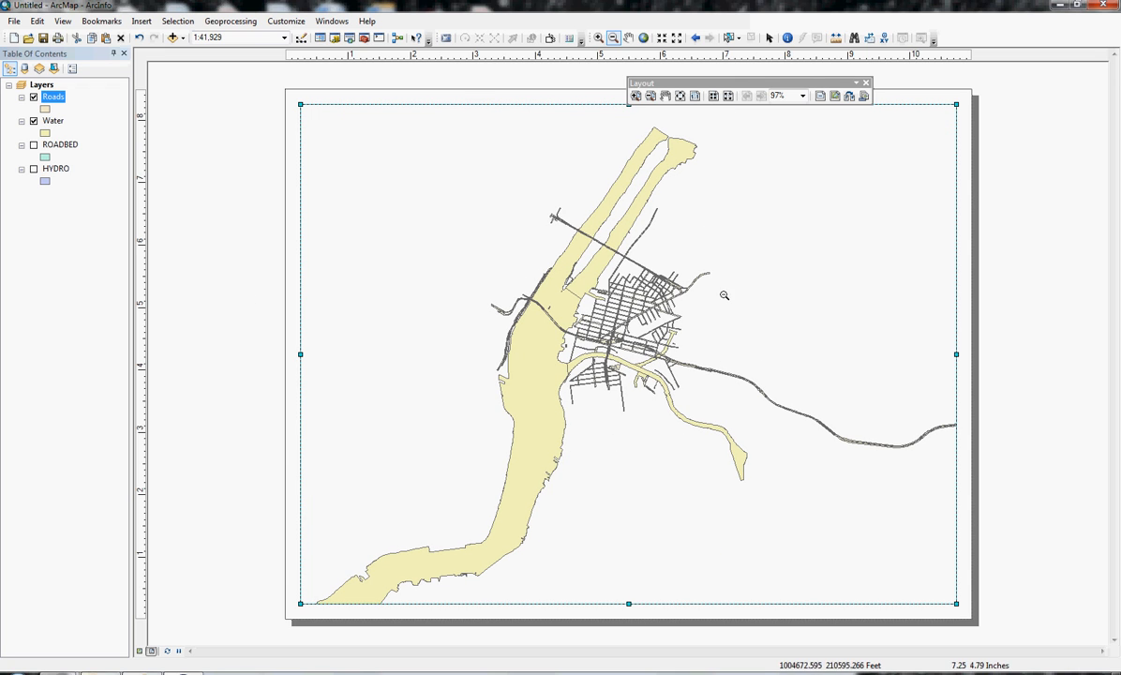
{"action": "mouse_move", "coordinate": [588, 272]}
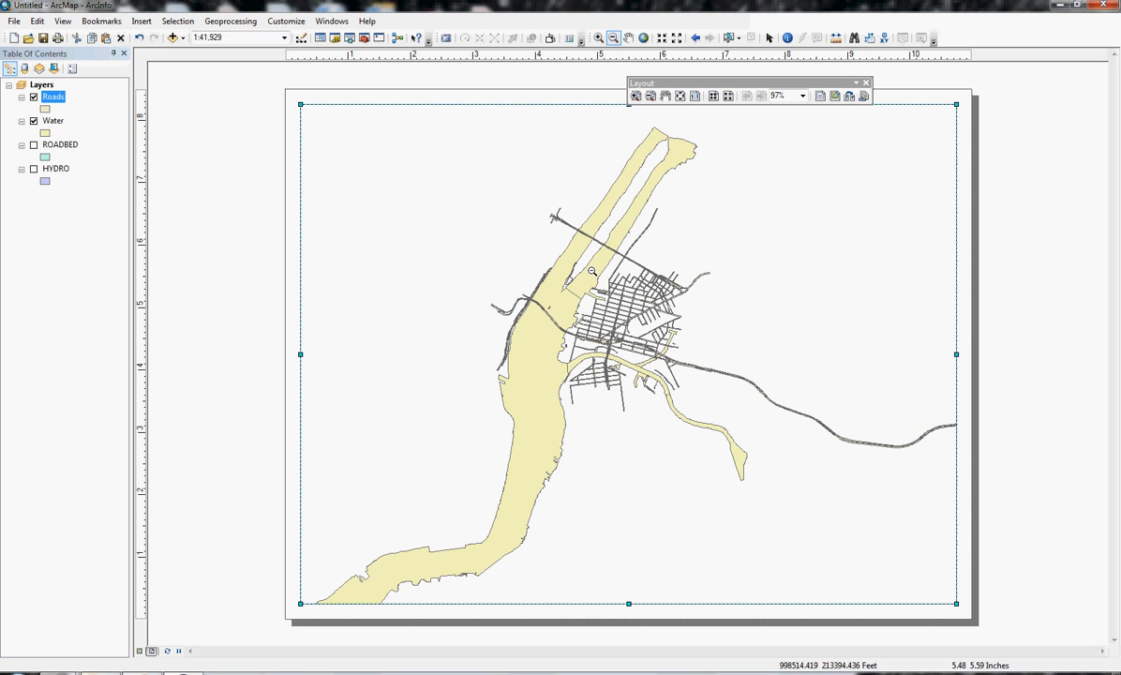
{"action": "right_click", "coordinate": [59, 144]}
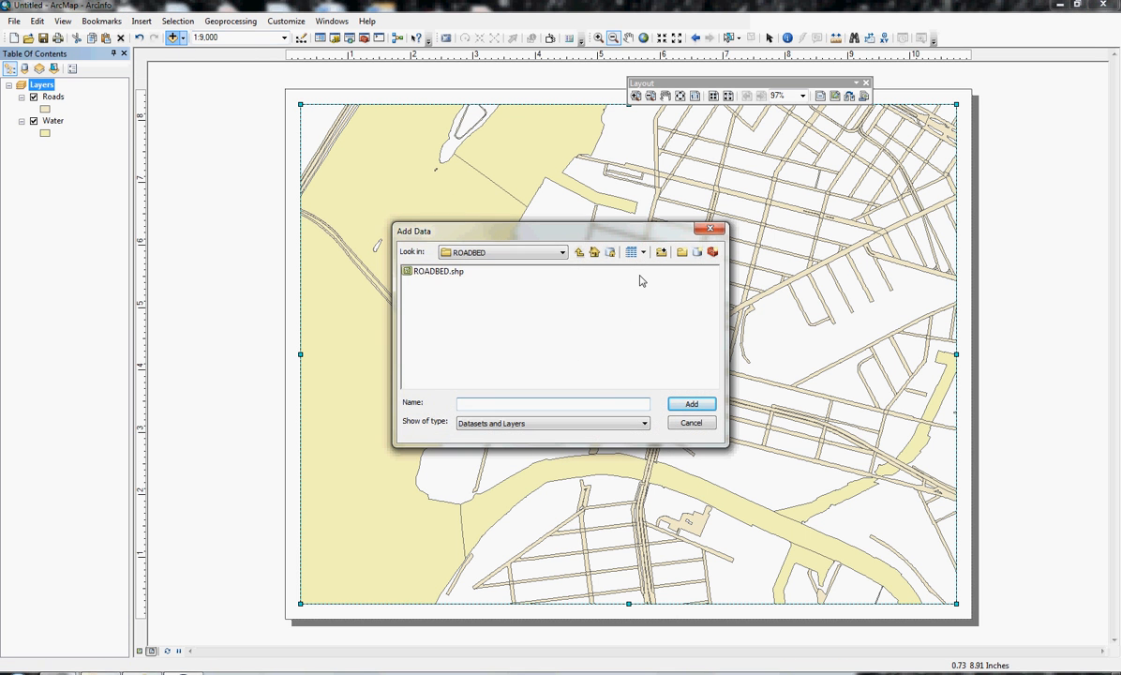
Step: Add OPEN_SPACE and the building_0112 footprints from building_0112.gdb
{"action": "left_click", "coordinate": [559, 251]}
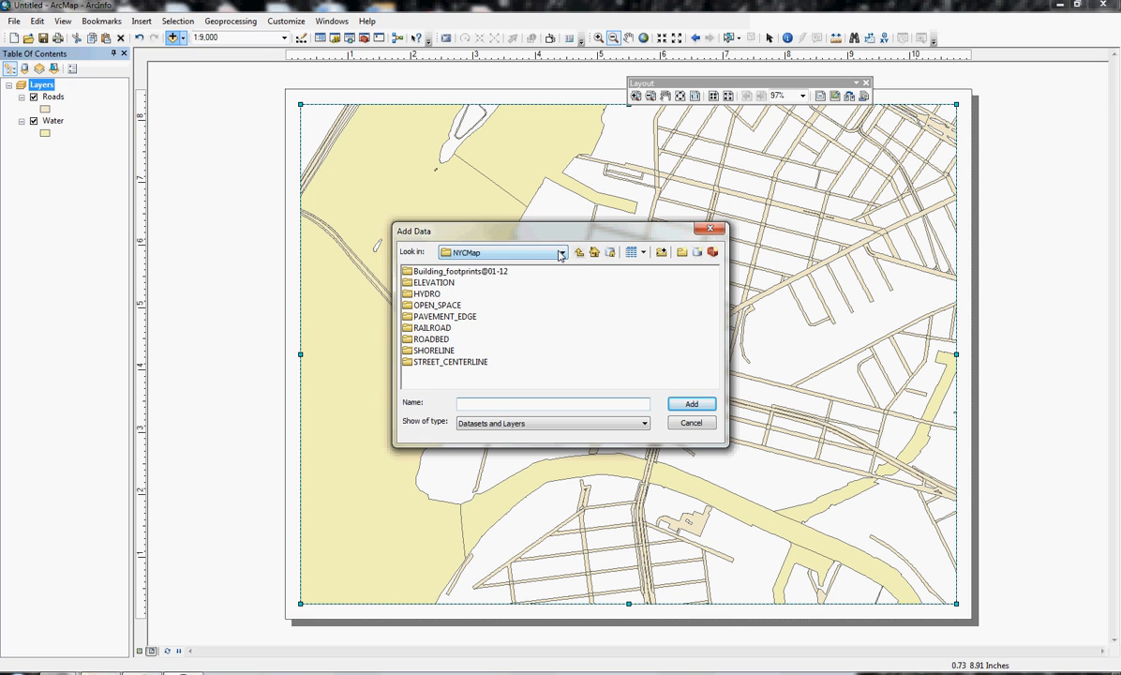
{"action": "left_click", "coordinate": [561, 253]}
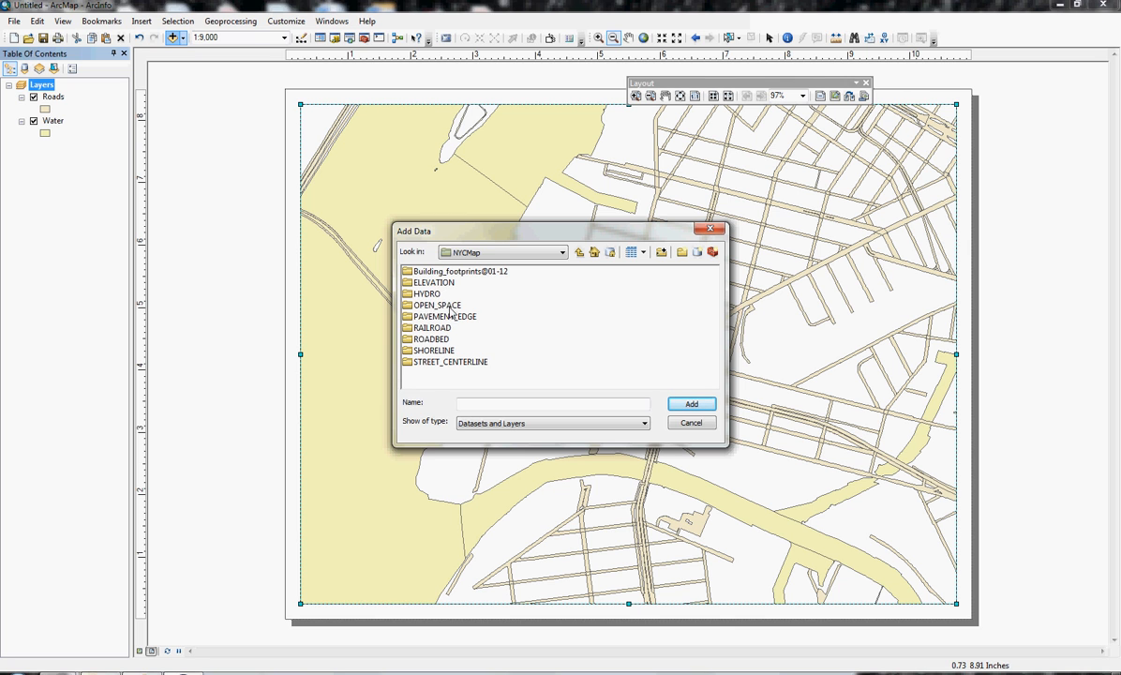
{"action": "left_click", "coordinate": [690, 404]}
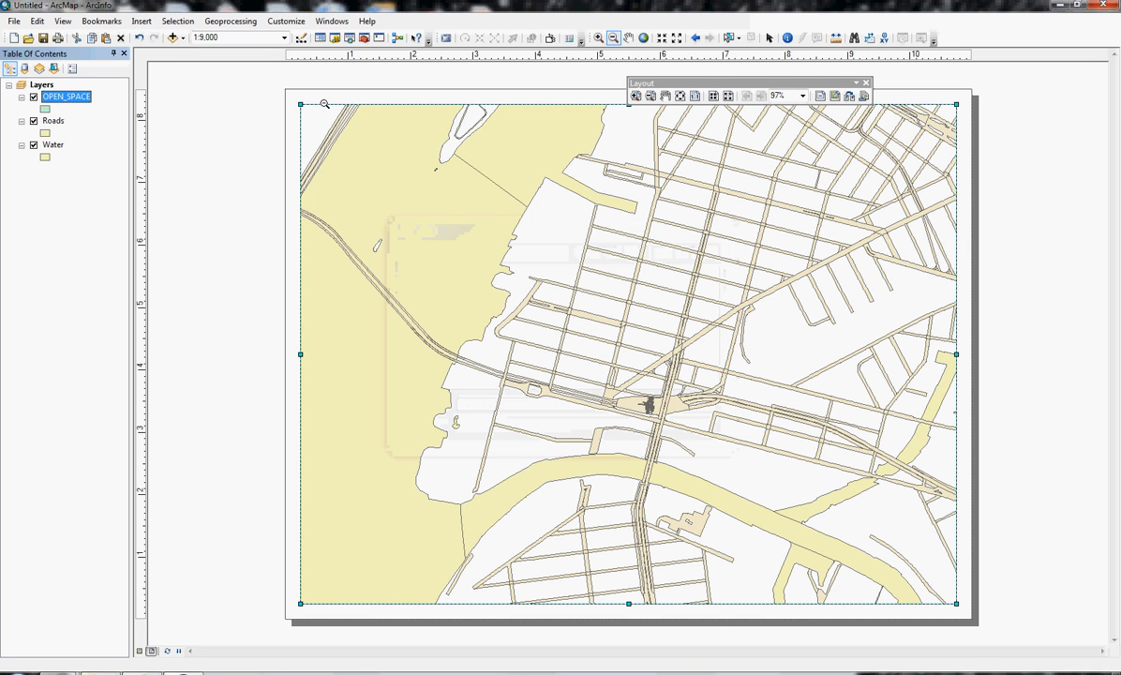
{"action": "left_click", "coordinate": [171, 38]}
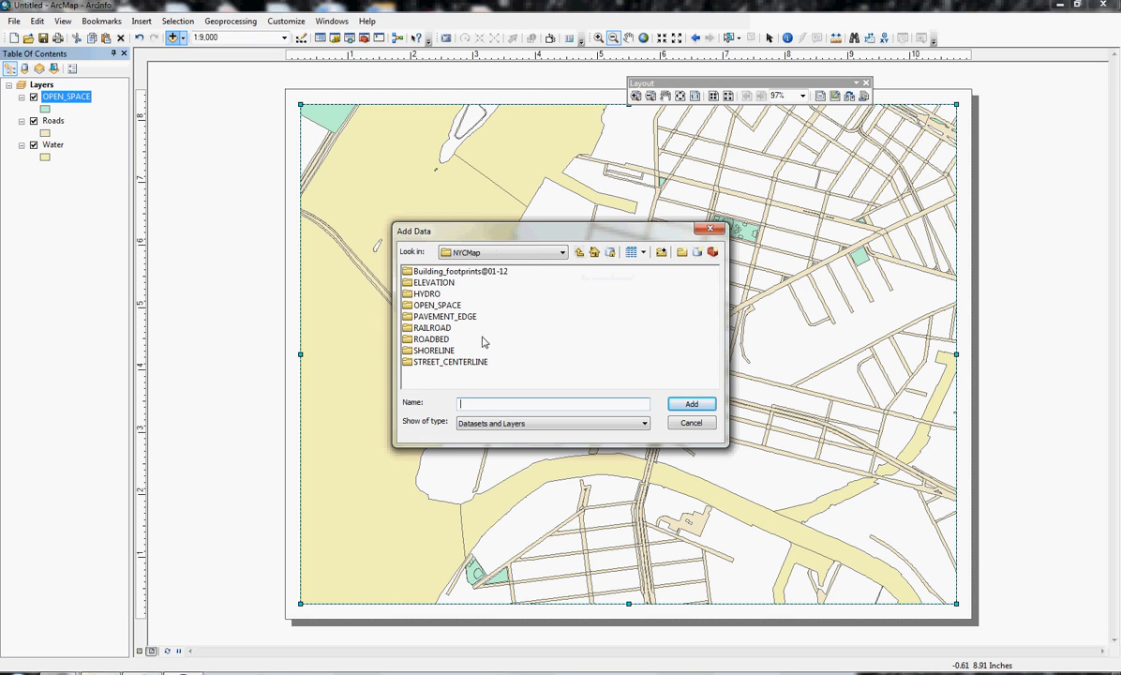
{"action": "double_click", "coordinate": [457, 271]}
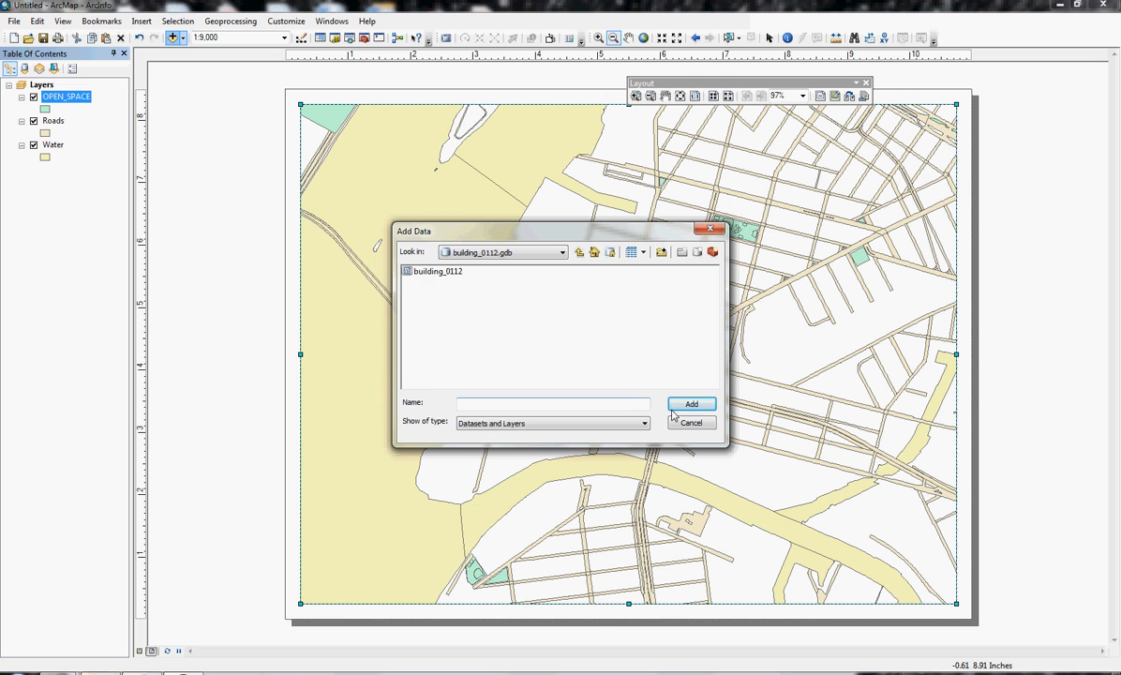
{"action": "left_click", "coordinate": [437, 271]}
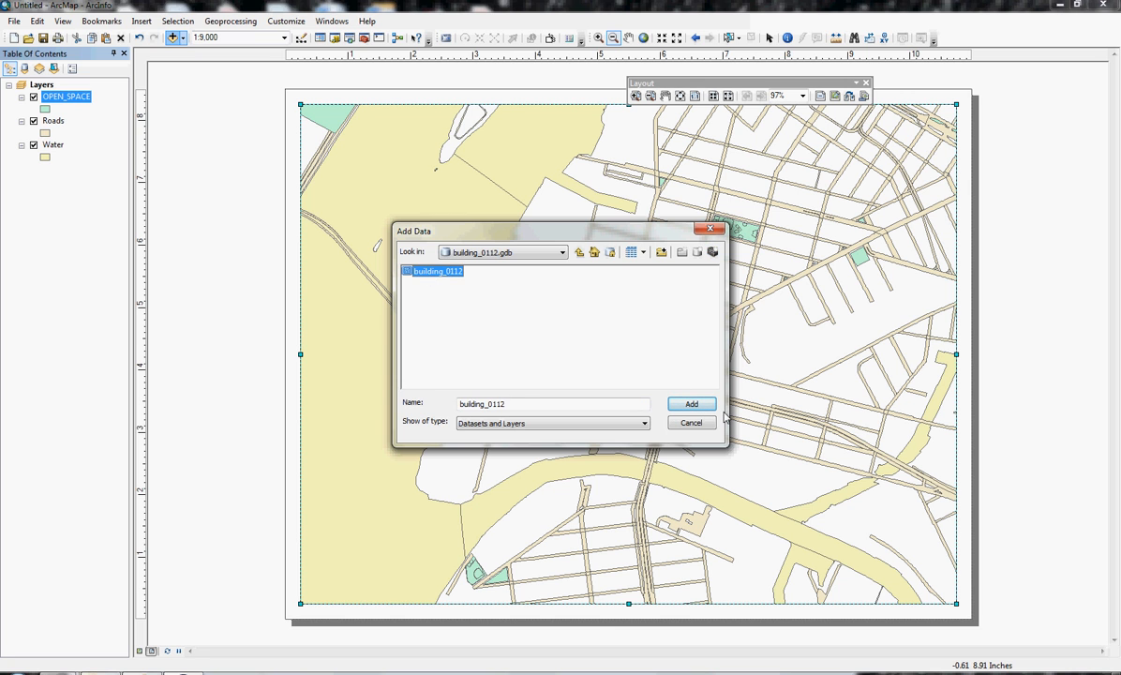
{"action": "left_click", "coordinate": [689, 403]}
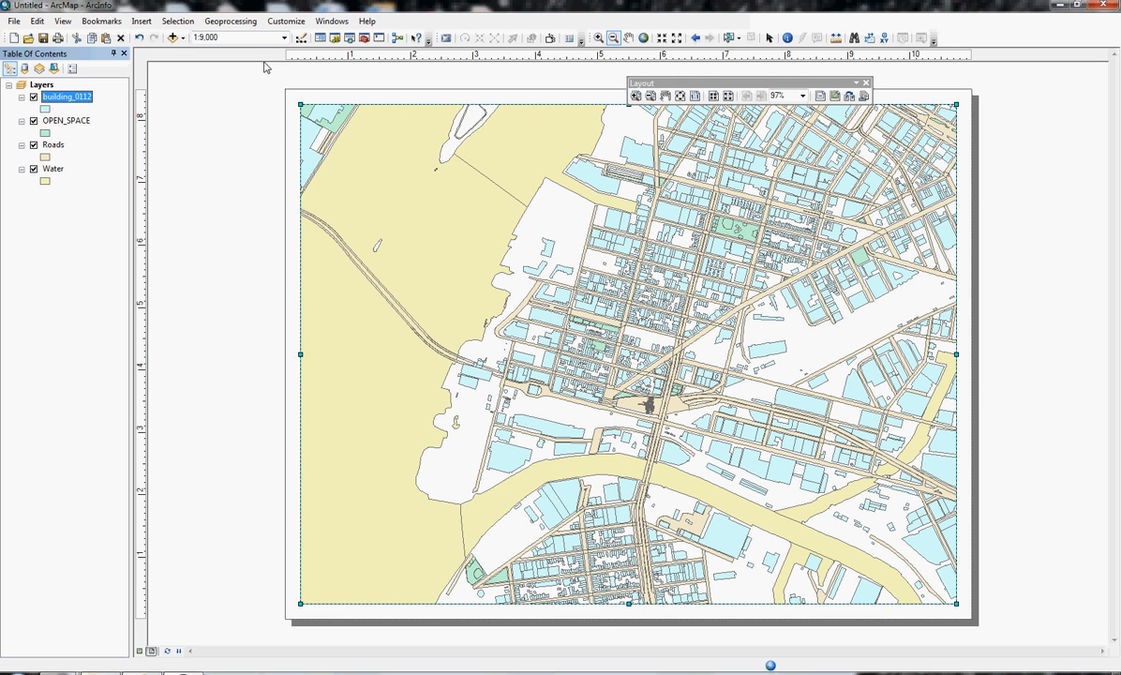
Step: Add the STREET_CENTERLINE dataset from the NYCMap folder
{"action": "left_click", "coordinate": [171, 38]}
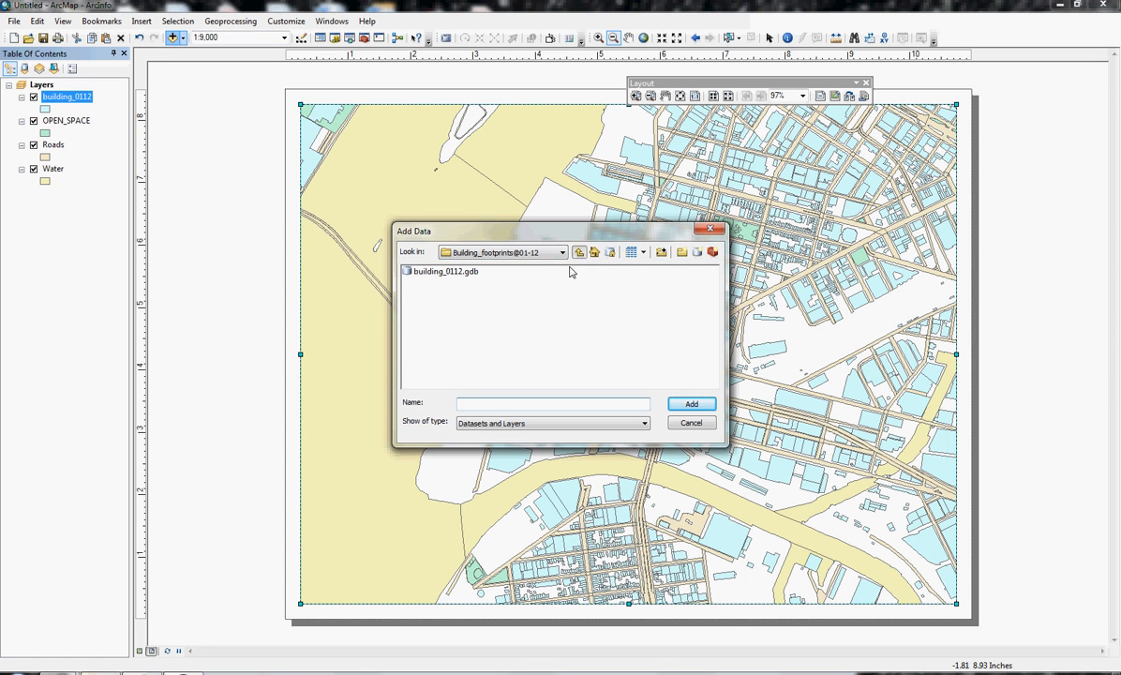
{"action": "left_click", "coordinate": [578, 252]}
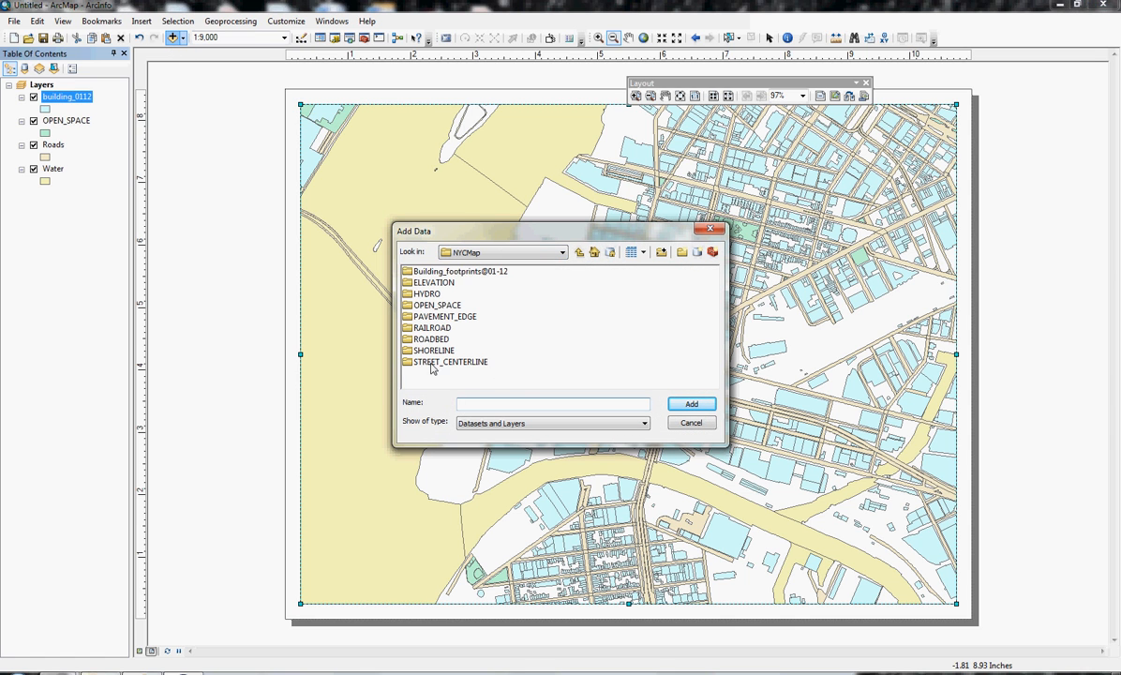
{"action": "left_click", "coordinate": [450, 361]}
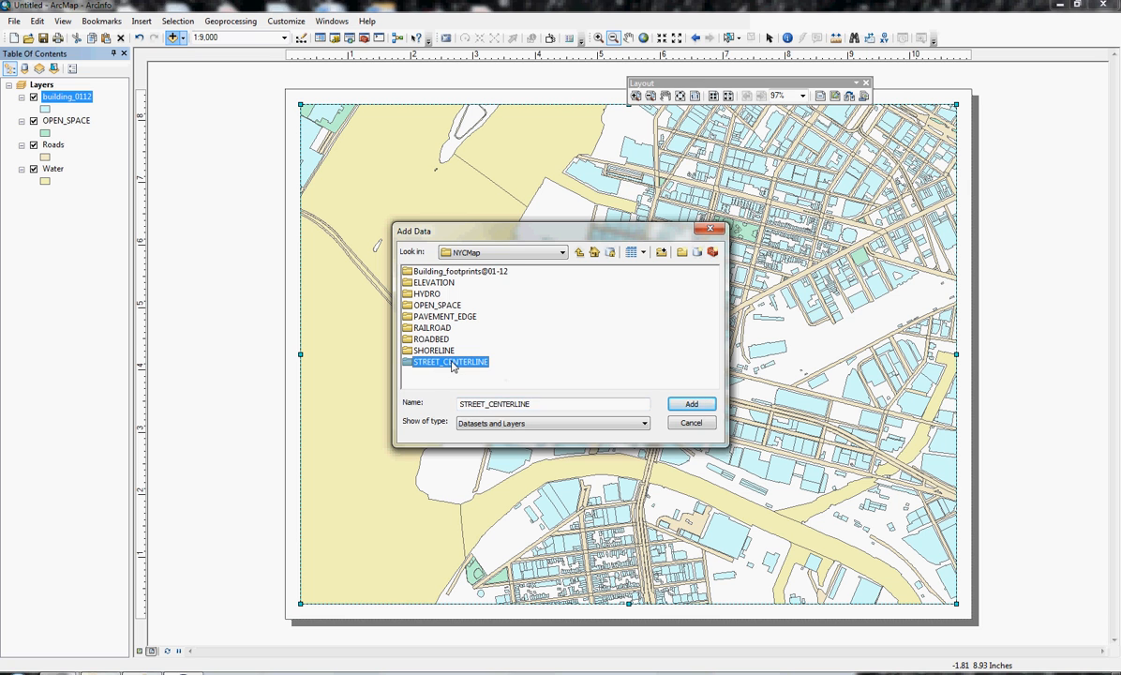
{"action": "left_click", "coordinate": [690, 404]}
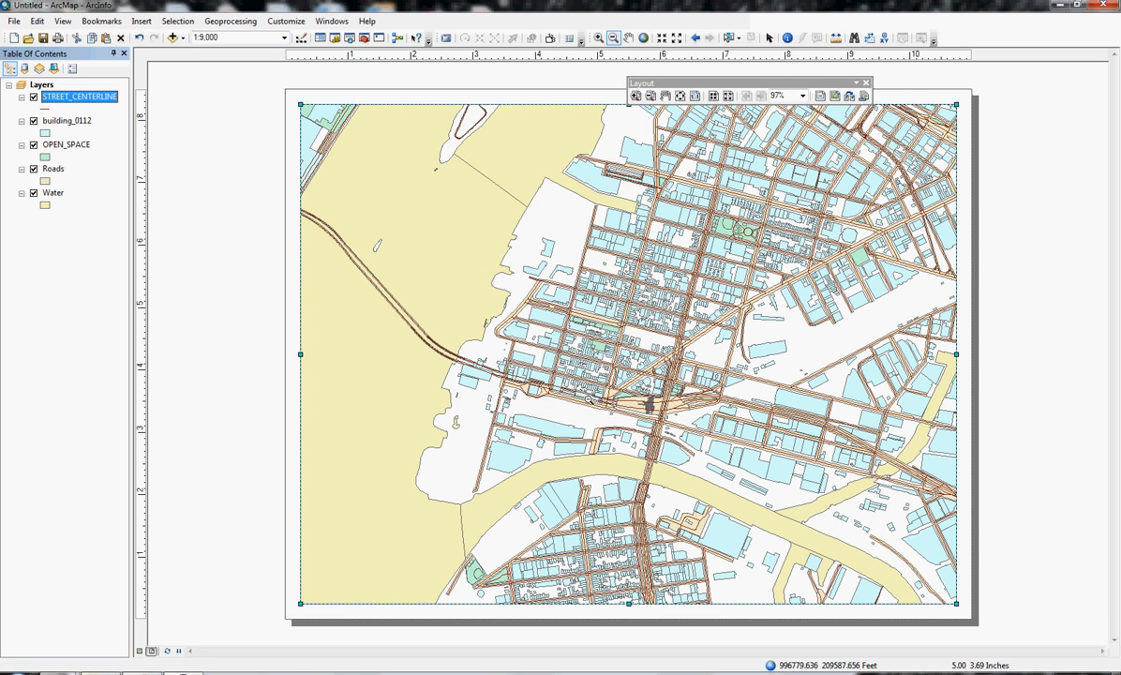
{"action": "mouse_move", "coordinate": [199, 237]}
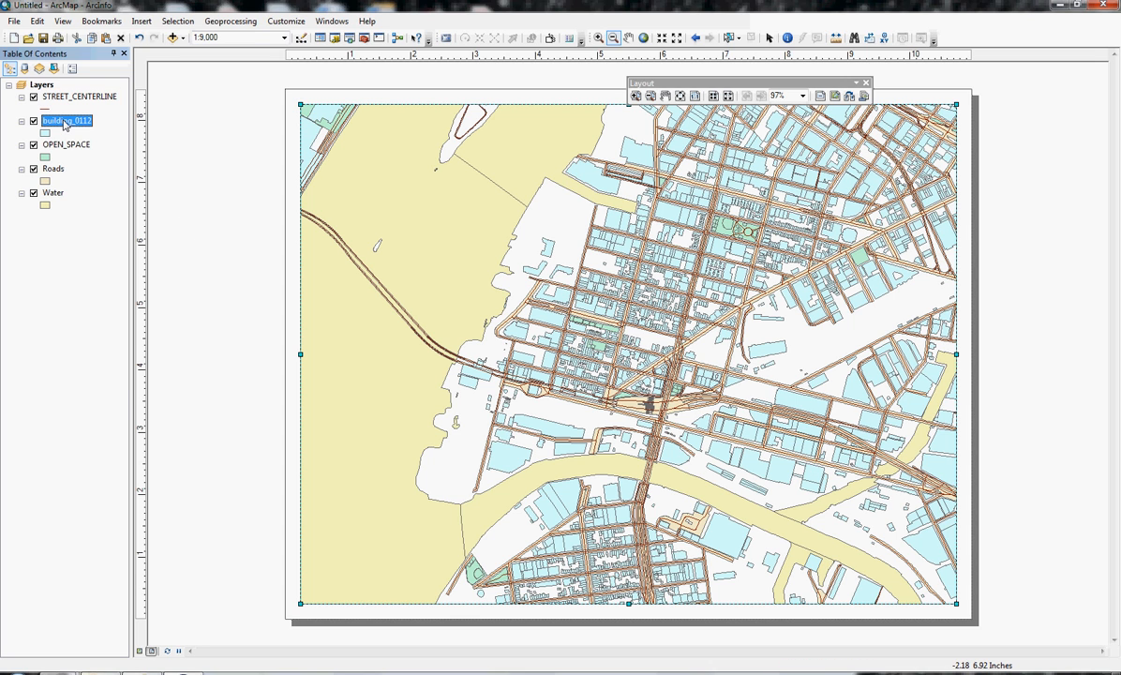
Step: Switch the Table Of Contents to List By Source
{"action": "right_click", "coordinate": [64, 120]}
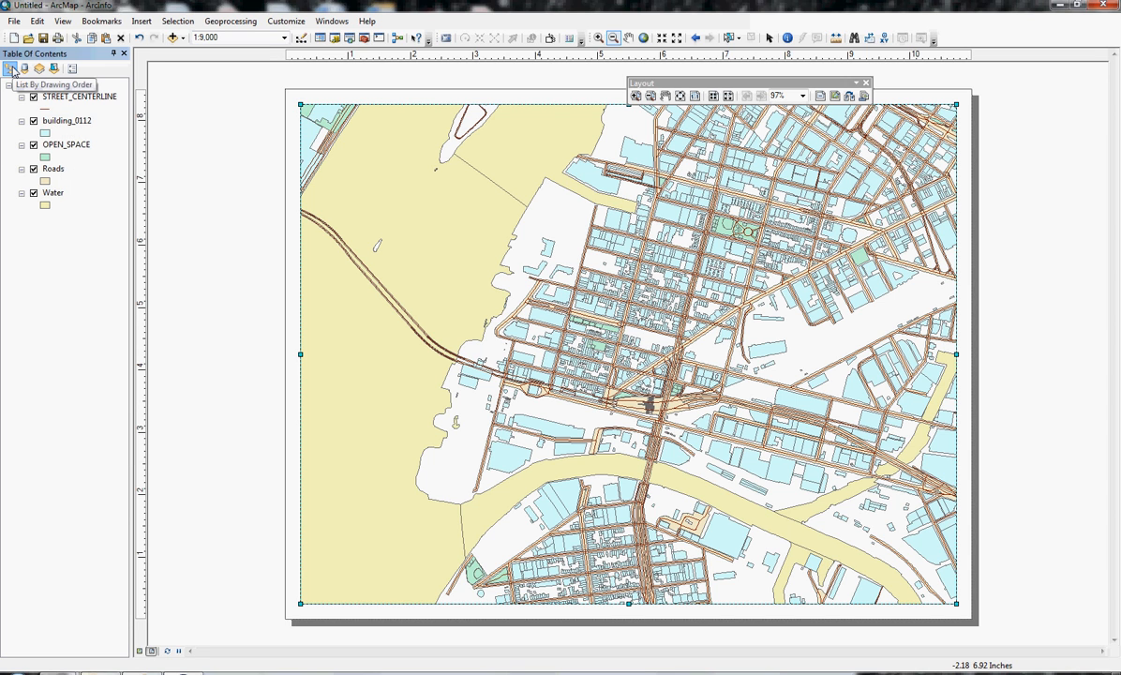
{"action": "left_click", "coordinate": [28, 68]}
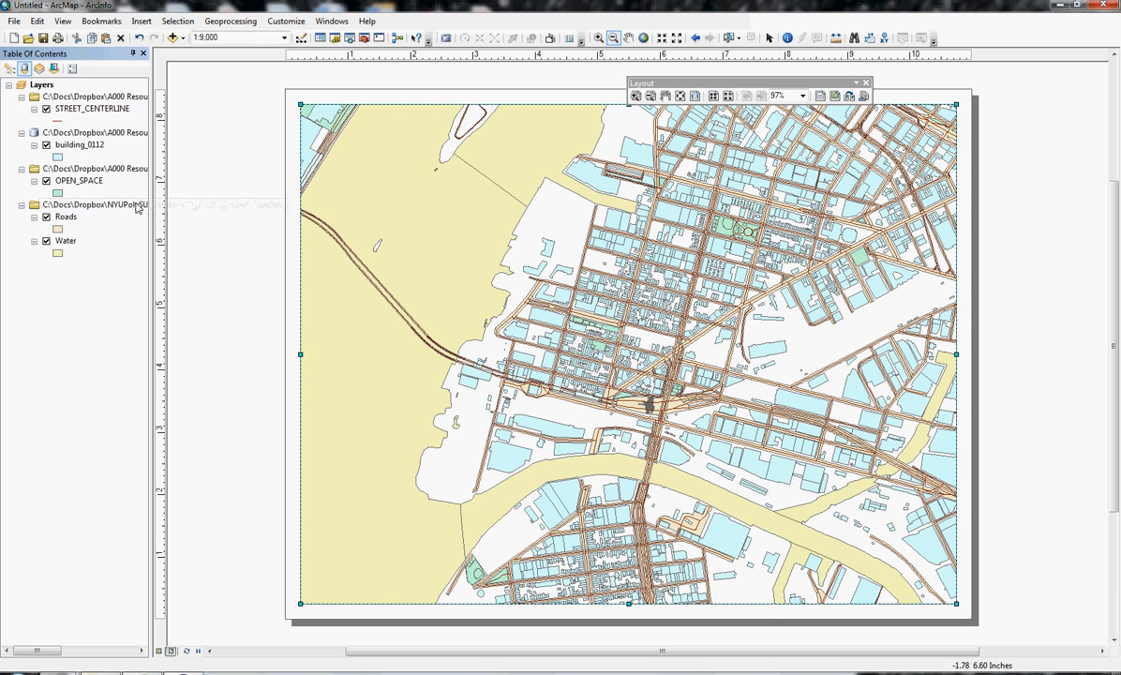
{"action": "mouse_move", "coordinate": [82, 143]}
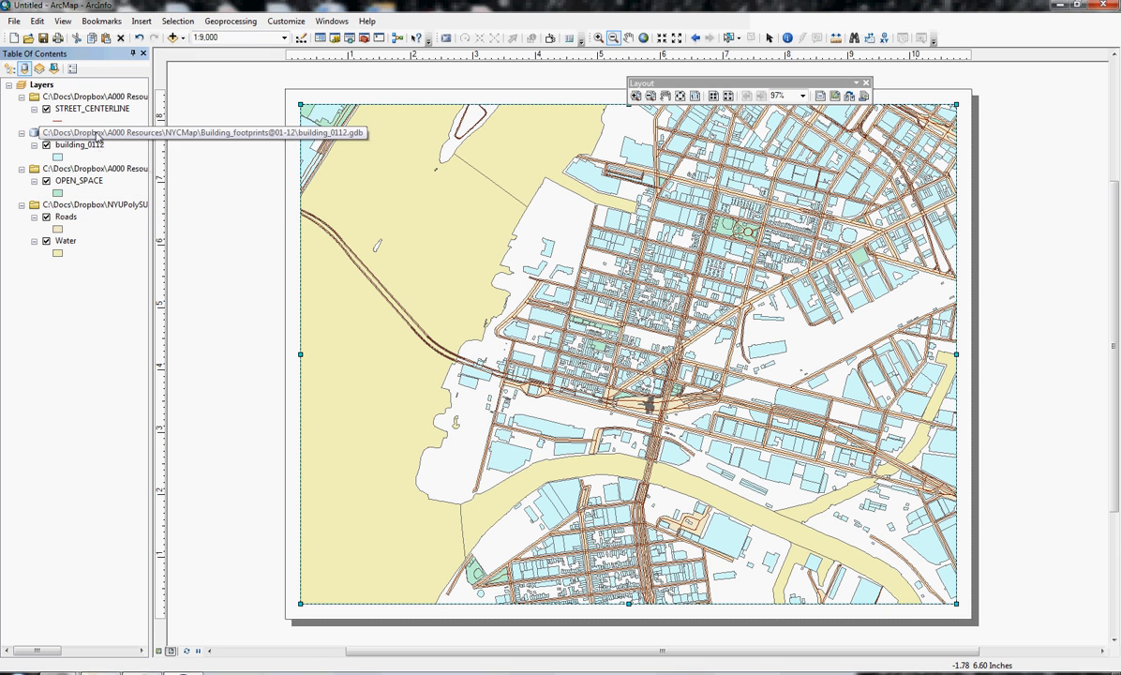
Step: Export building_0112's in-view footprints to a Building shapefile in BaseData
{"action": "right_click", "coordinate": [80, 145]}
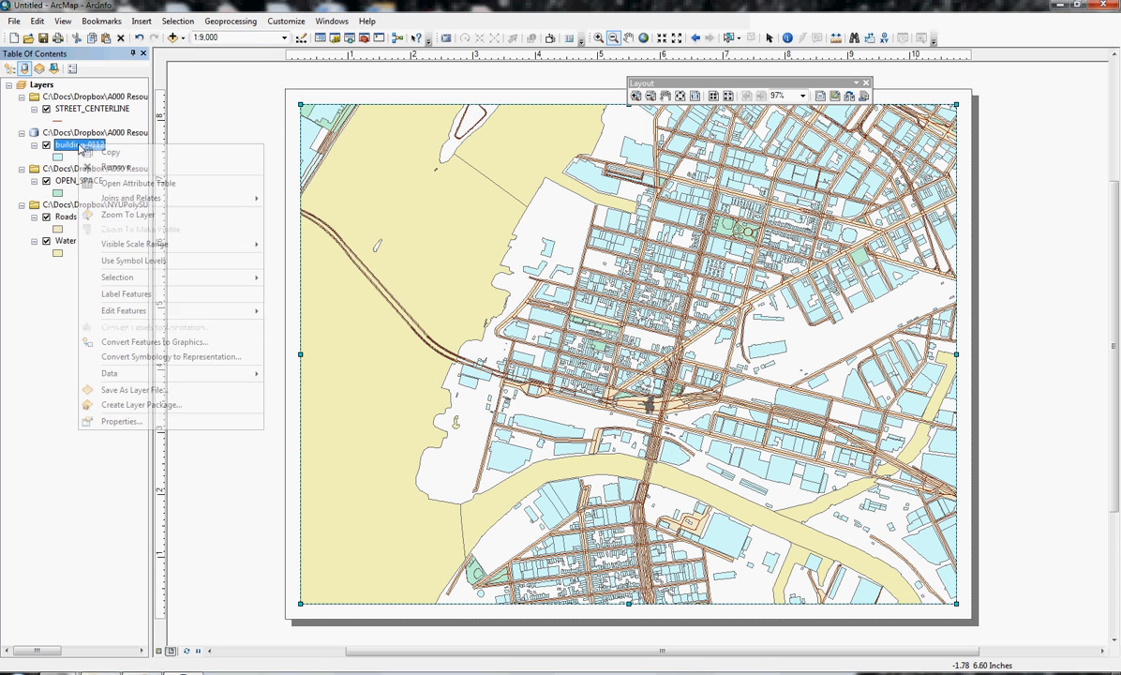
{"action": "mouse_move", "coordinate": [131, 373]}
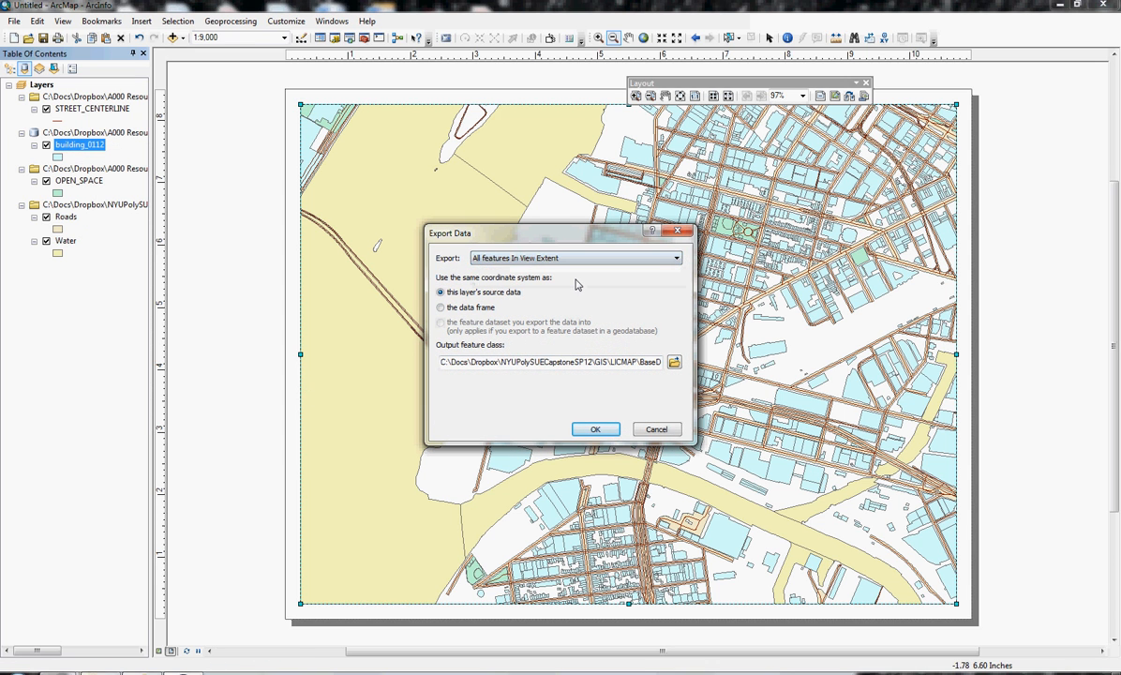
{"action": "mouse_move", "coordinate": [674, 362]}
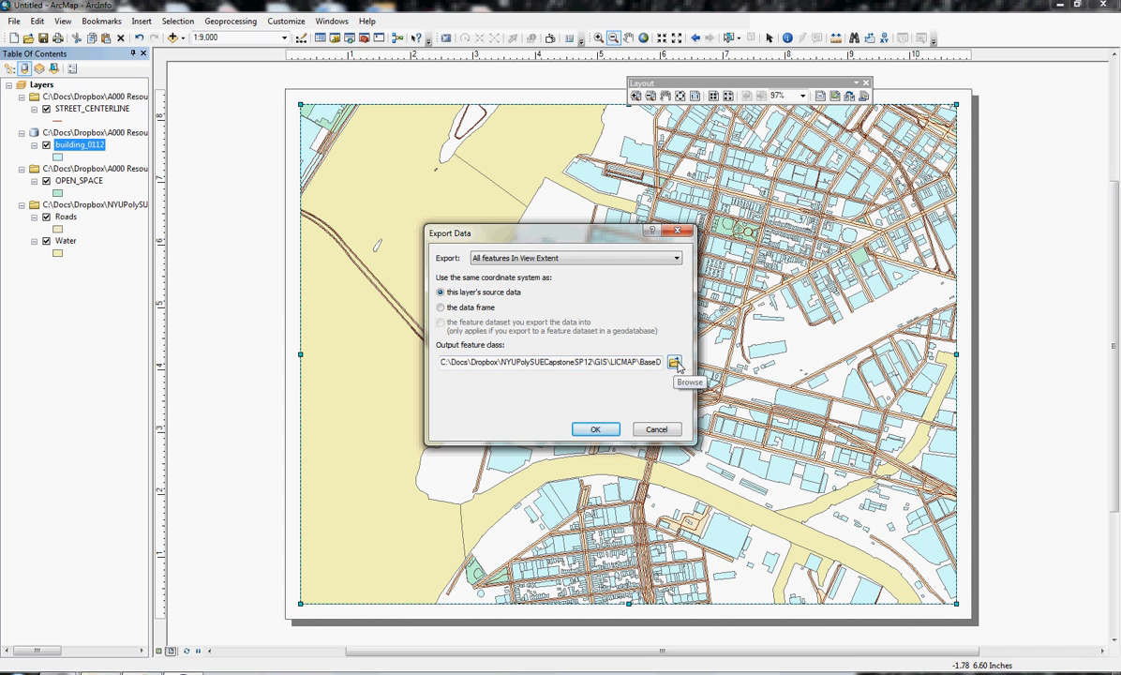
{"action": "left_click", "coordinate": [676, 360]}
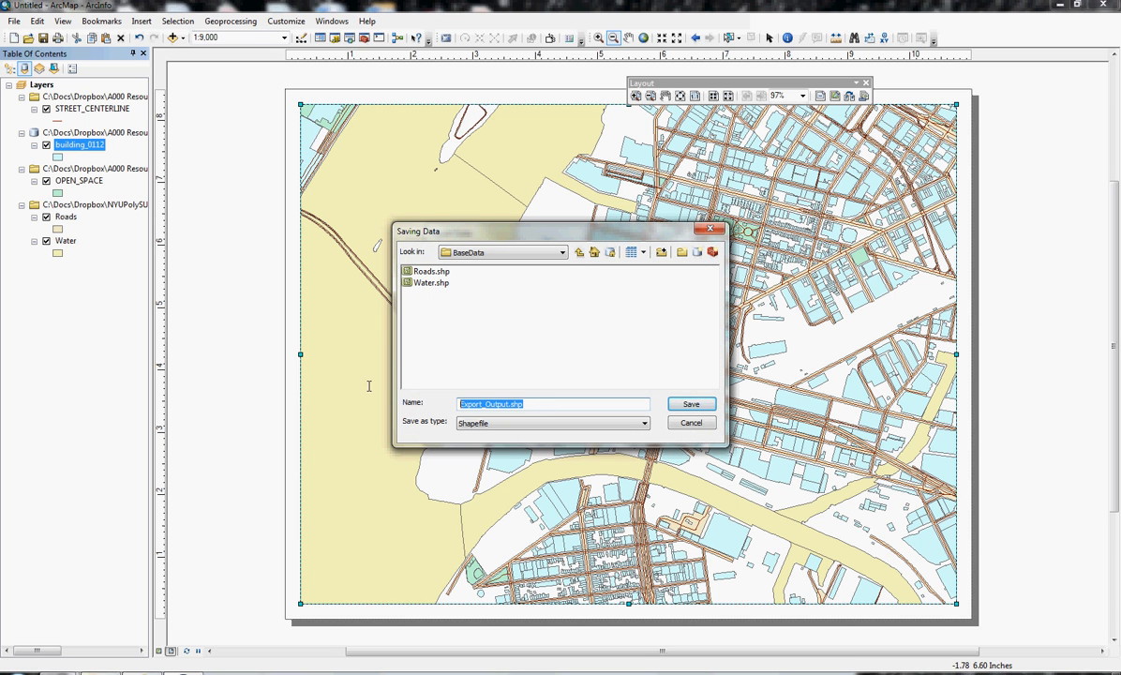
{"action": "type", "text": "Building"}
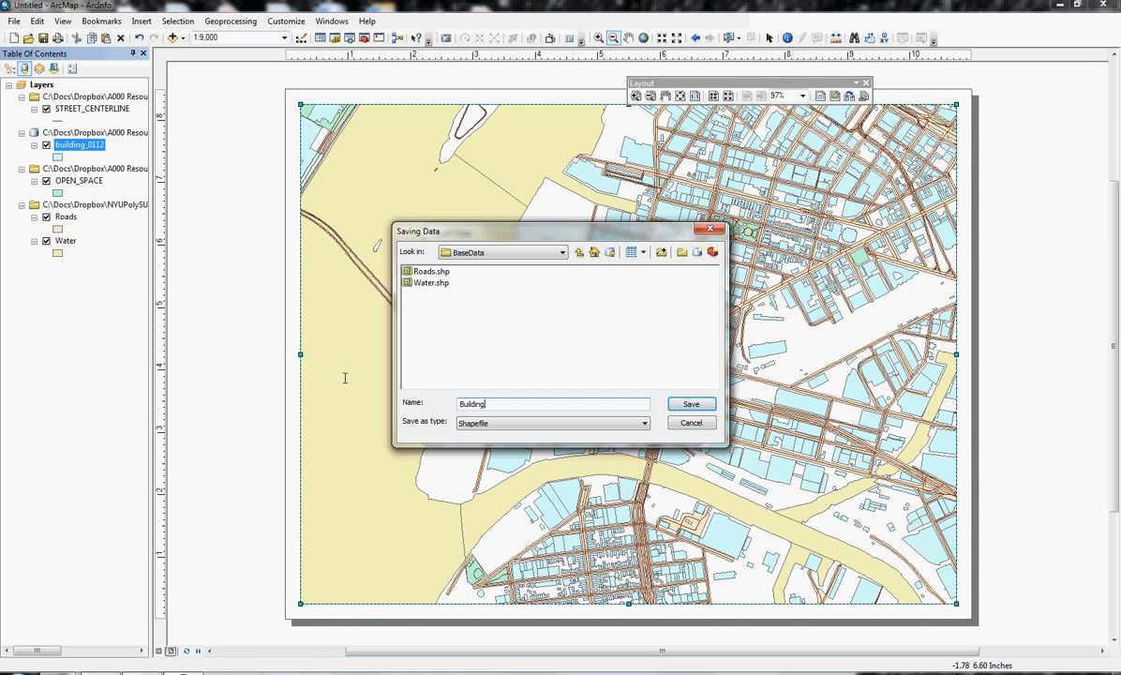
{"action": "left_click", "coordinate": [691, 403]}
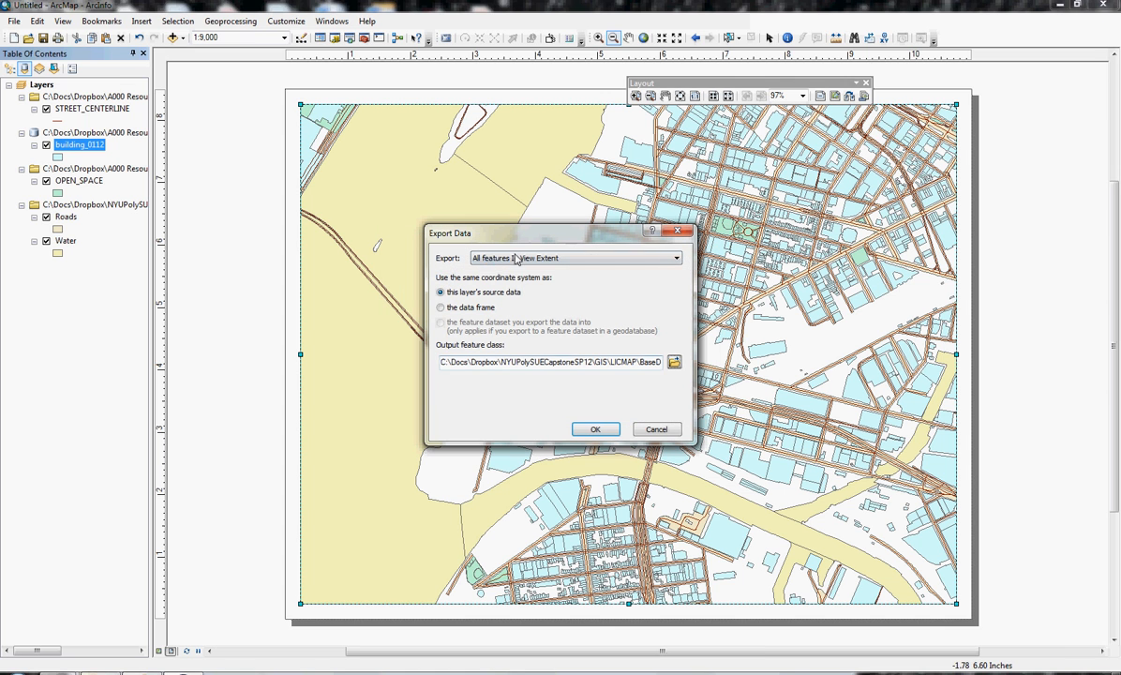
{"action": "left_click", "coordinate": [595, 429]}
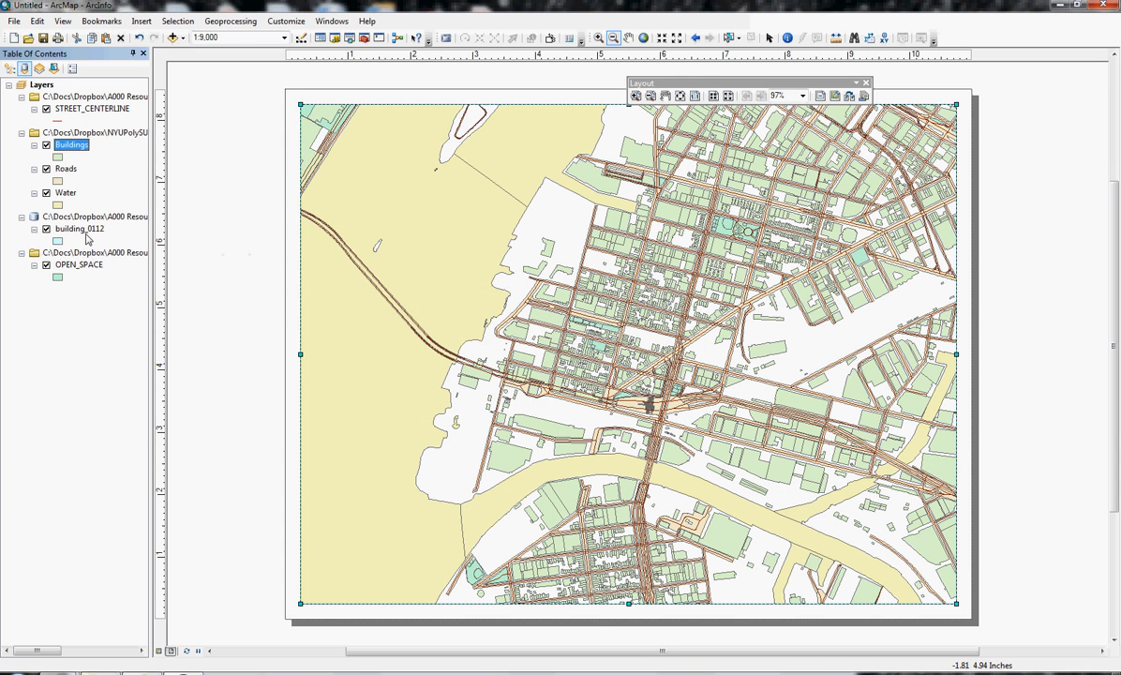
{"action": "mouse_move", "coordinate": [83, 119]}
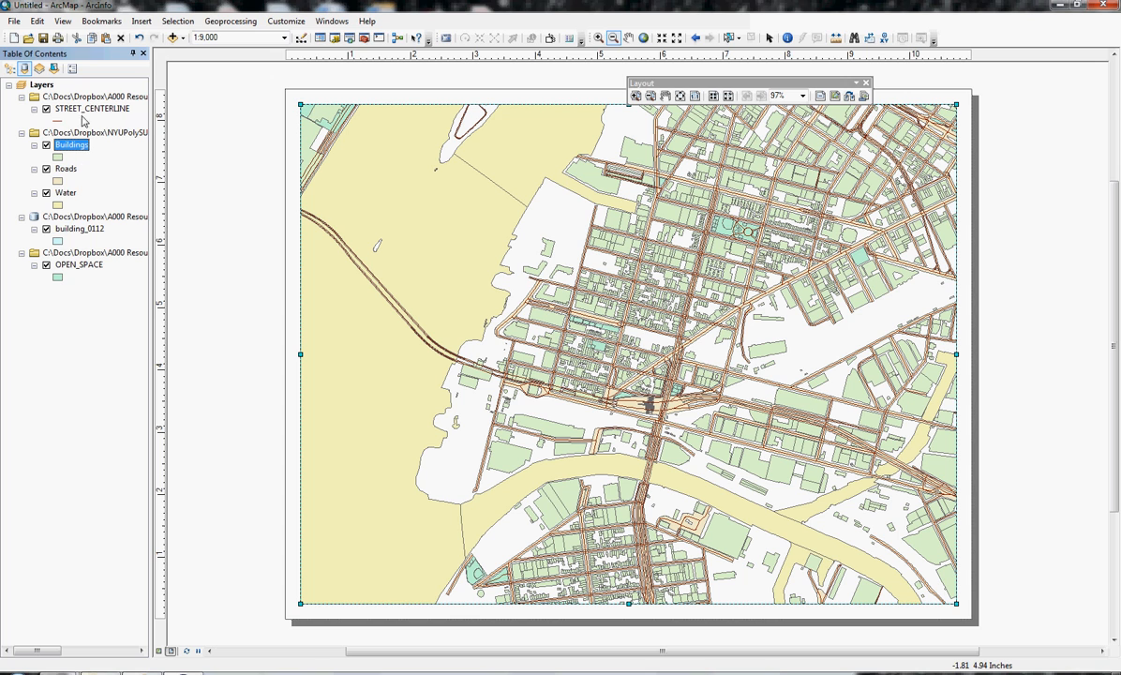
{"action": "mouse_move", "coordinate": [94, 264]}
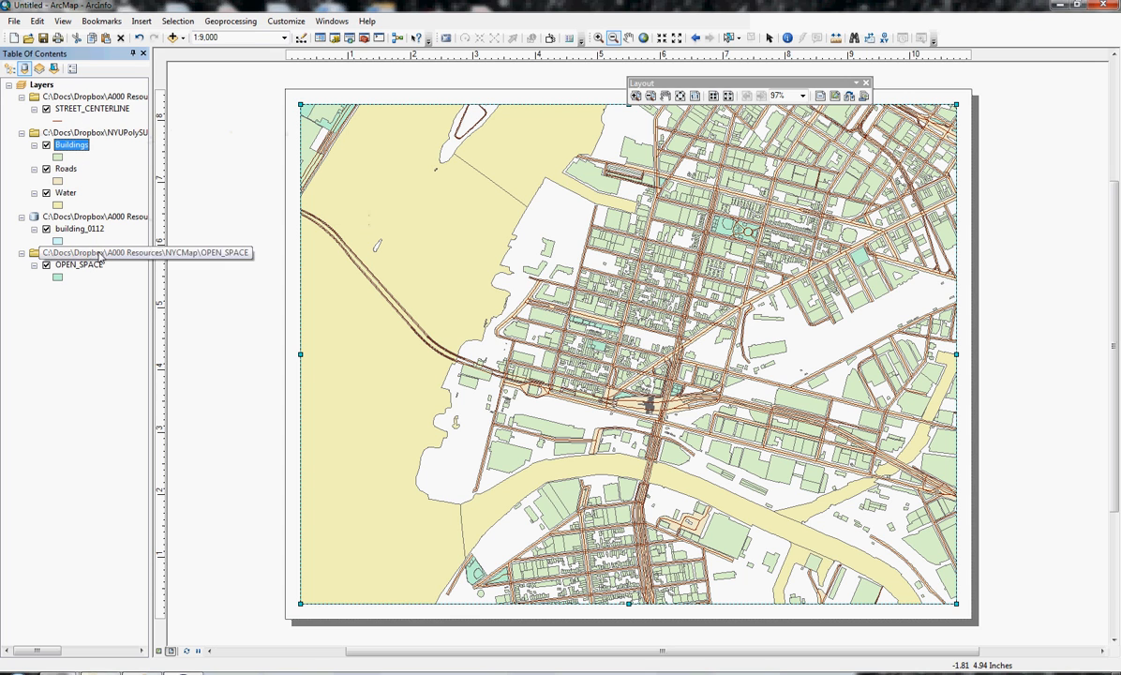
Step: Export the OPEN_SPACE features as an openspace shapefile
{"action": "right_click", "coordinate": [72, 264]}
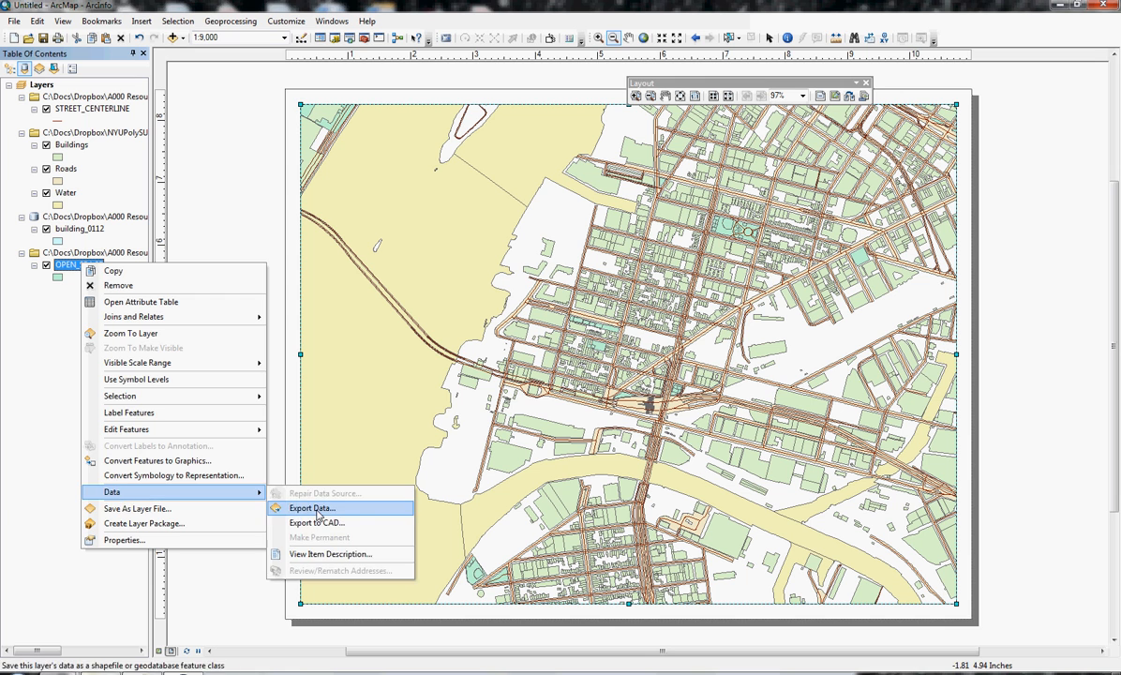
{"action": "left_click", "coordinate": [312, 508]}
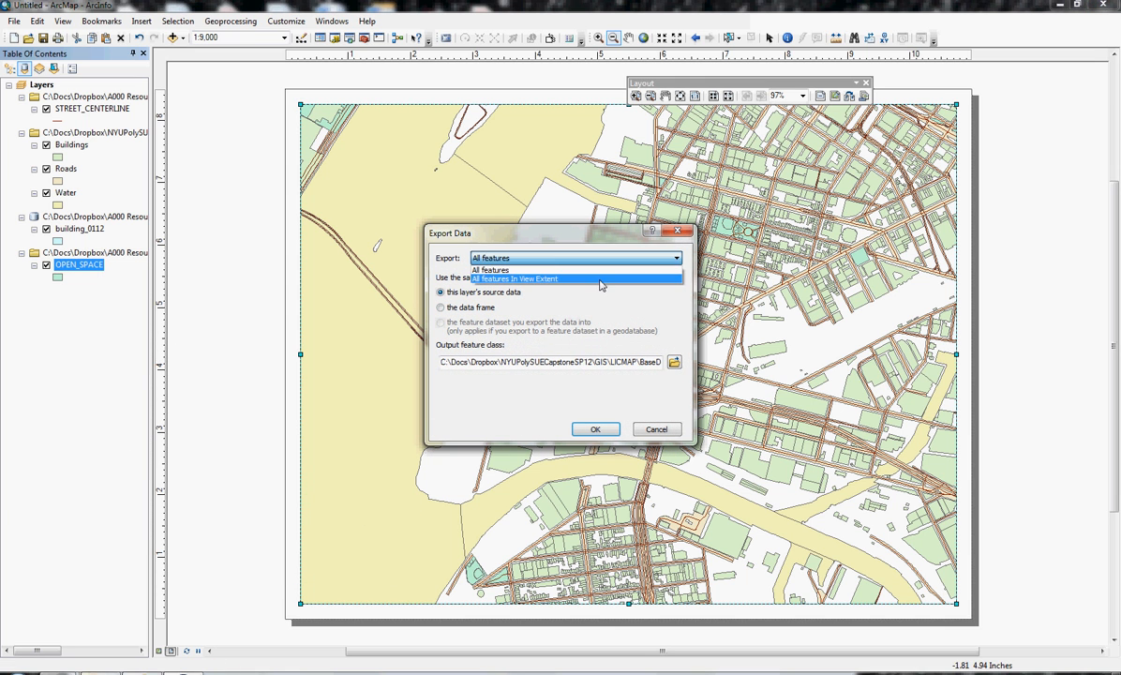
{"action": "left_click", "coordinate": [675, 360]}
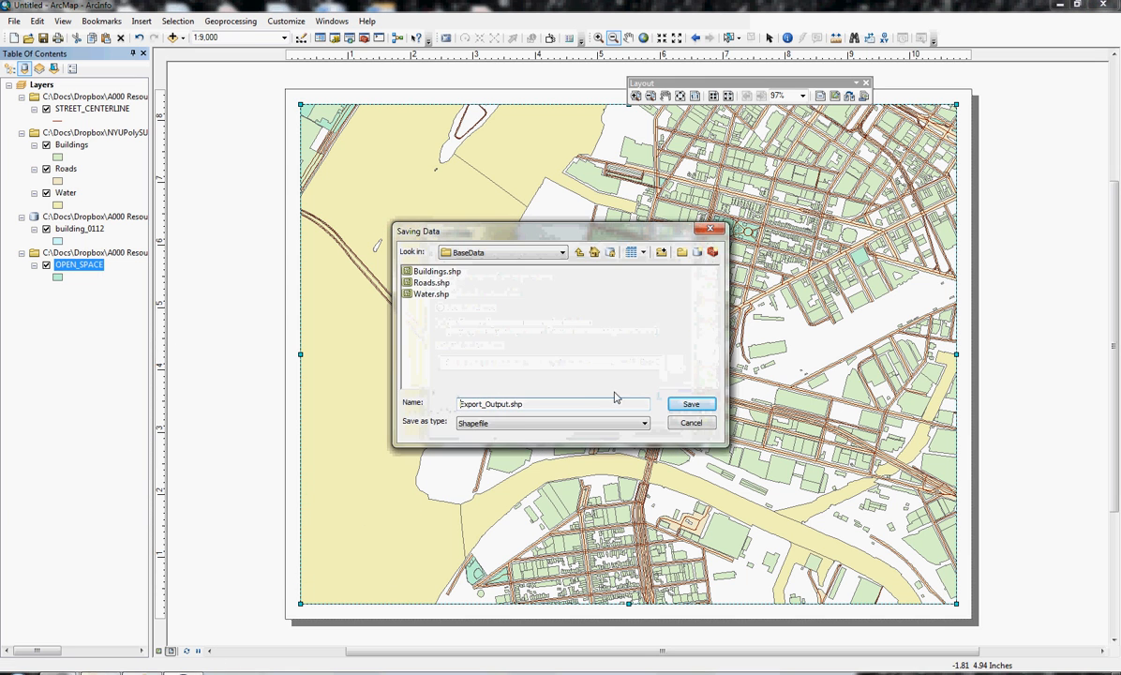
{"action": "type", "text": "open"}
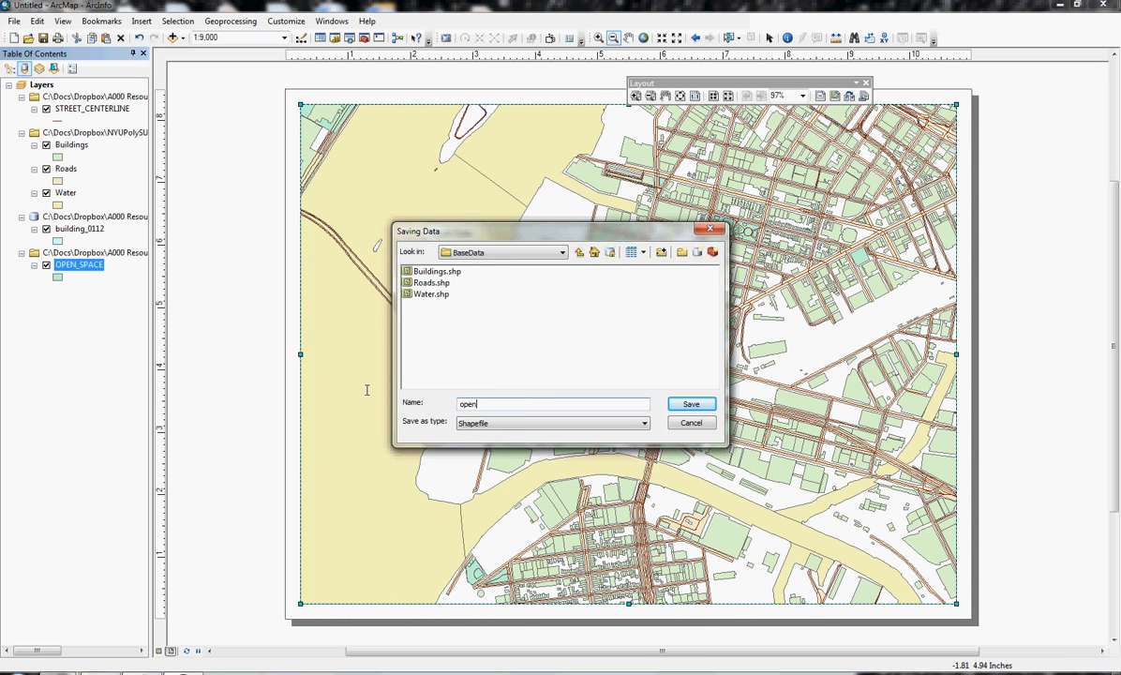
{"action": "left_click", "coordinate": [690, 402]}
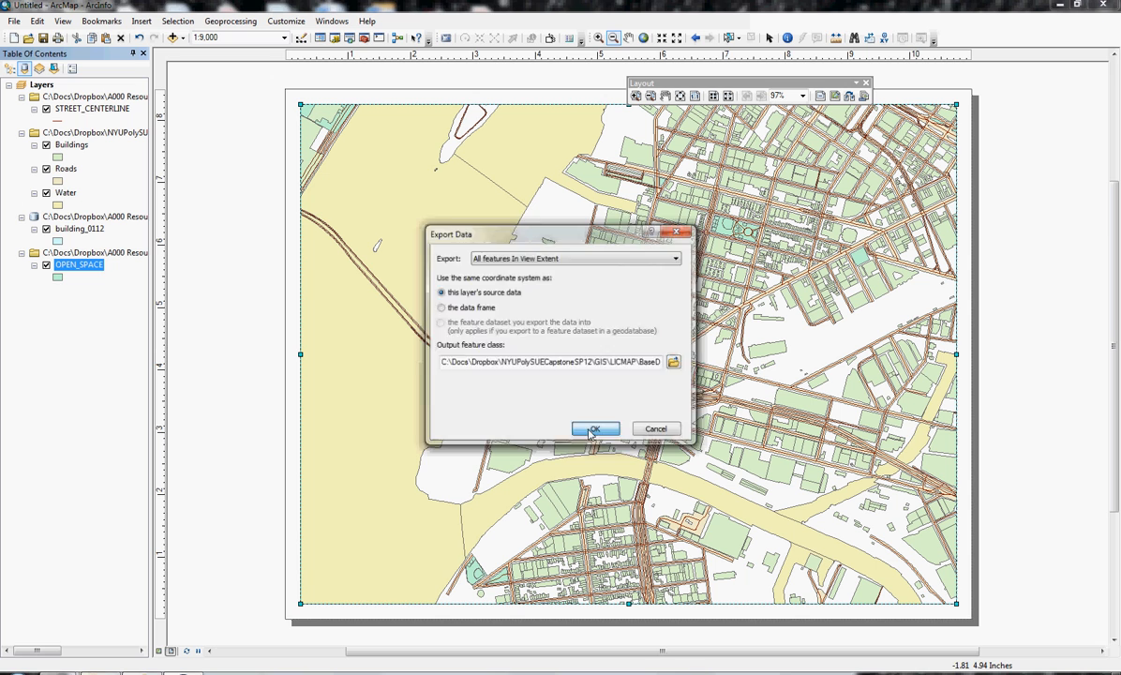
{"action": "left_click", "coordinate": [598, 429]}
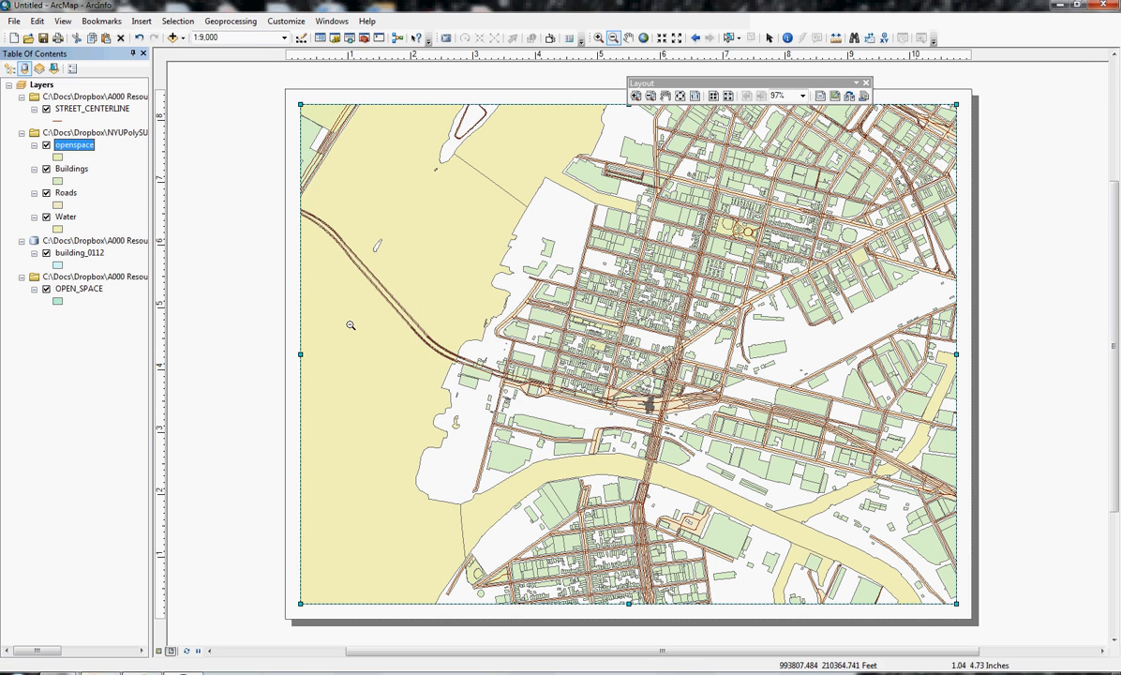
Step: Remove the original OPEN_SPACE layer and bring up building_0112's options for removal
{"action": "right_click", "coordinate": [79, 288]}
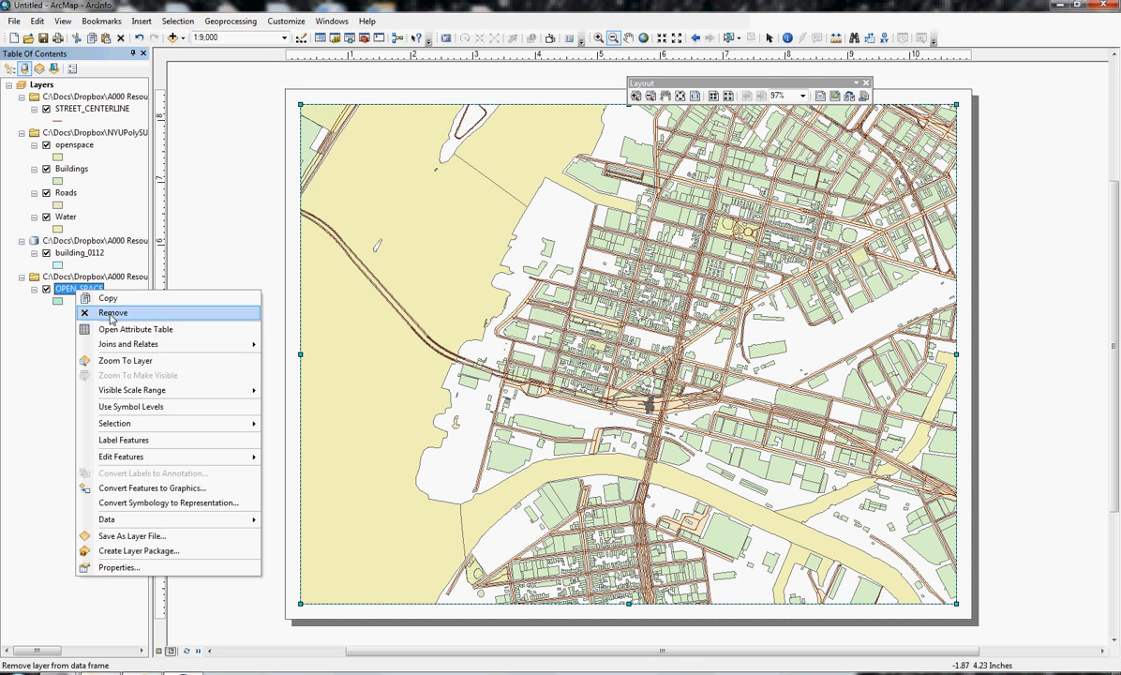
{"action": "left_click", "coordinate": [113, 312]}
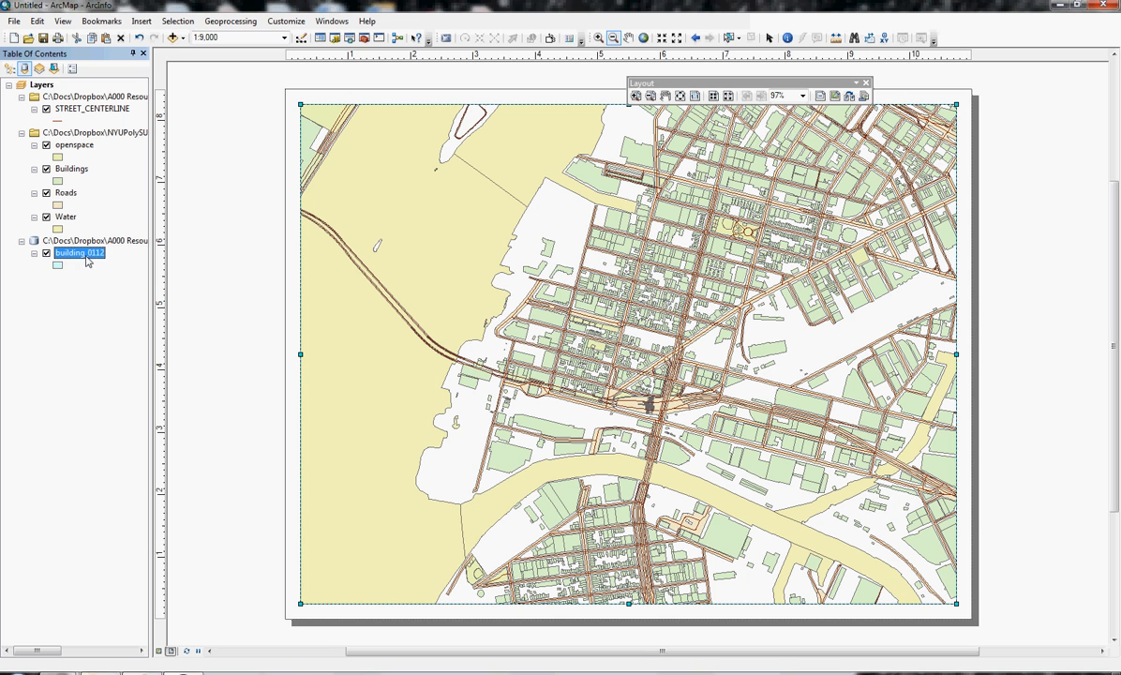
{"action": "right_click", "coordinate": [79, 253]}
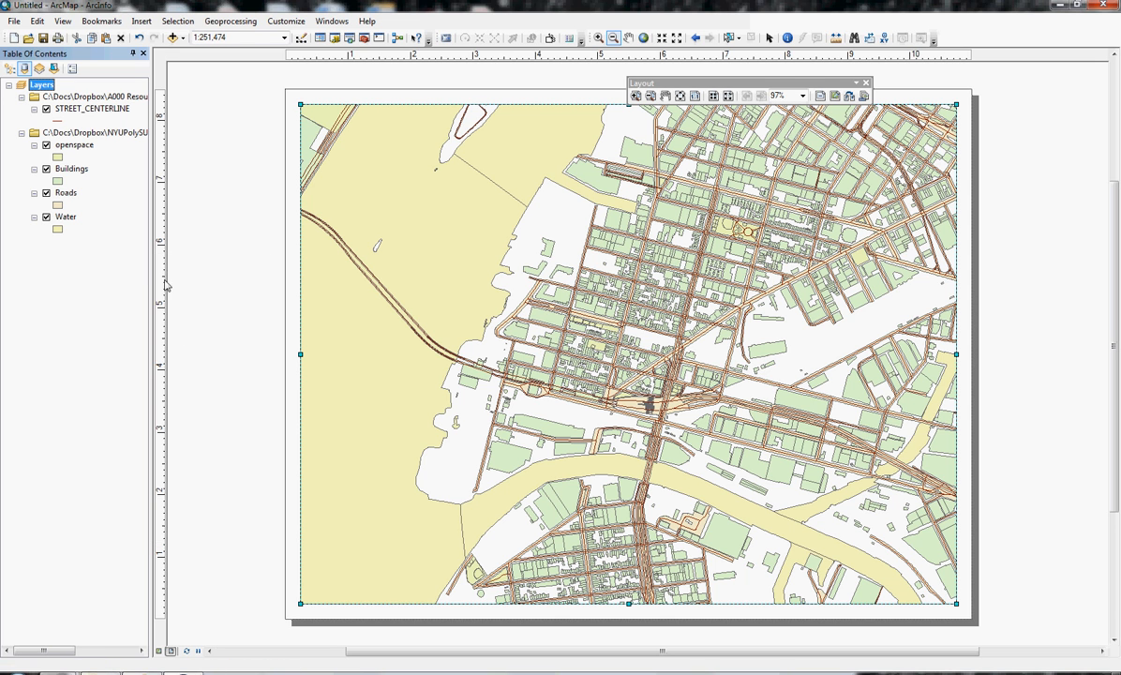
Step: Set up exporting the in-view STREET_CENTERLINE features to streetCtl.shp
{"action": "right_click", "coordinate": [91, 108]}
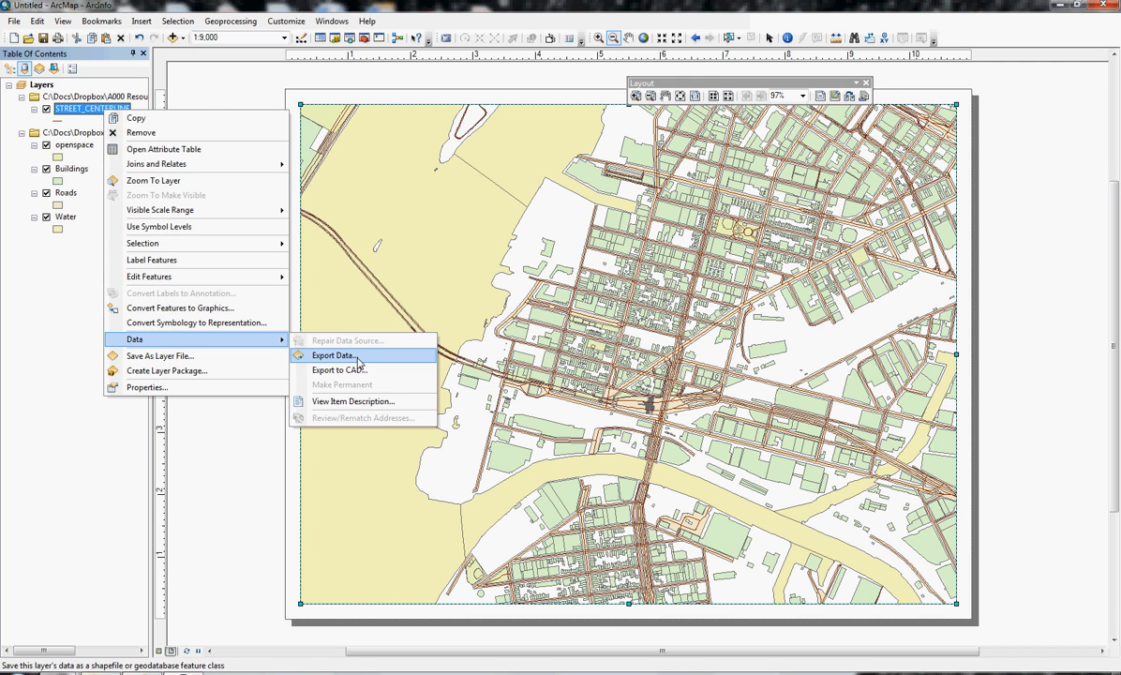
{"action": "left_click", "coordinate": [332, 355]}
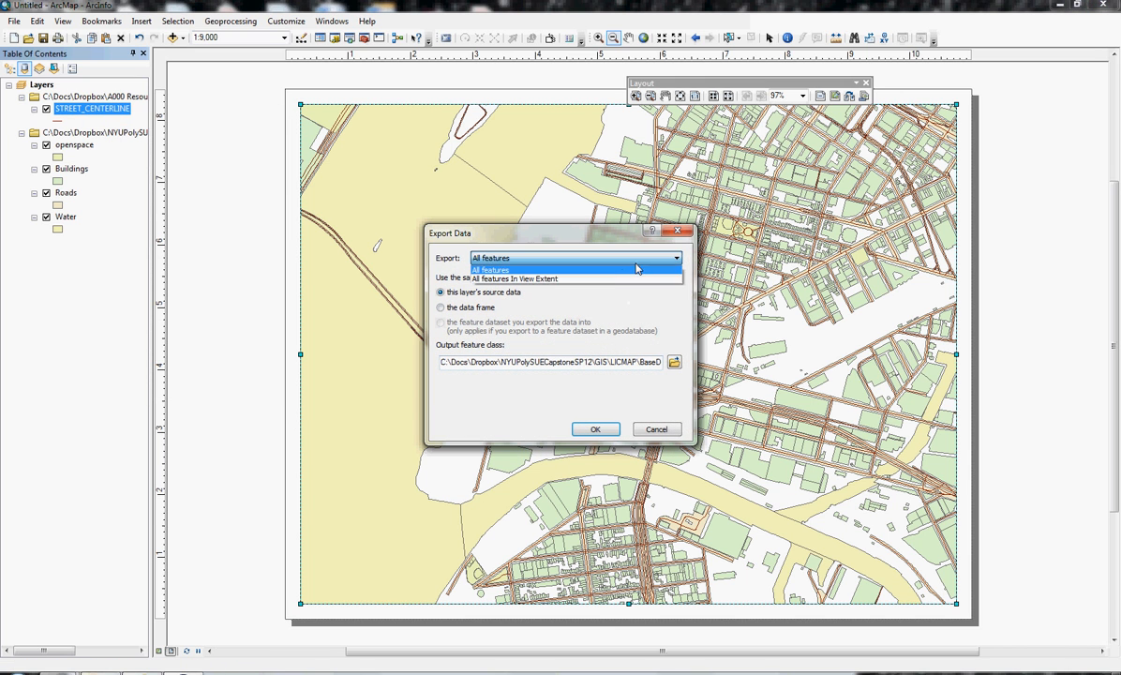
{"action": "left_click", "coordinate": [524, 278]}
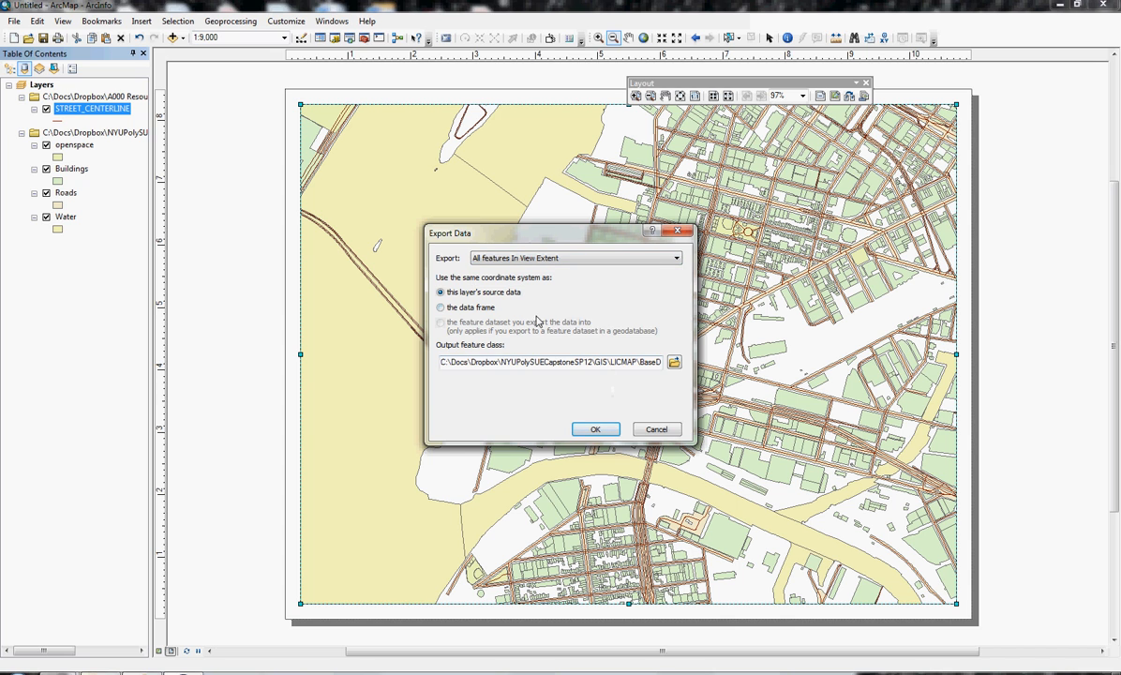
{"action": "left_click", "coordinate": [673, 362]}
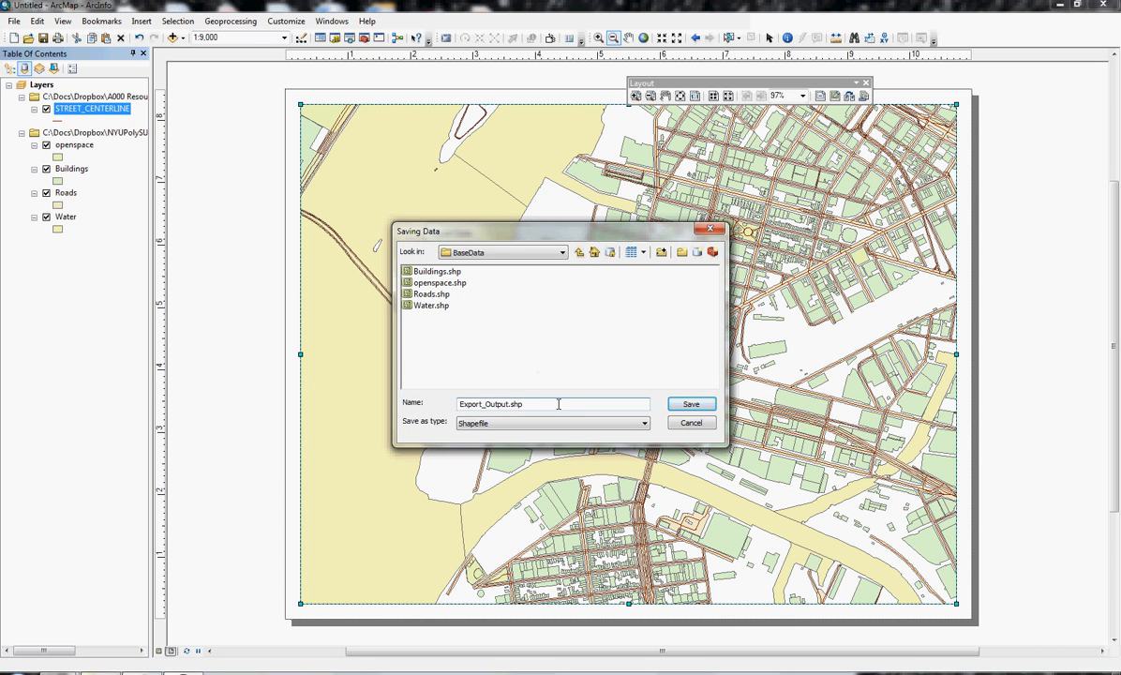
{"action": "type", "text": "streetC"}
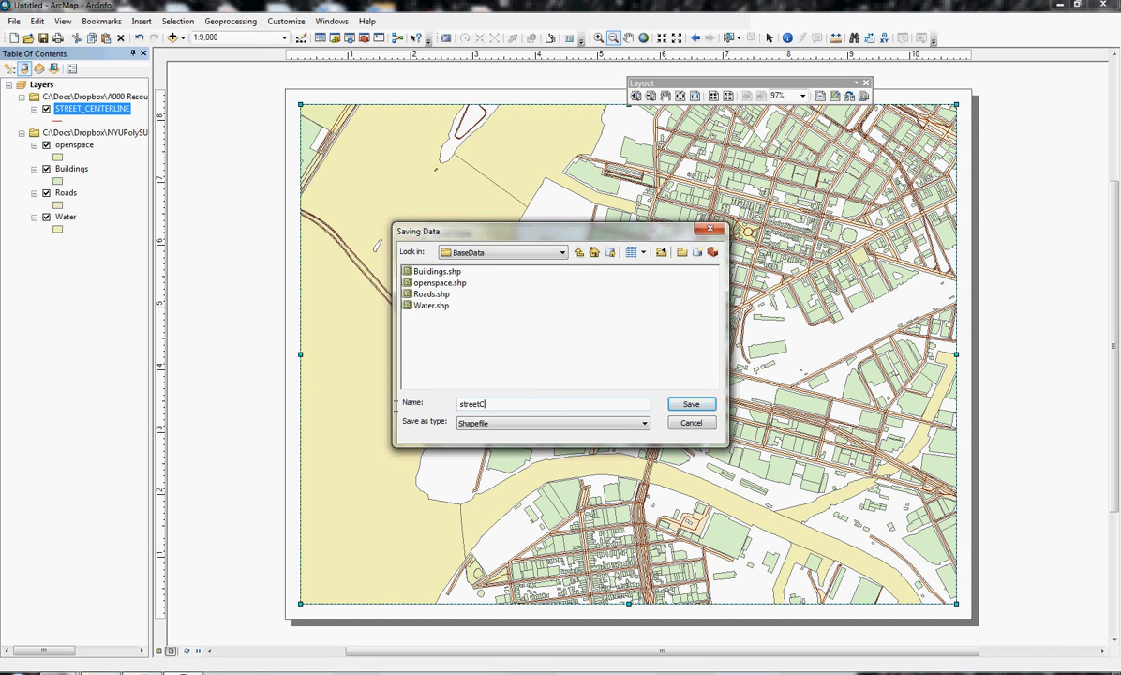
{"action": "left_click", "coordinate": [692, 430]}
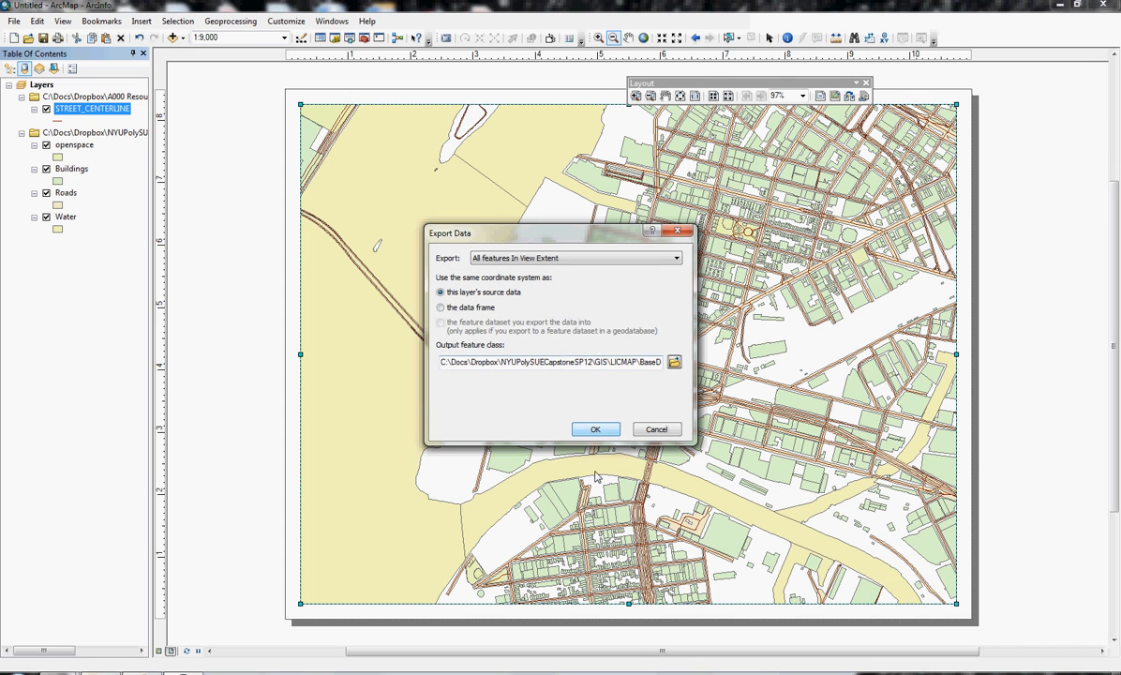
Step: Run the streetCtl export and remove the original STREET_CENTERLINE layer
{"action": "left_click", "coordinate": [597, 429]}
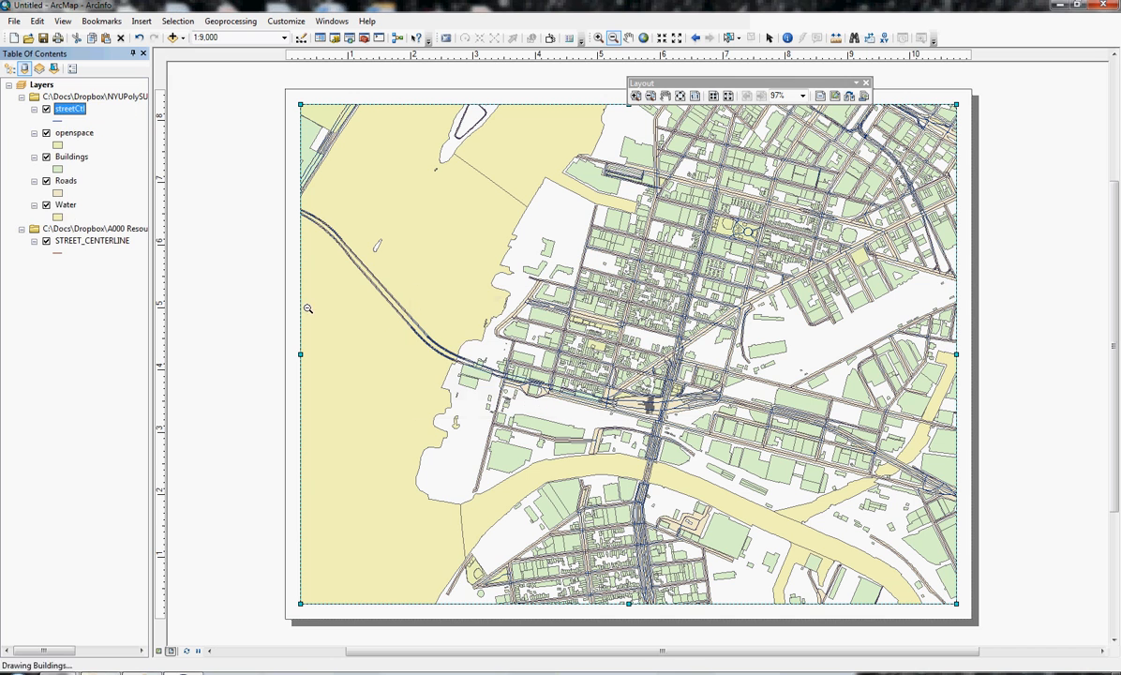
{"action": "right_click", "coordinate": [91, 240]}
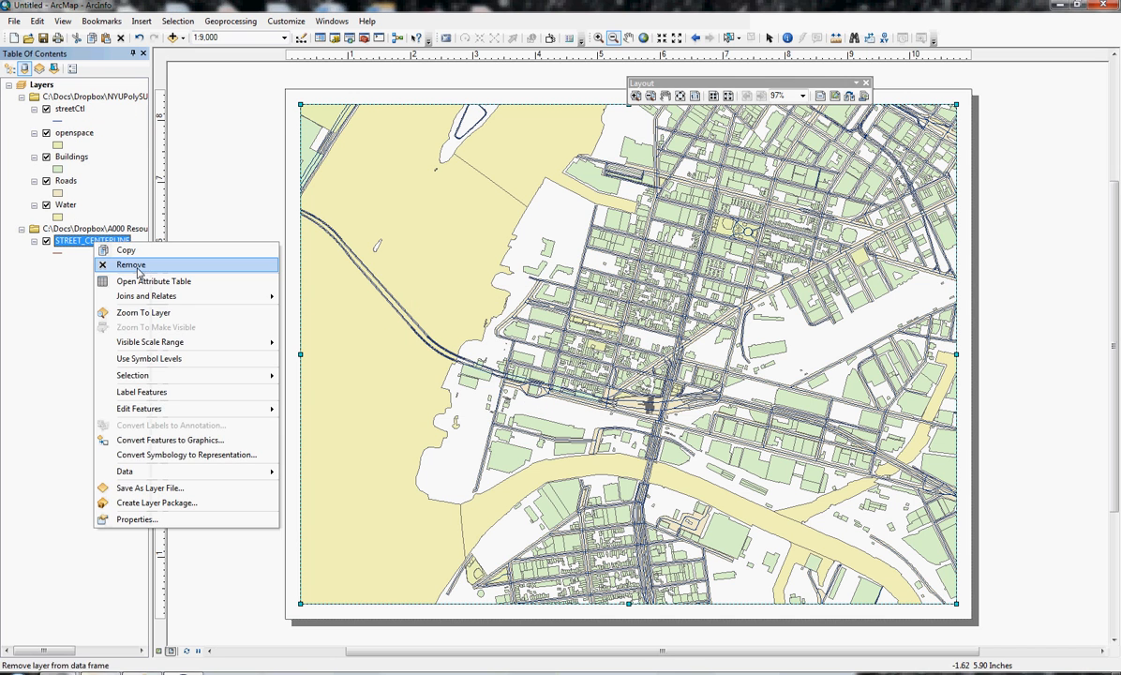
{"action": "left_click", "coordinate": [129, 264]}
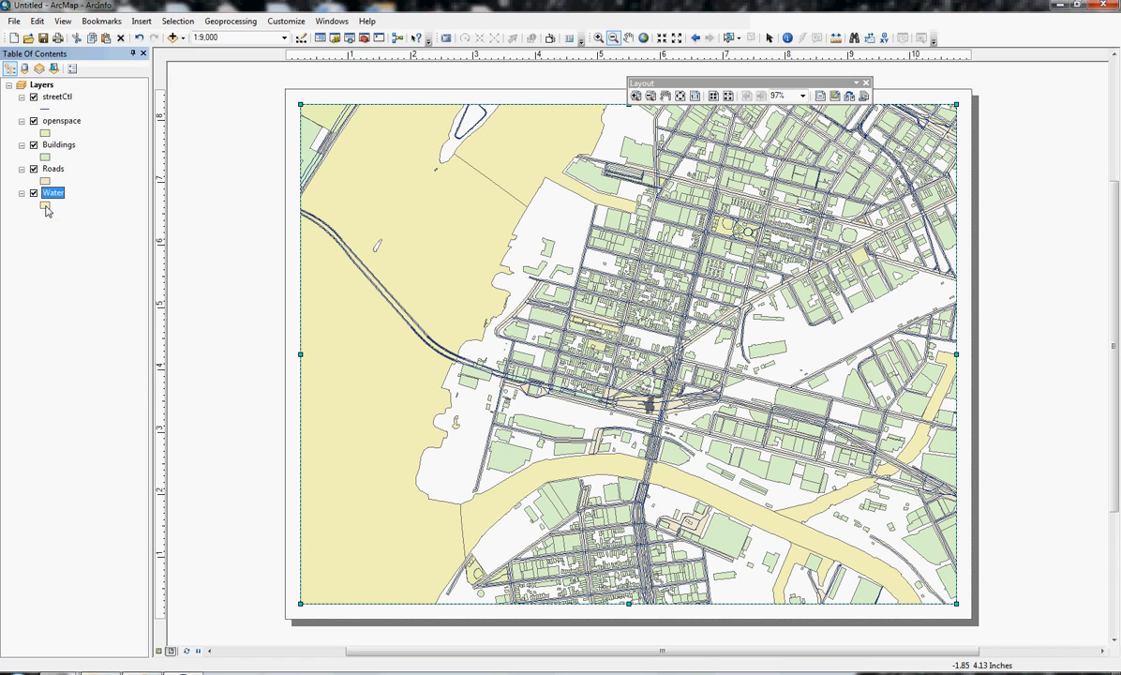
Step: Restyle Water dark blue, openspace light green without outline, and Roads gray
{"action": "left_click", "coordinate": [45, 205]}
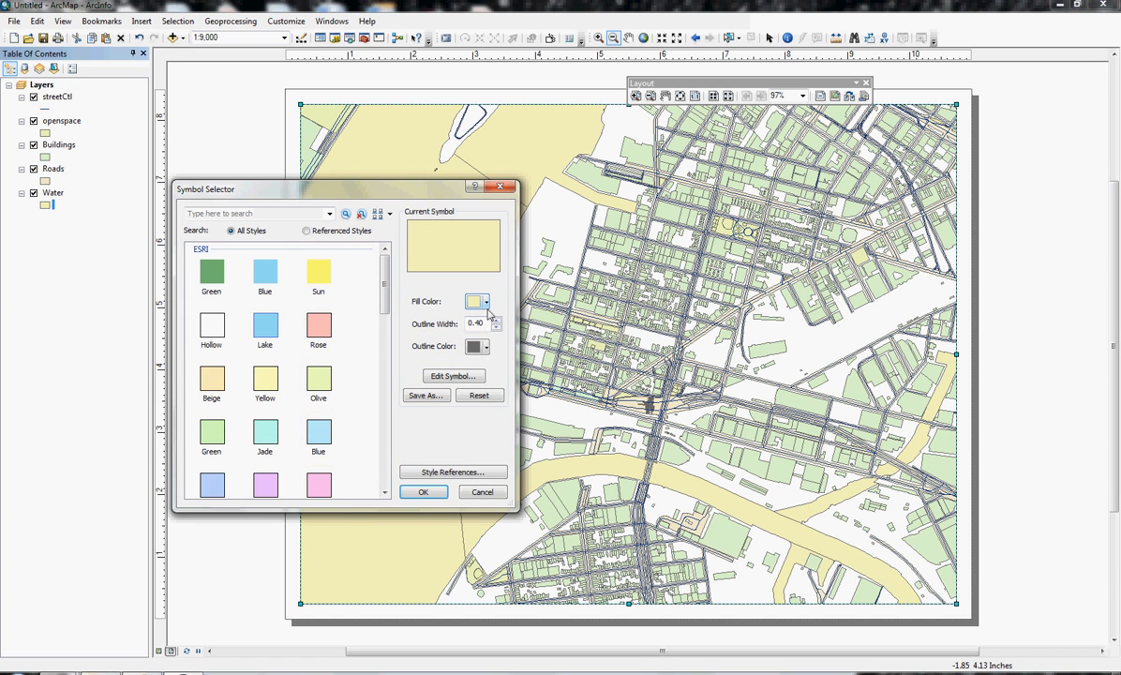
{"action": "left_click", "coordinate": [487, 300]}
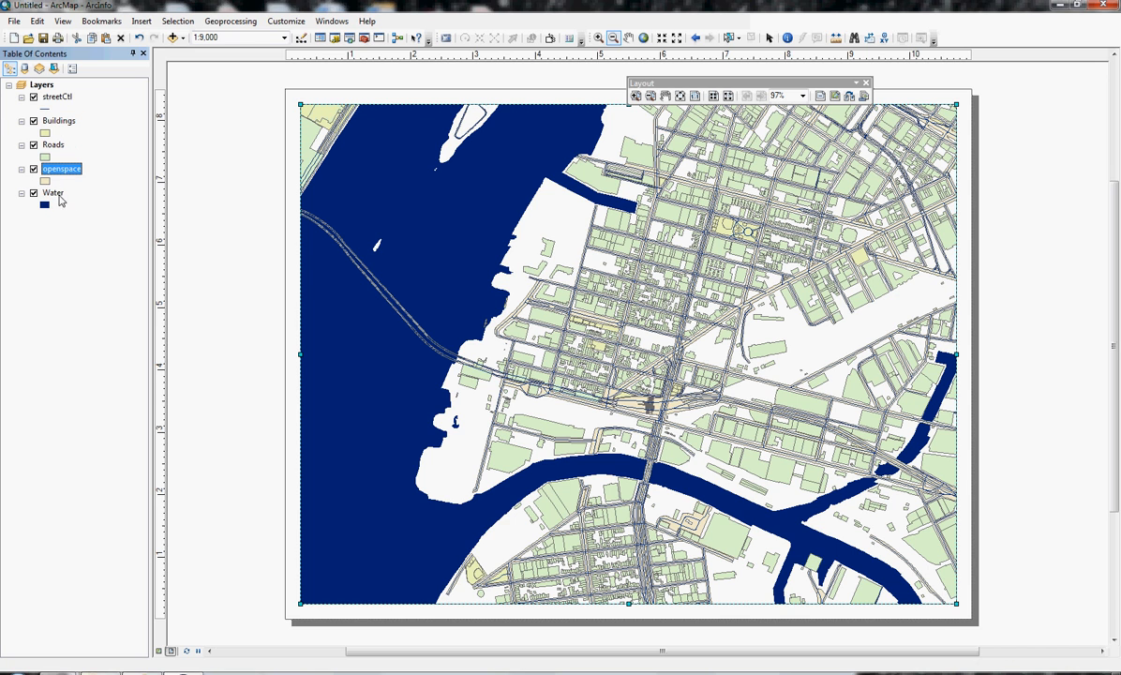
{"action": "left_click", "coordinate": [45, 182]}
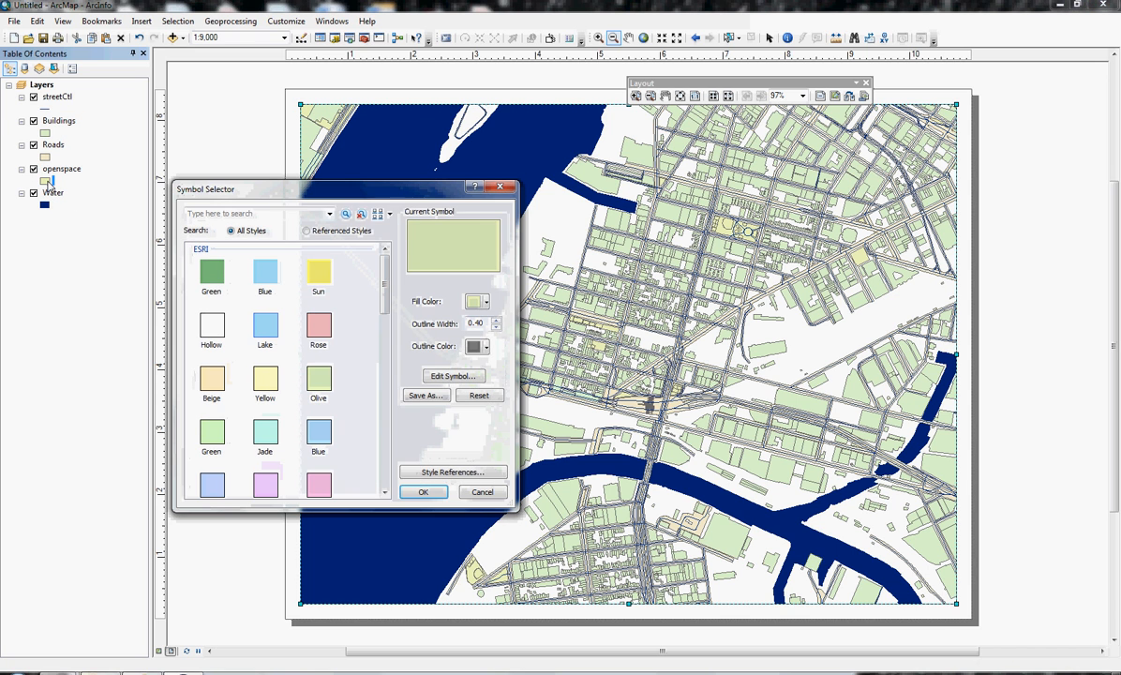
{"action": "left_click", "coordinate": [482, 301]}
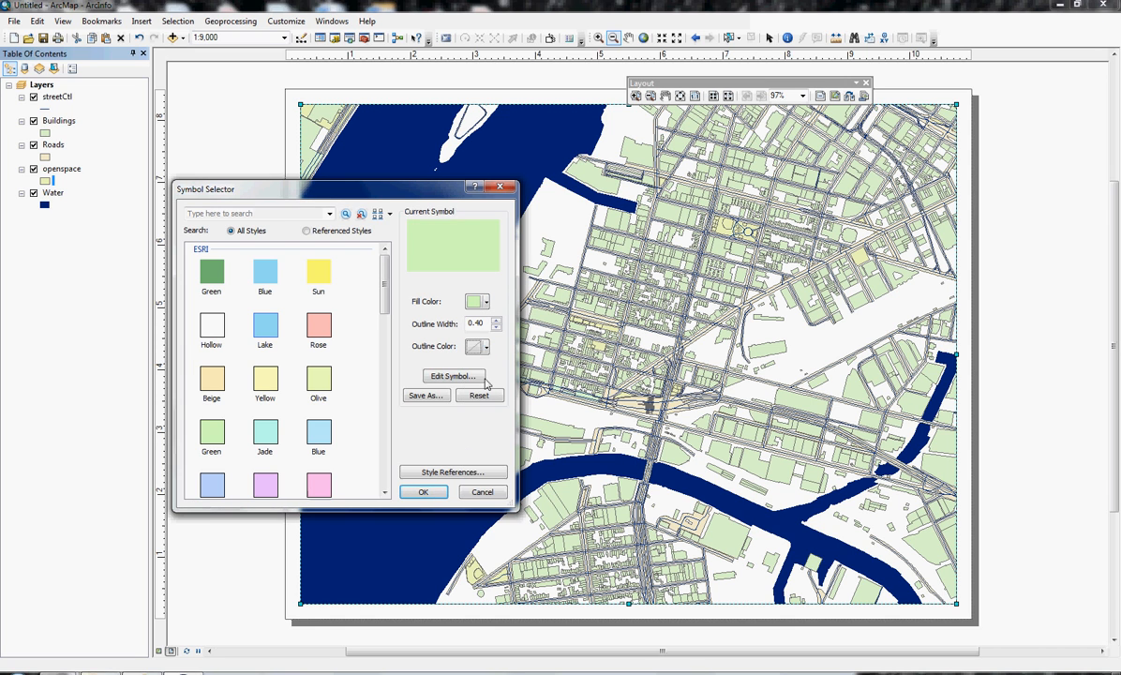
{"action": "left_click", "coordinate": [424, 491]}
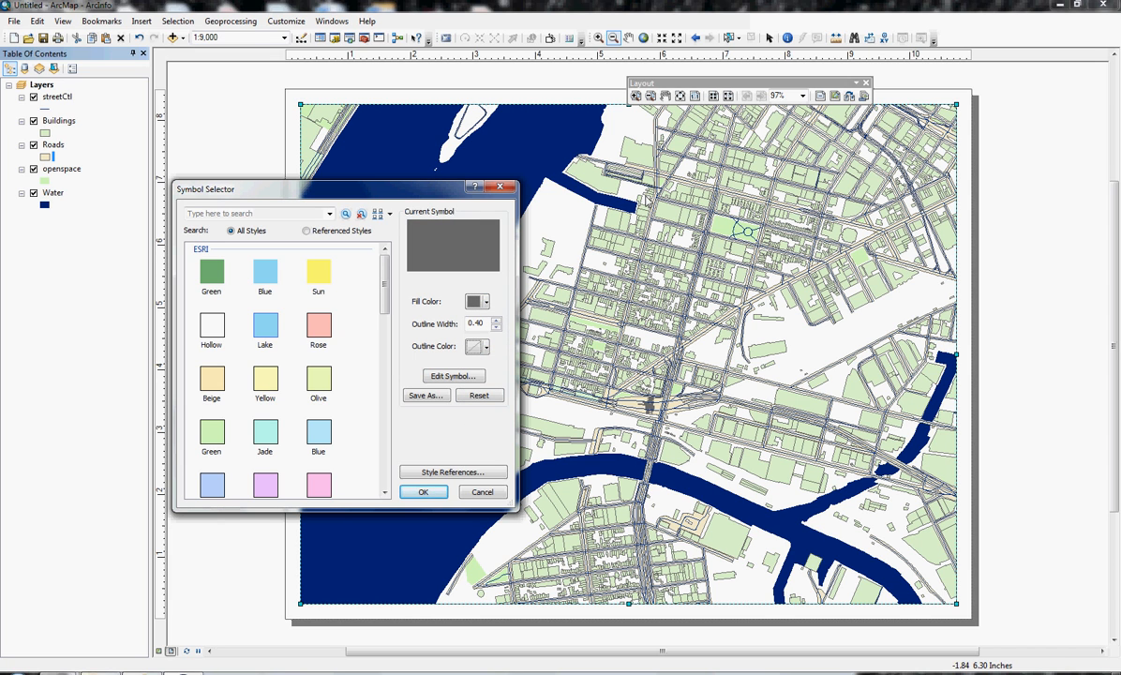
{"action": "left_click", "coordinate": [424, 492]}
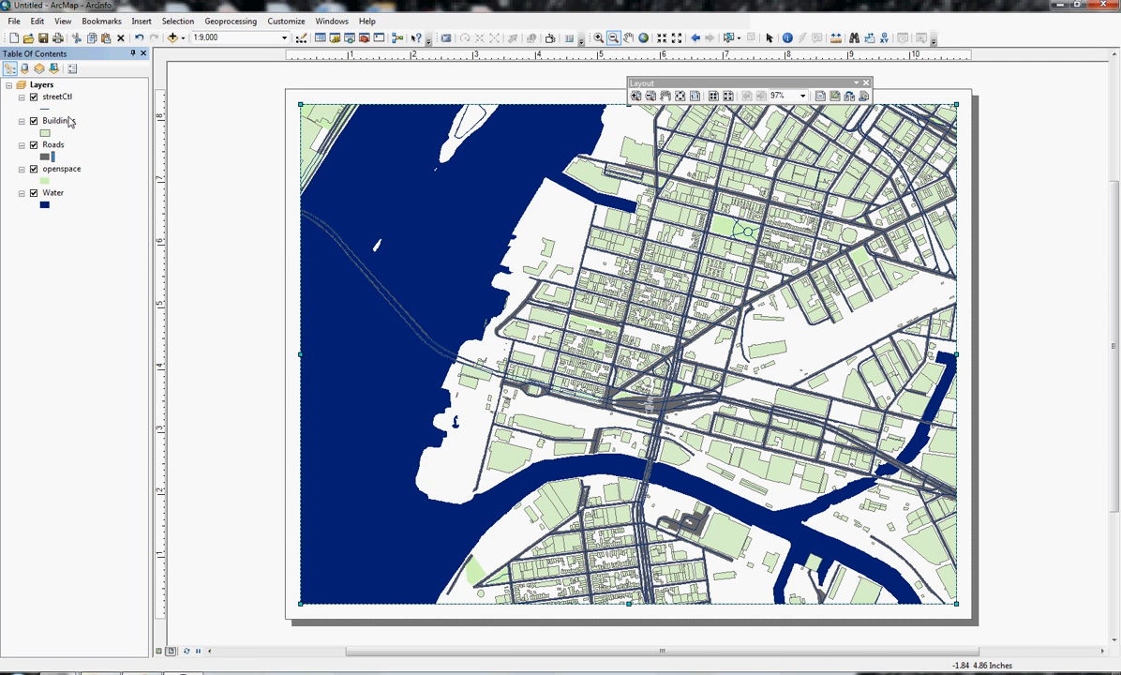
Step: Give Buildings a tan fill with a black 0.03-width outline
{"action": "left_click", "coordinate": [45, 132]}
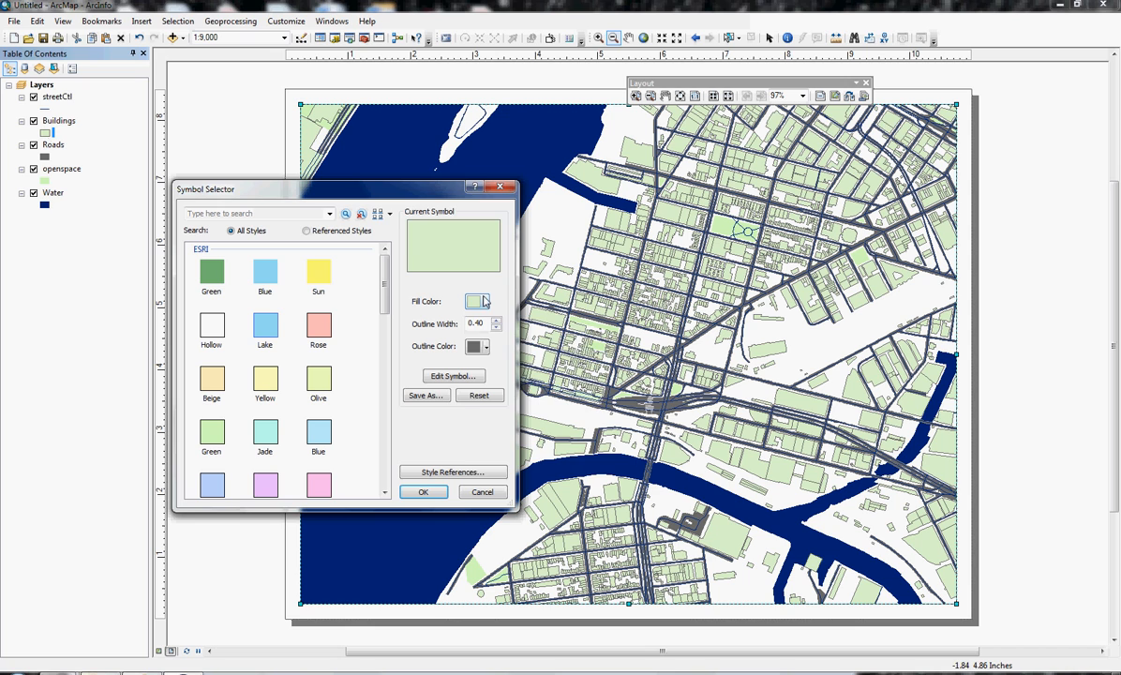
{"action": "left_click", "coordinate": [476, 300]}
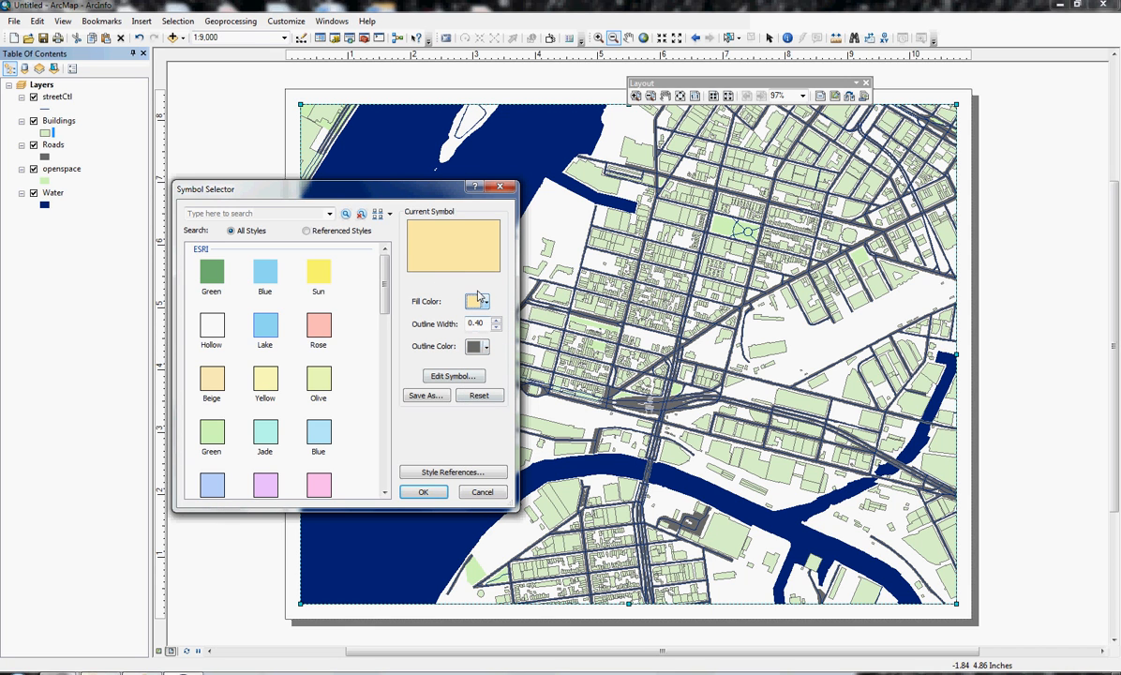
{"action": "left_click", "coordinate": [485, 346]}
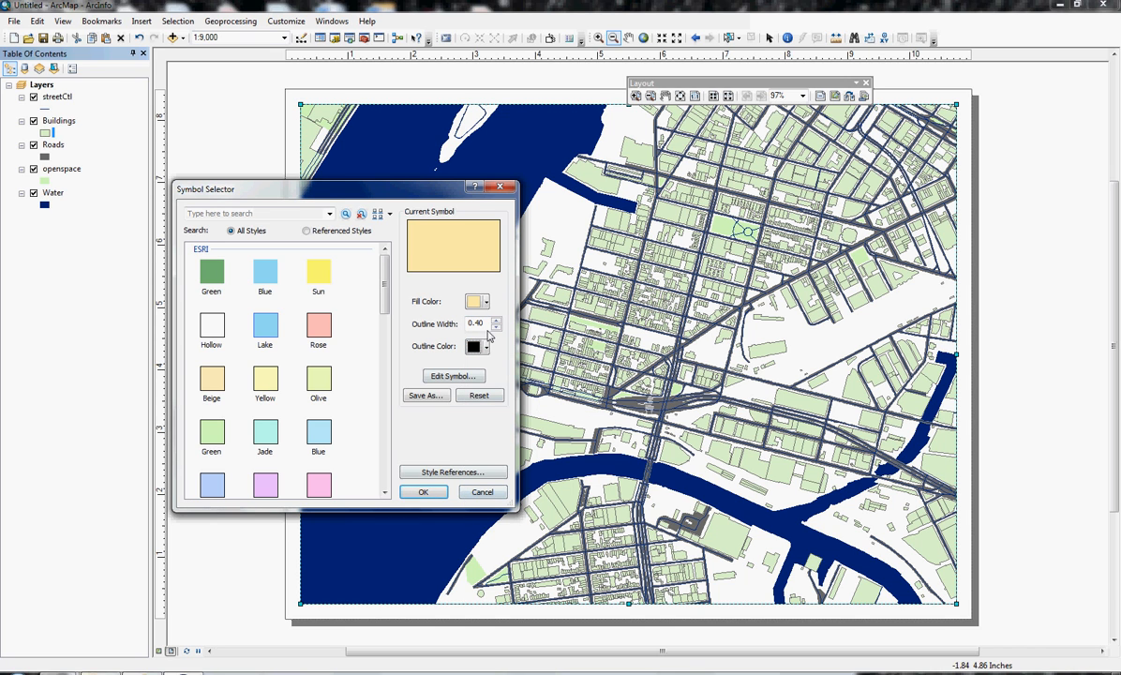
{"action": "triple_click", "coordinate": [477, 322]}
{"action": "type", "text": ".03"}
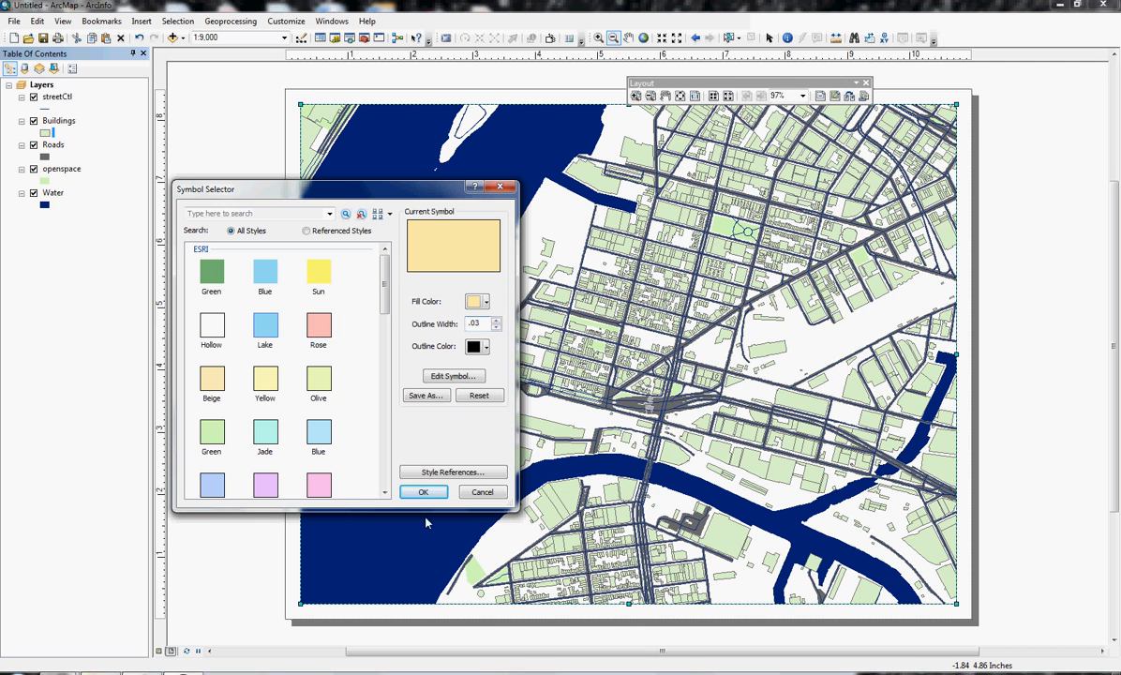
{"action": "left_click", "coordinate": [423, 491]}
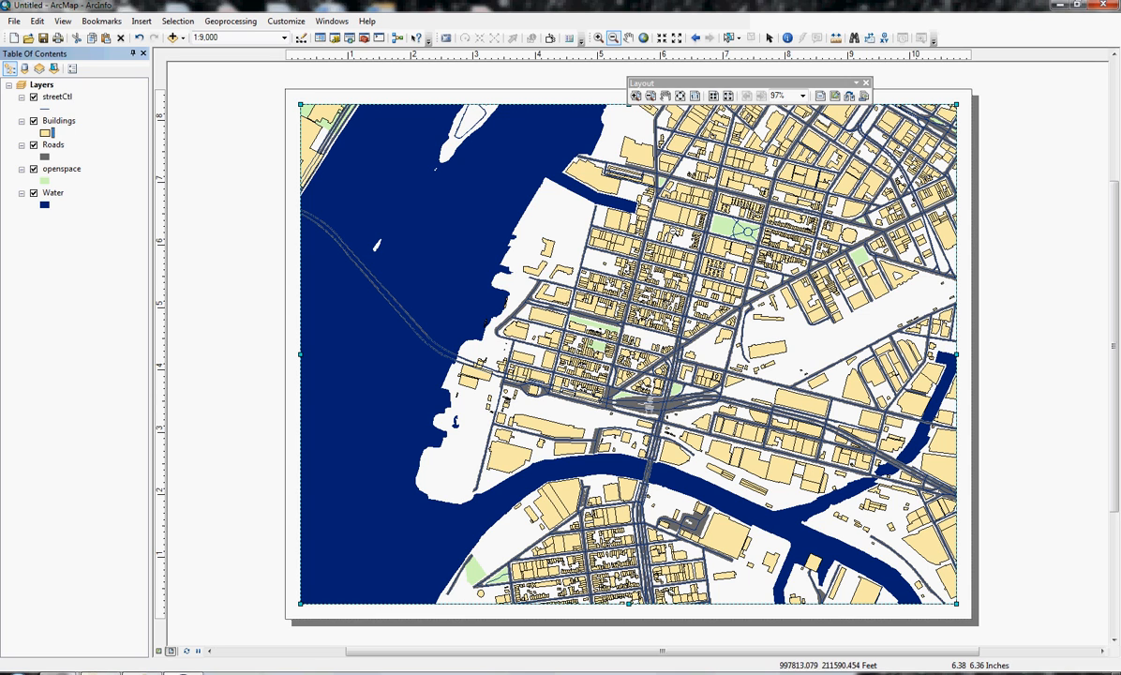
{"action": "mouse_move", "coordinate": [52, 120]}
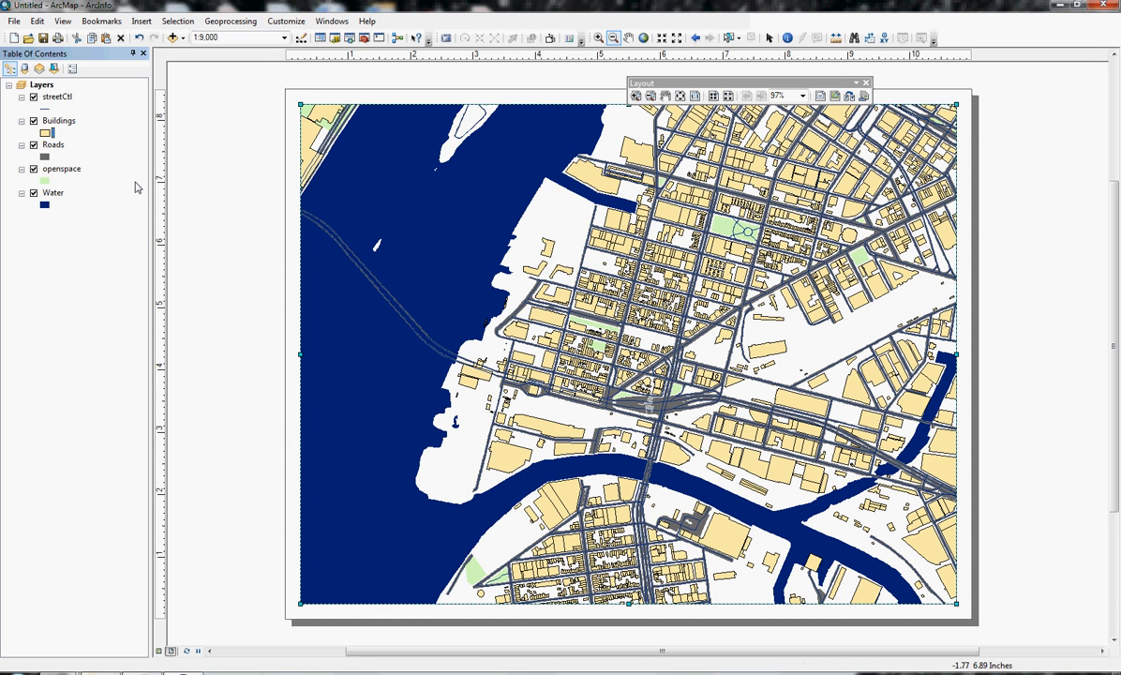
Step: Review streetCtl's Labels tab and NAME field values, then reopen streetCtl's layer properties
{"action": "right_click", "coordinate": [54, 97]}
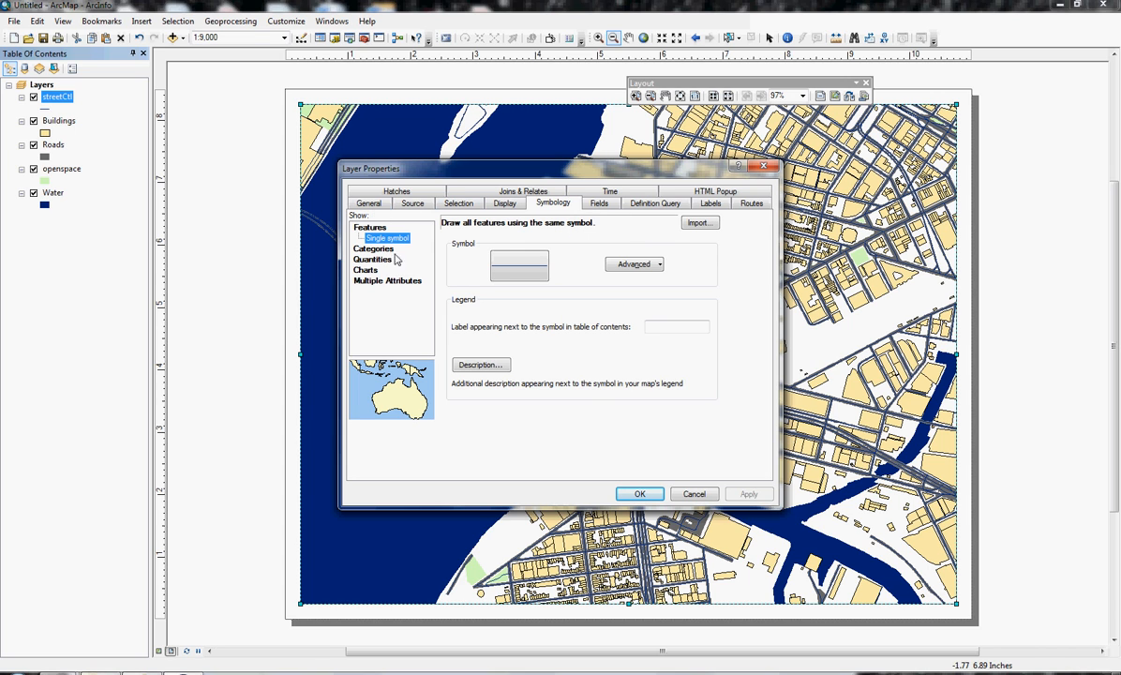
{"action": "left_click", "coordinate": [709, 204]}
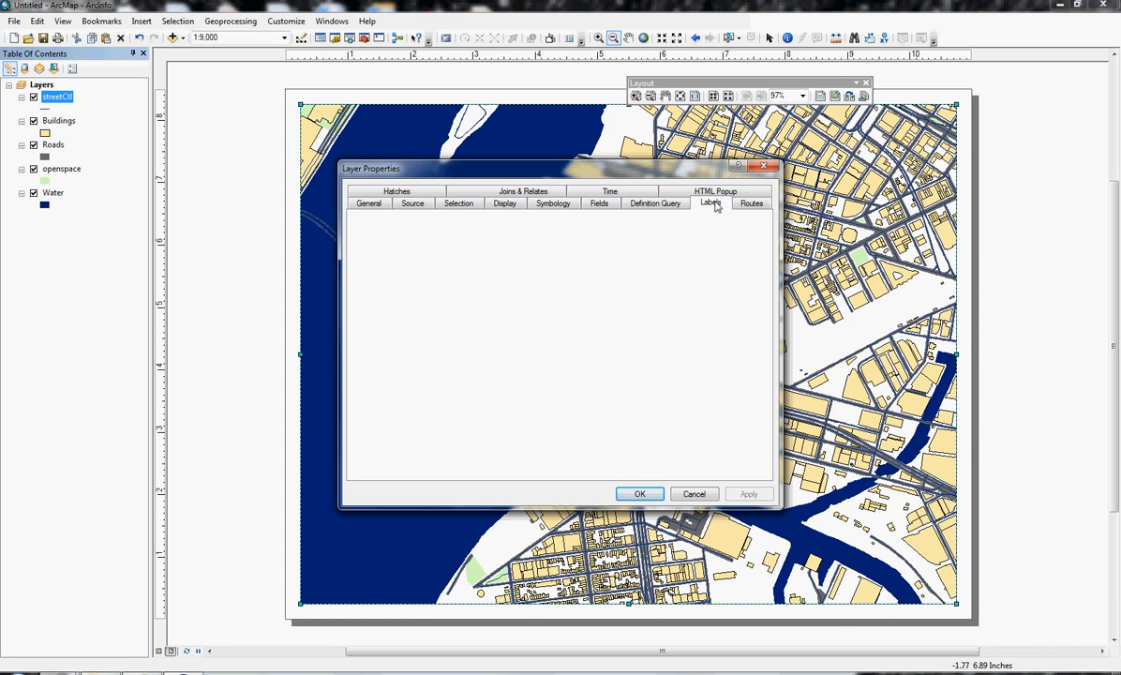
{"action": "left_click", "coordinate": [361, 221]}
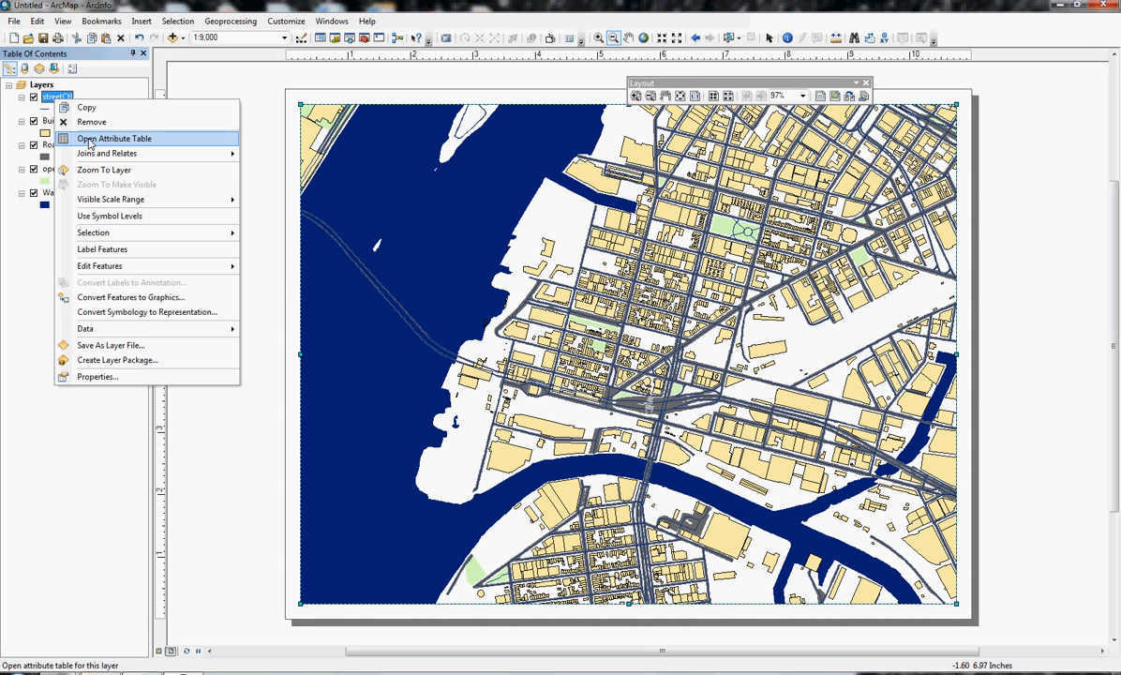
{"action": "left_click", "coordinate": [117, 138]}
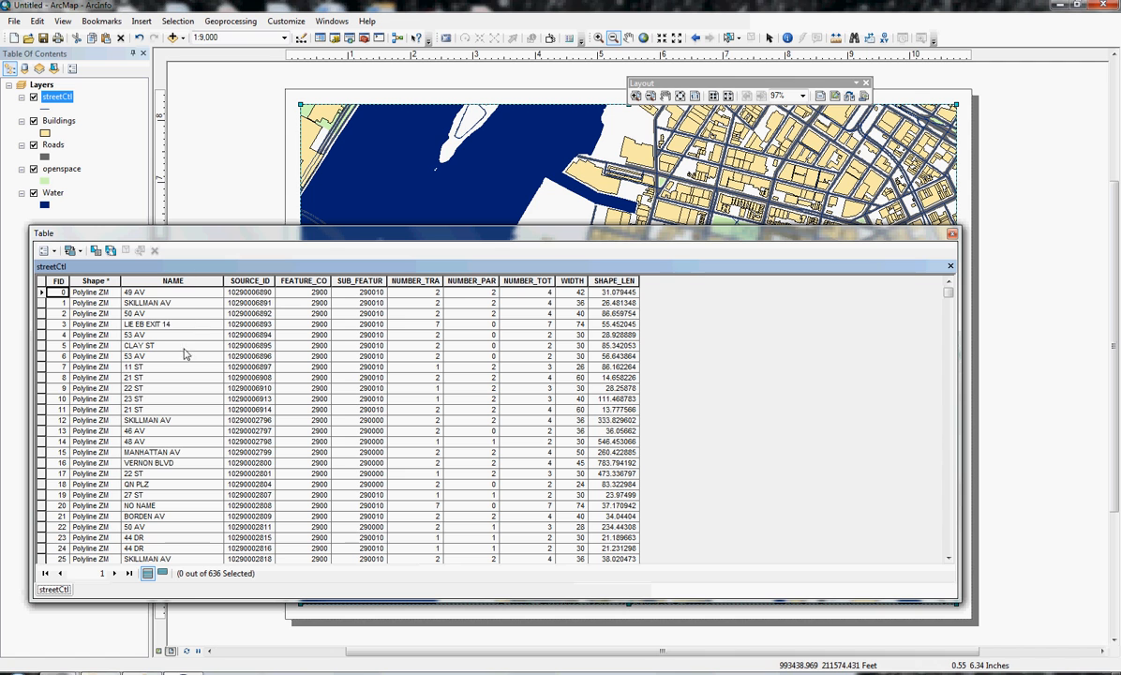
{"action": "mouse_move", "coordinate": [747, 236]}
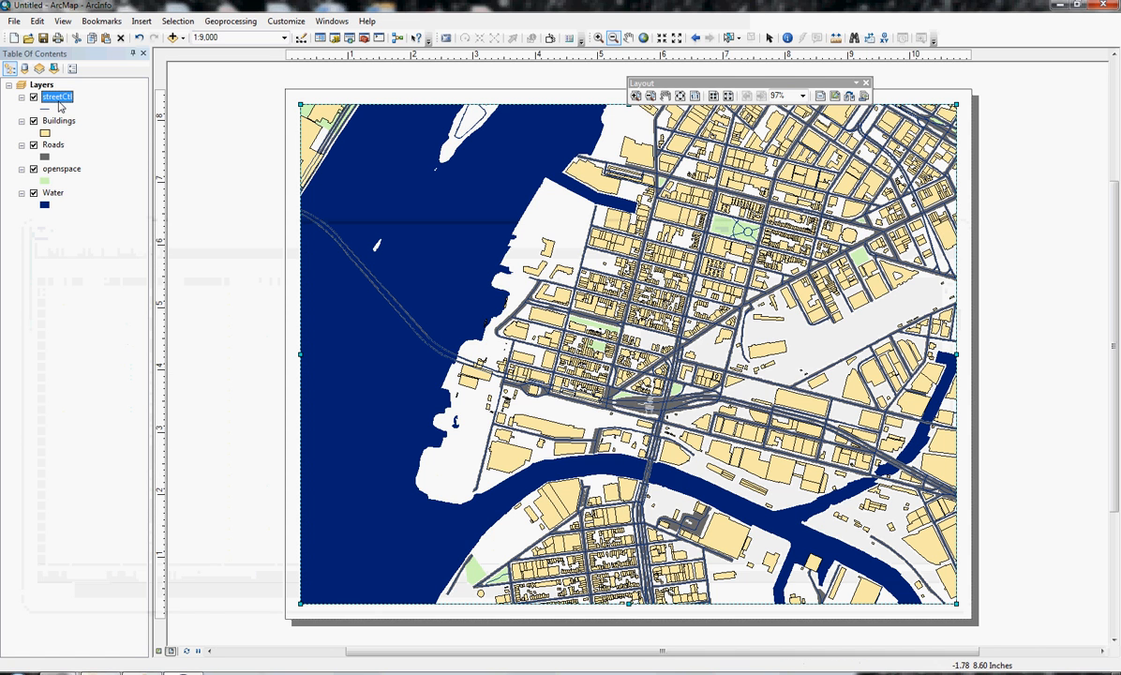
{"action": "double_click", "coordinate": [58, 96]}
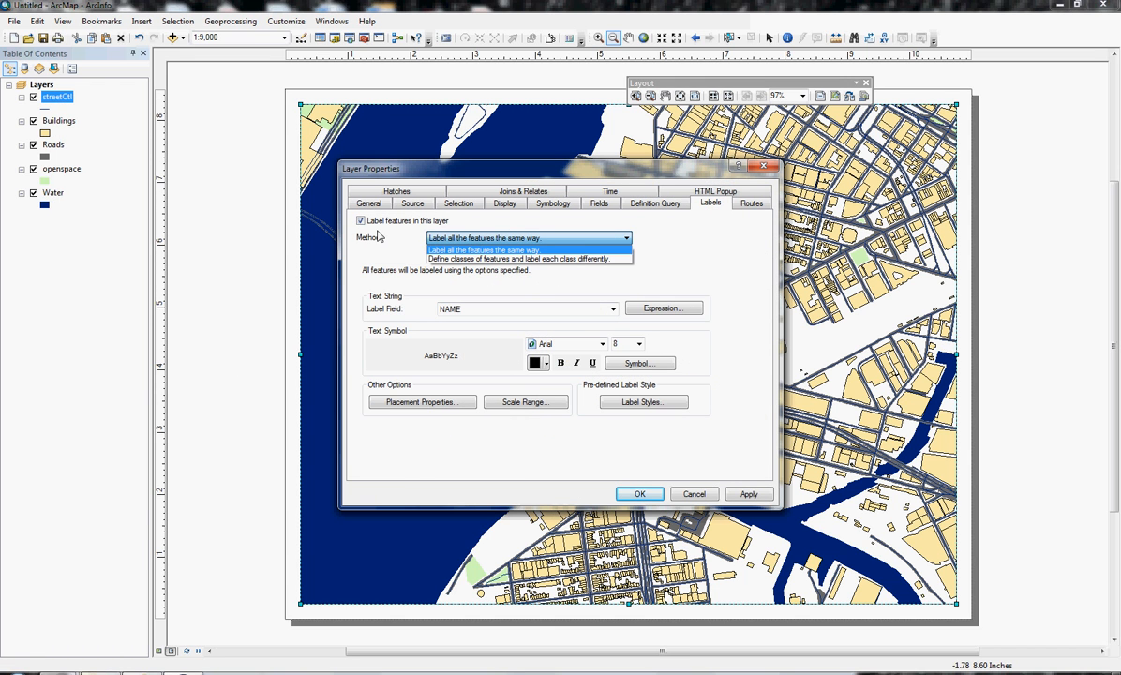
Step: Label streetCtl features by the NAME field in pink Arial Black 8
{"action": "left_click", "coordinate": [611, 308]}
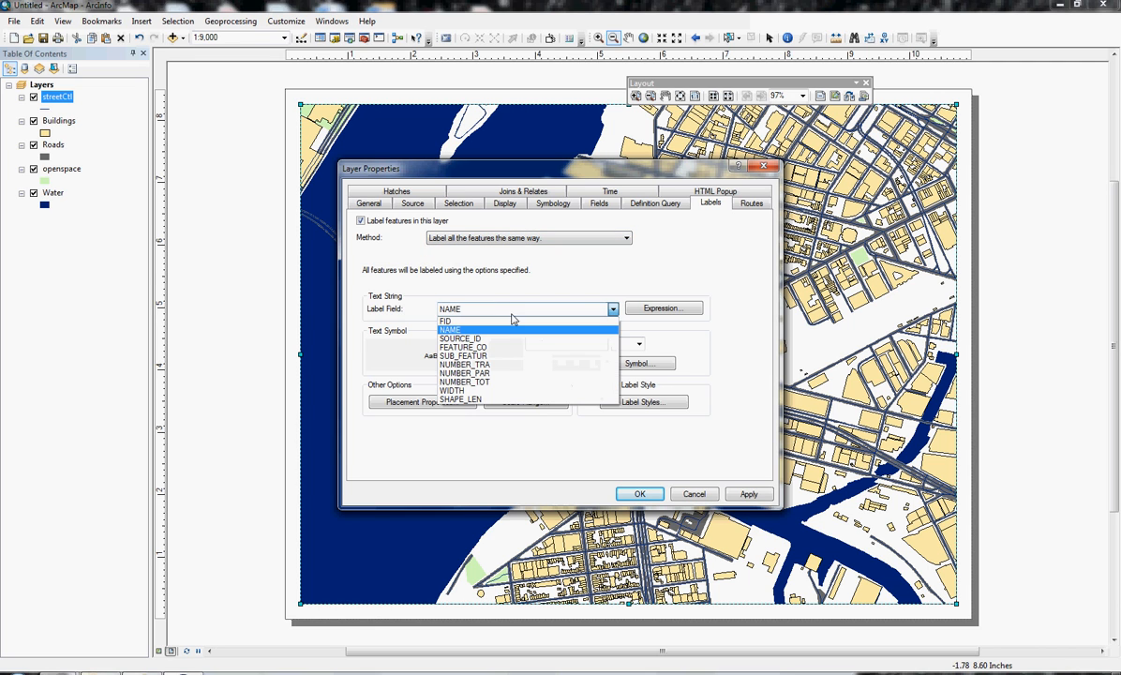
{"action": "left_click", "coordinate": [450, 329]}
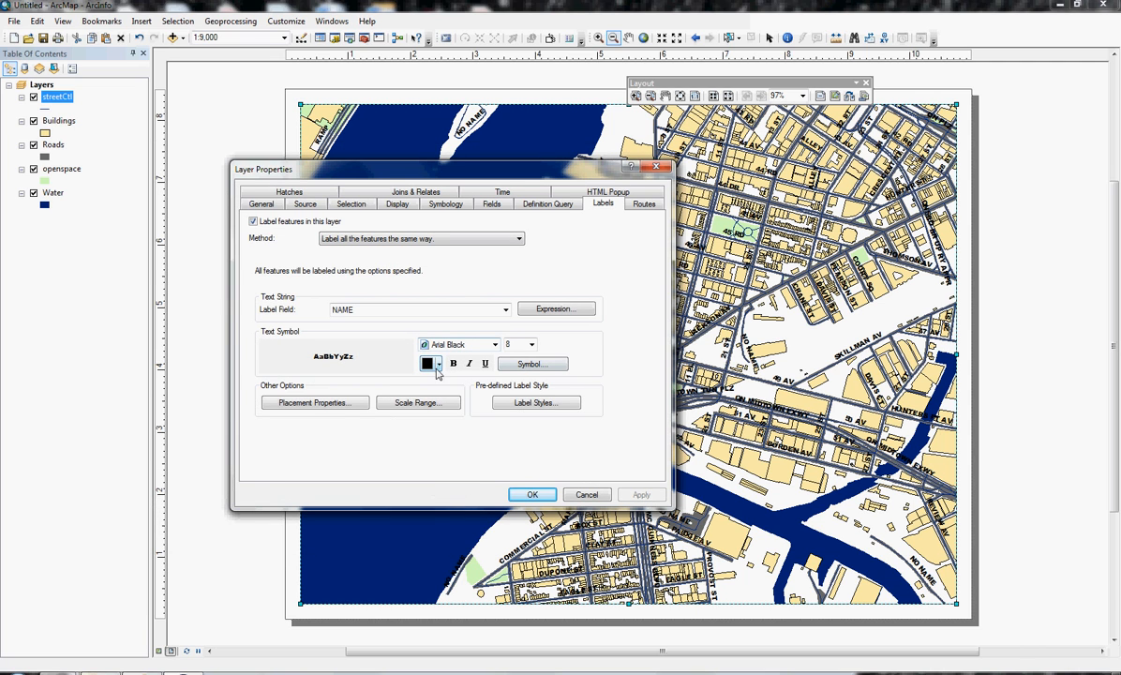
{"action": "left_click", "coordinate": [437, 364]}
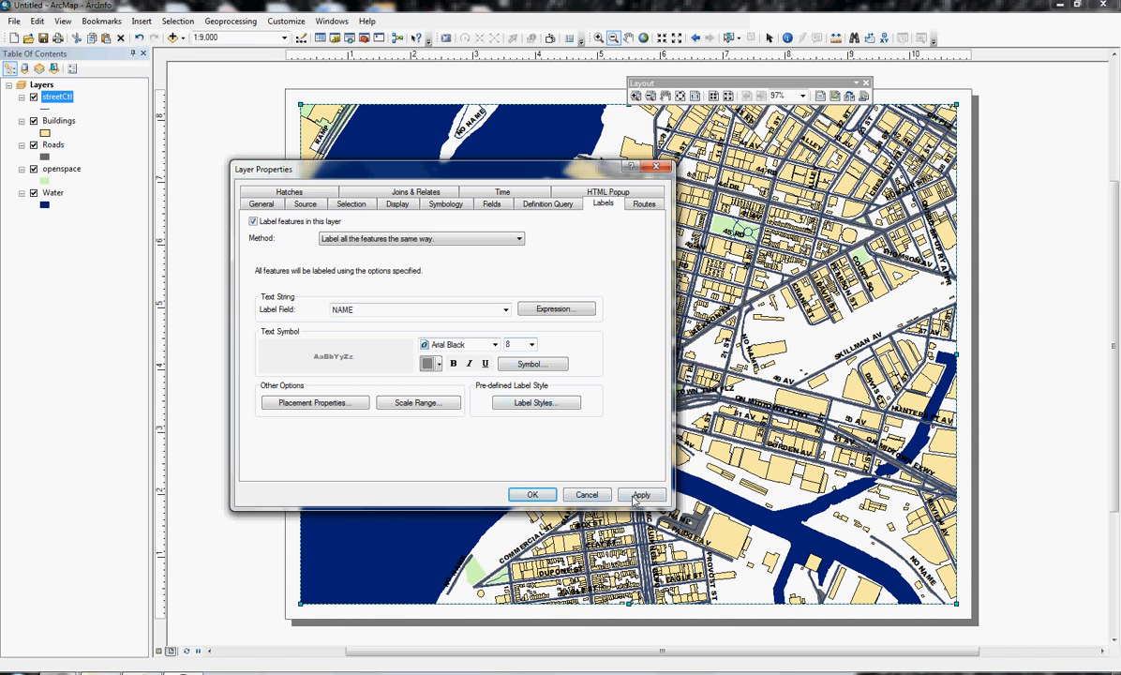
{"action": "left_click", "coordinate": [642, 494]}
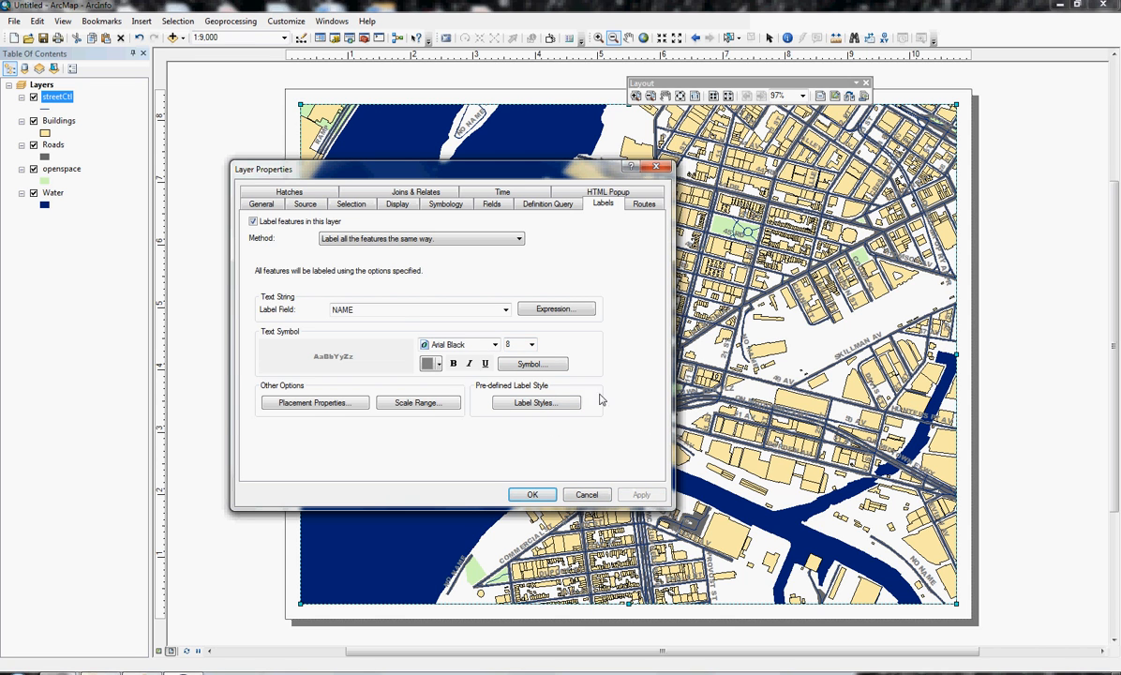
{"action": "left_click", "coordinate": [430, 363]}
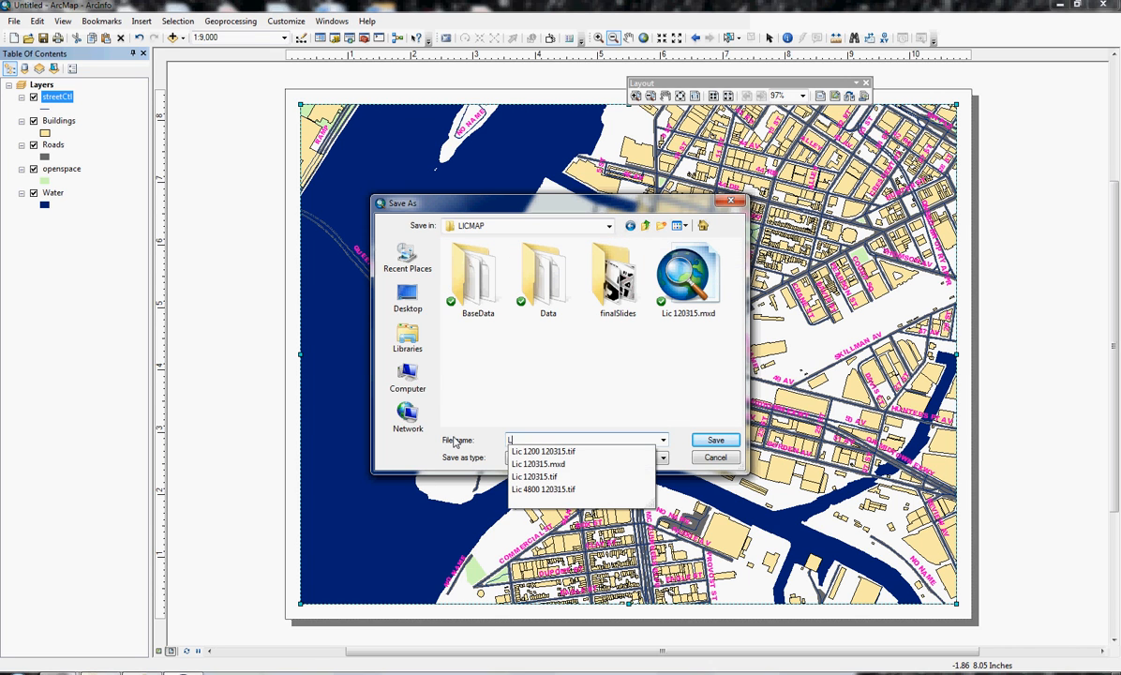
Step: Save the map as LICMap 120318.mxd in the LICMAP folder
{"action": "type", "text": "LICMap 120315.mxd"}
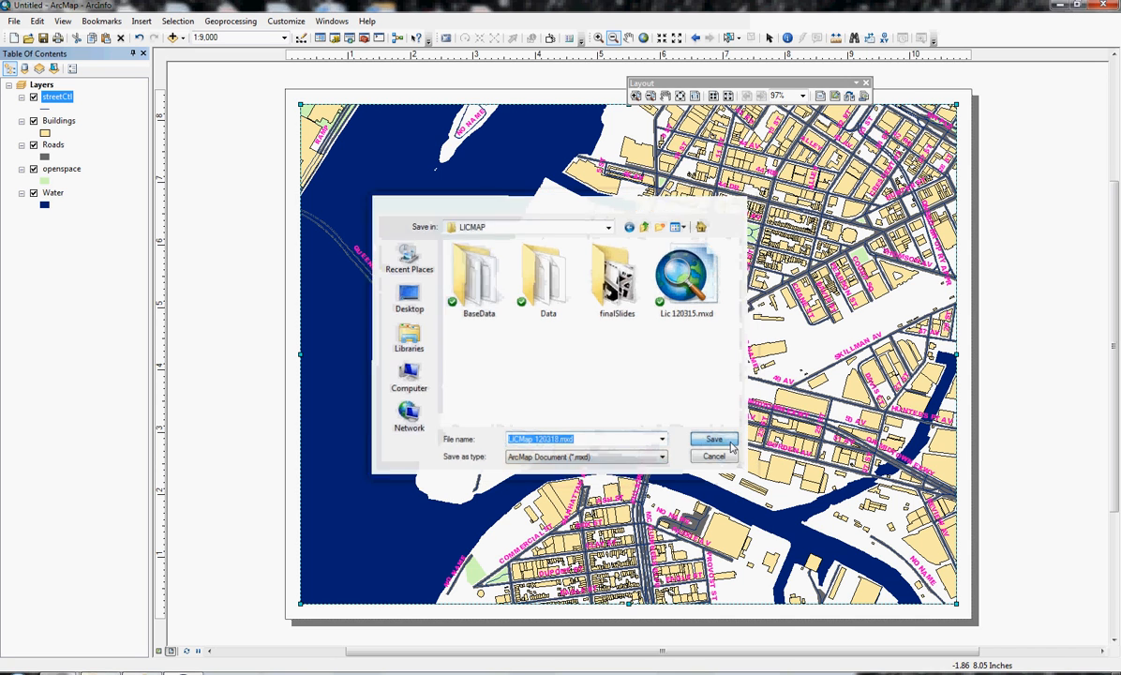
{"action": "left_click", "coordinate": [712, 438]}
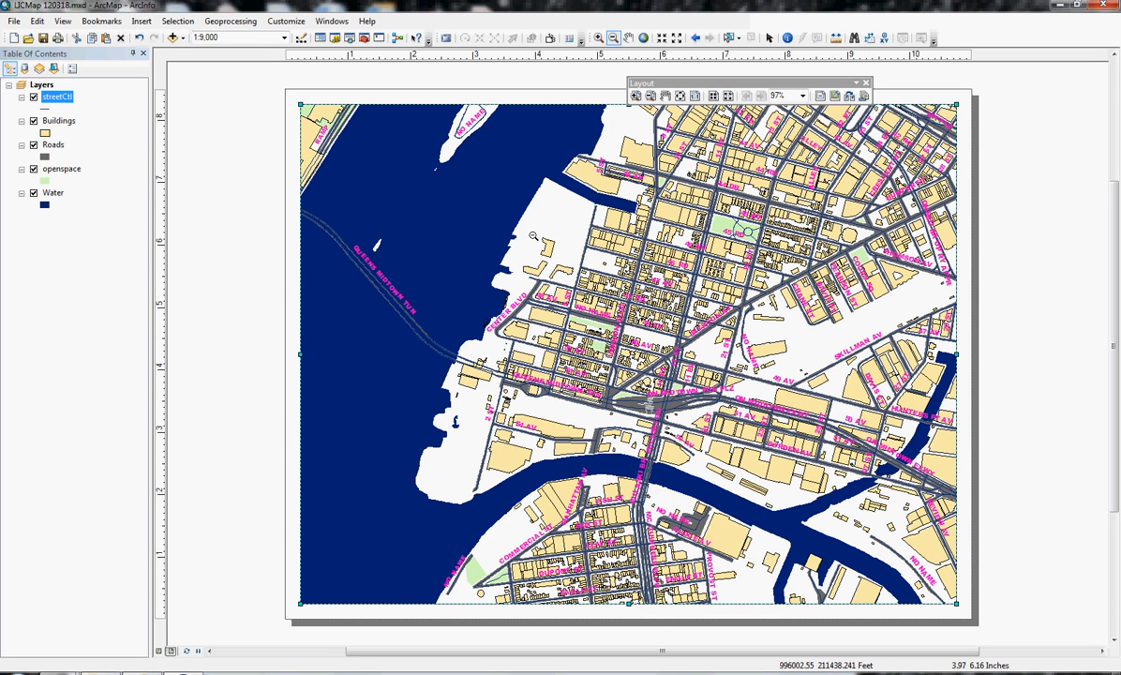
{"action": "mouse_move", "coordinate": [798, 330]}
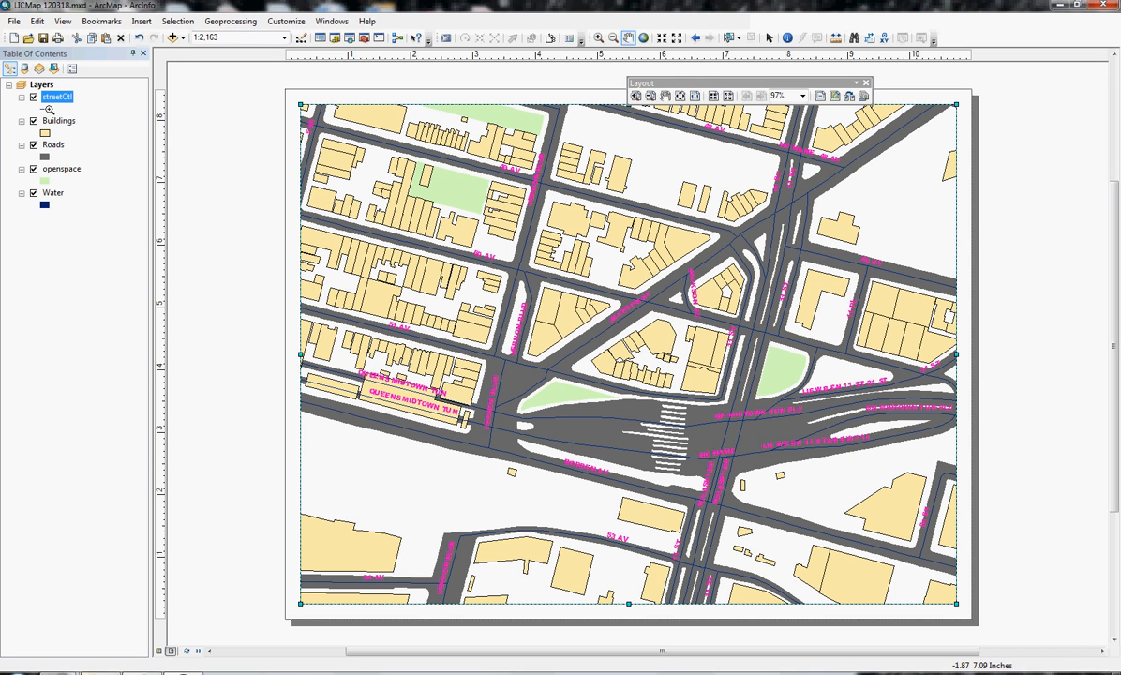
Step: Set the streetCtl line symbol colour to No Color
{"action": "left_click", "coordinate": [45, 108]}
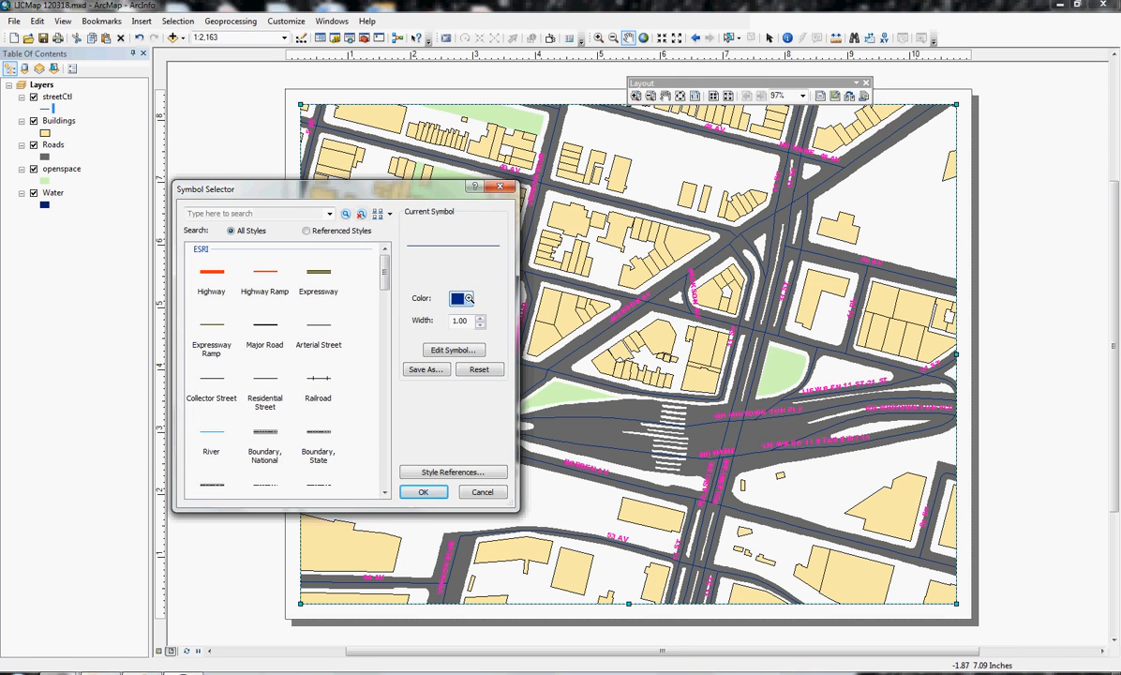
{"action": "left_click", "coordinate": [460, 298]}
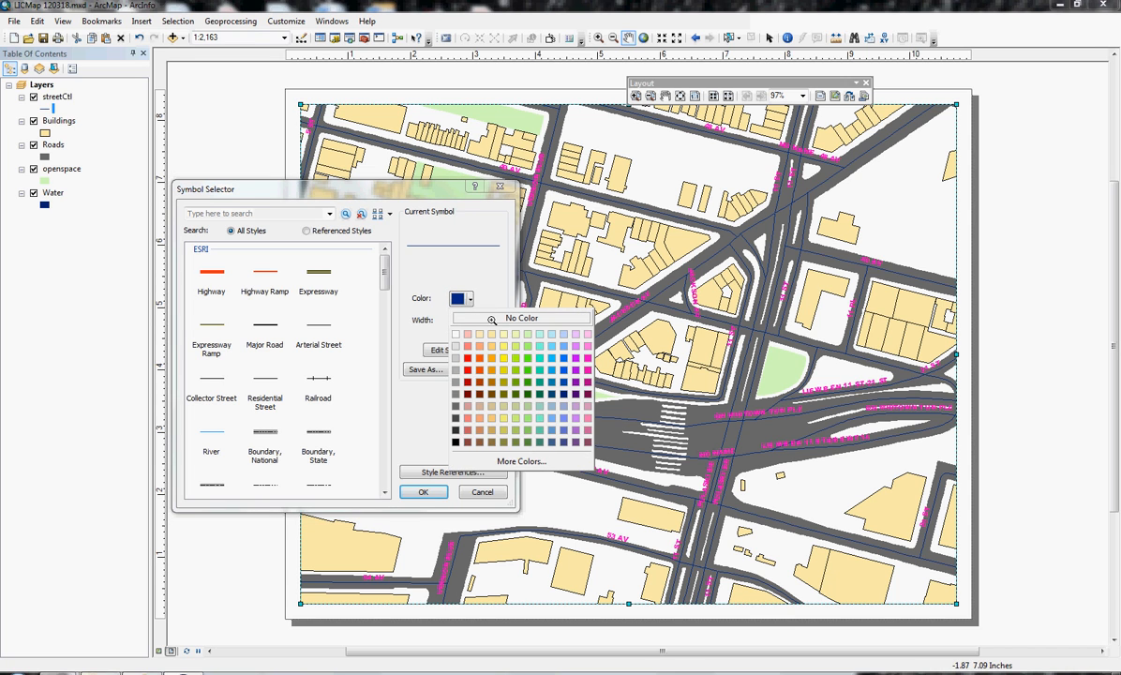
{"action": "left_click", "coordinate": [521, 317]}
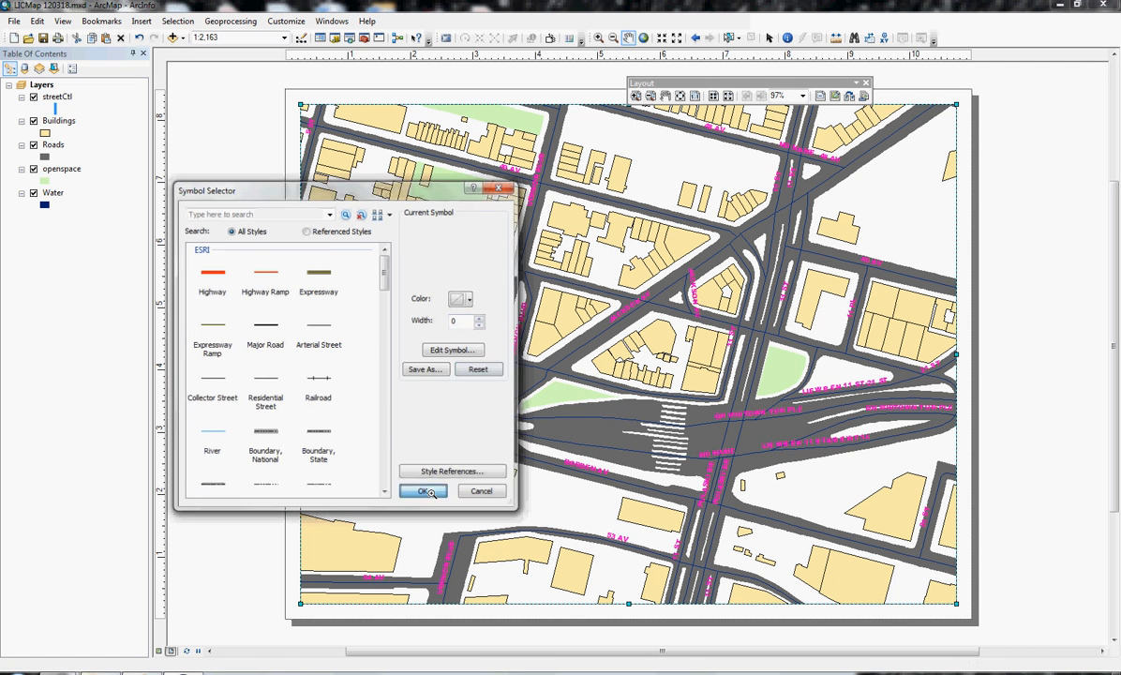
{"action": "left_click", "coordinate": [420, 491]}
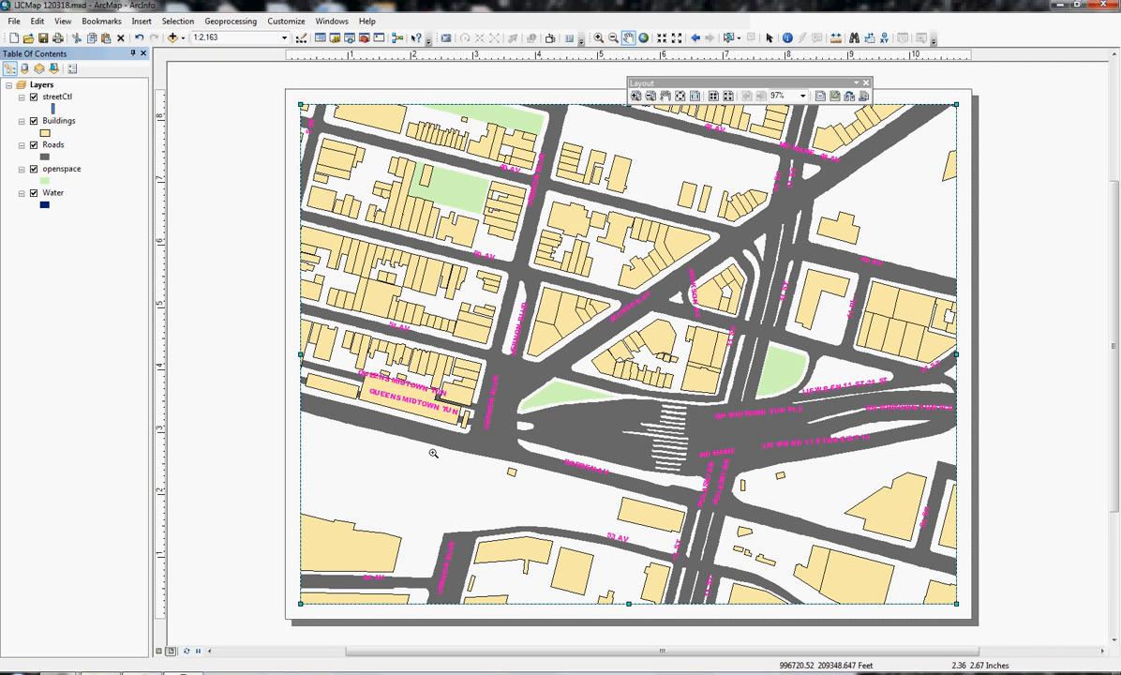
{"action": "mouse_move", "coordinate": [596, 320]}
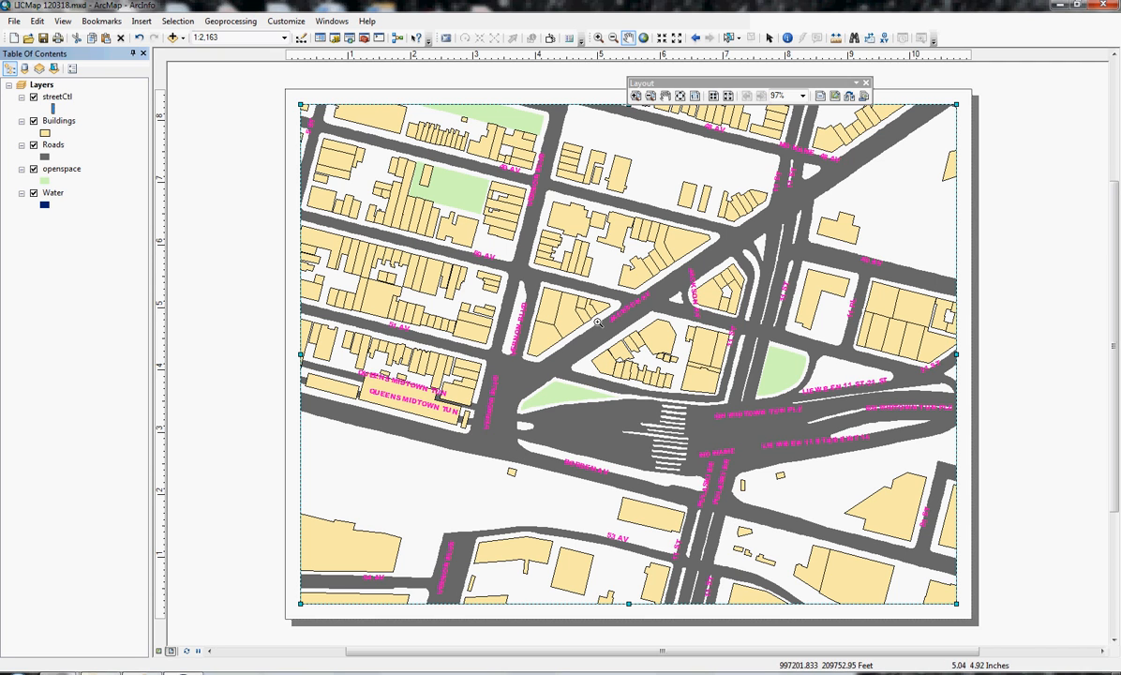
Step: Adjust the streetCtl label Placement Properties in Layer Properties
{"action": "right_click", "coordinate": [56, 96]}
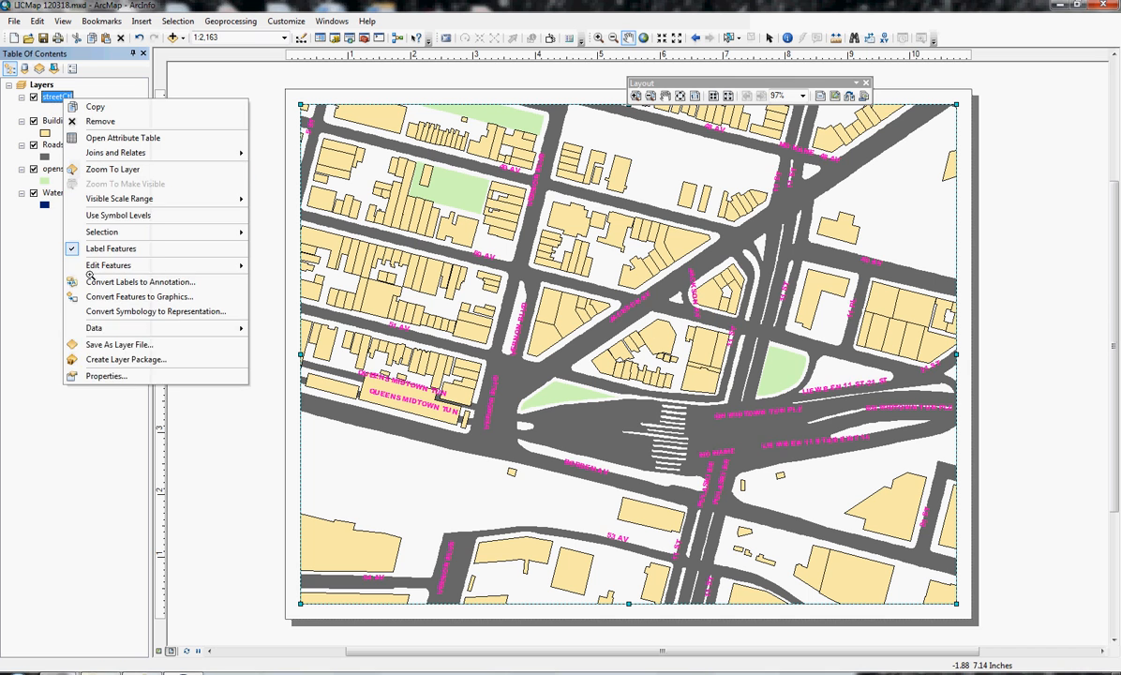
{"action": "left_click", "coordinate": [104, 375]}
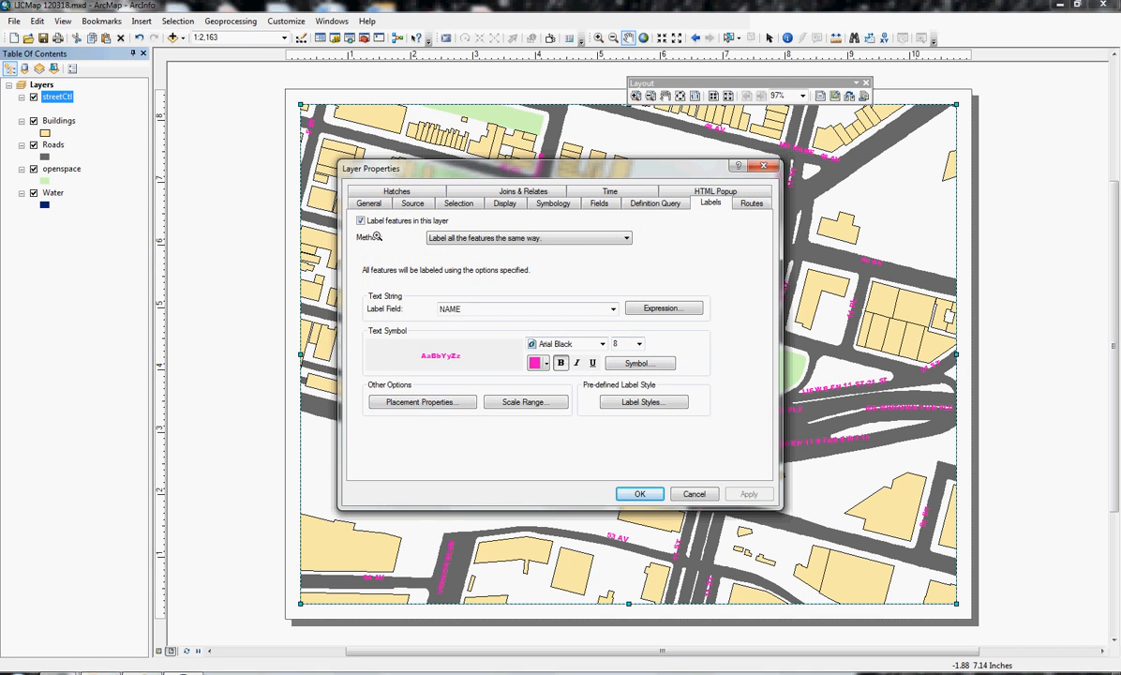
{"action": "mouse_move", "coordinate": [525, 401]}
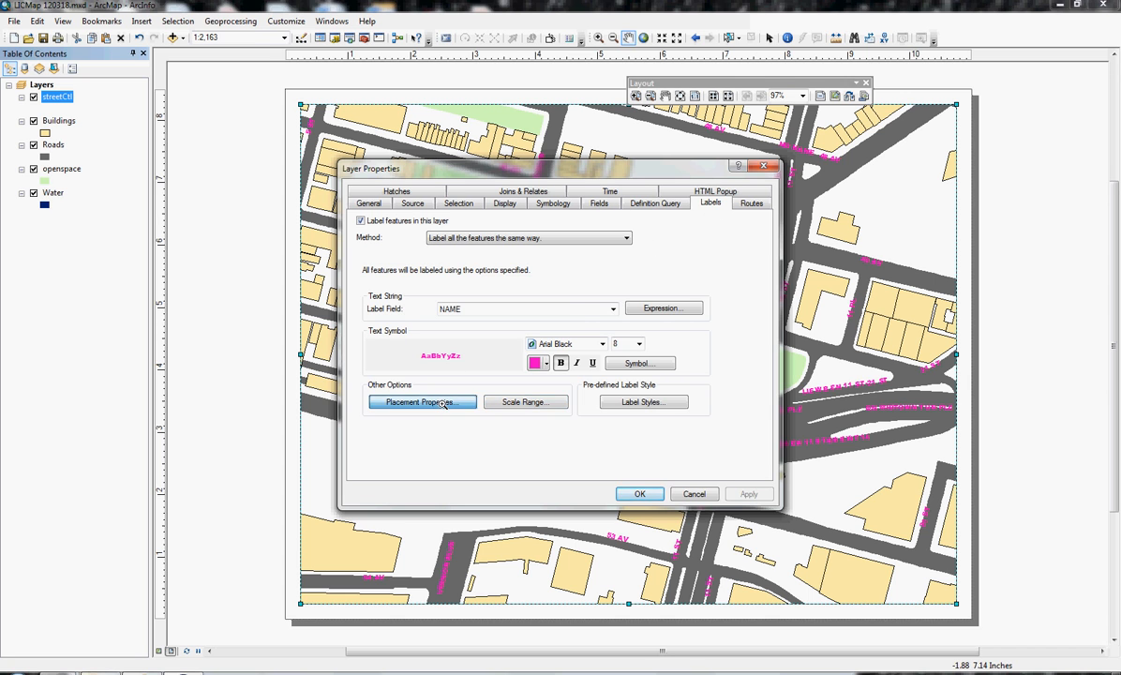
{"action": "left_click", "coordinate": [422, 401]}
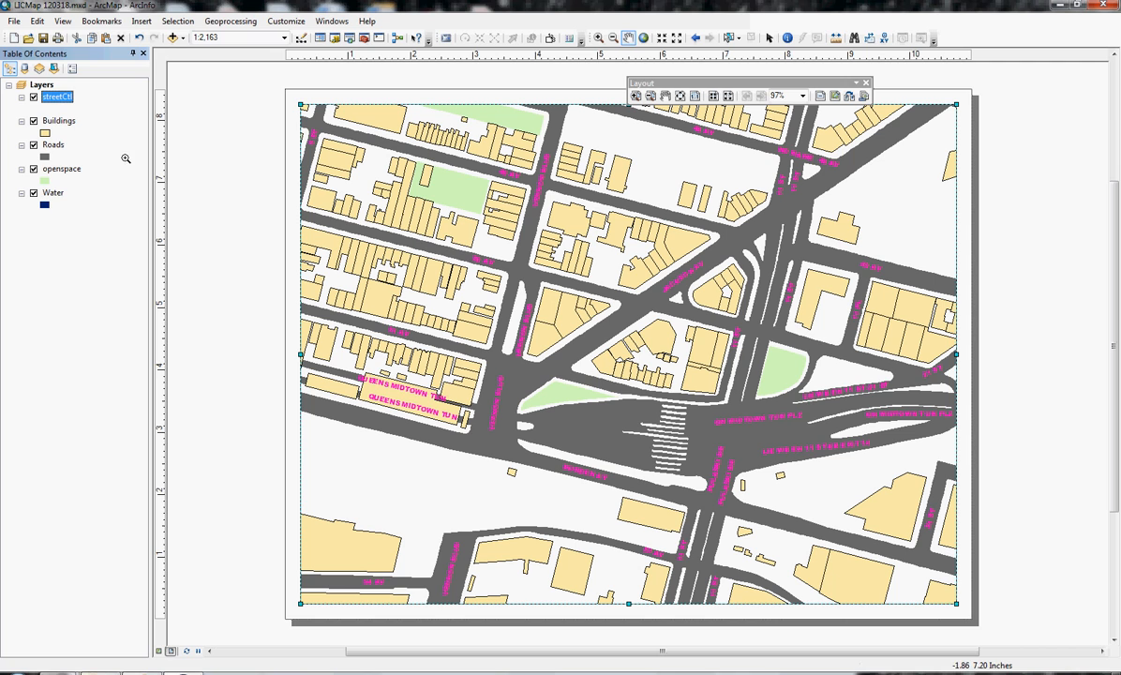
{"action": "mouse_move", "coordinate": [584, 302]}
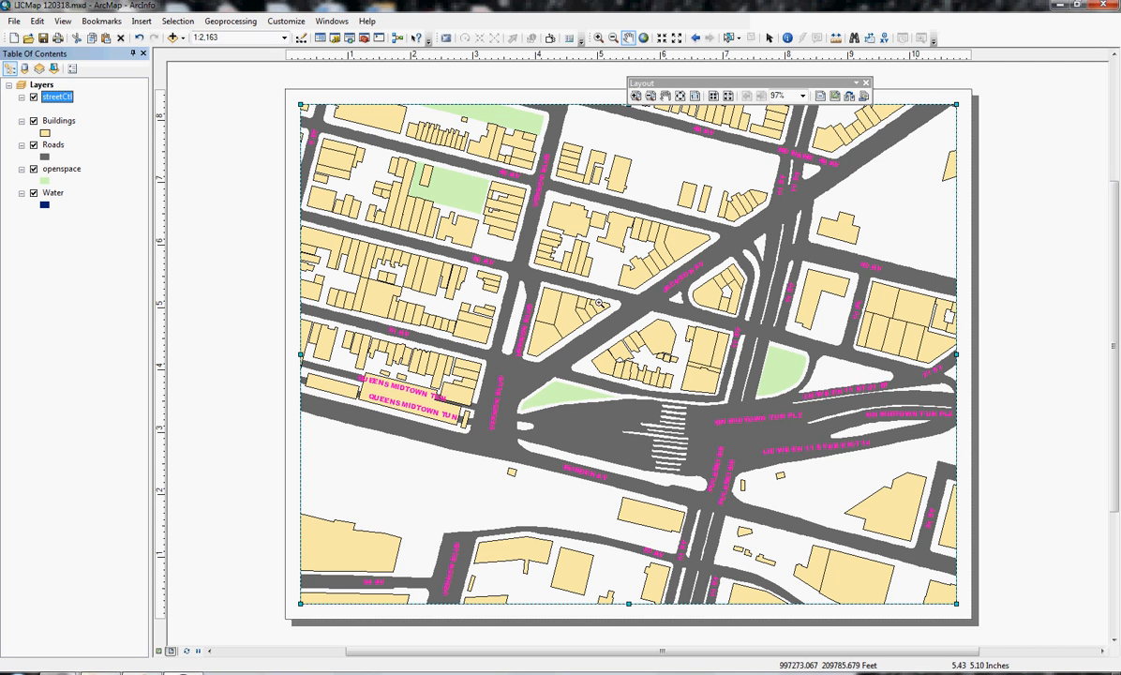
{"action": "left_click", "coordinate": [217, 37]}
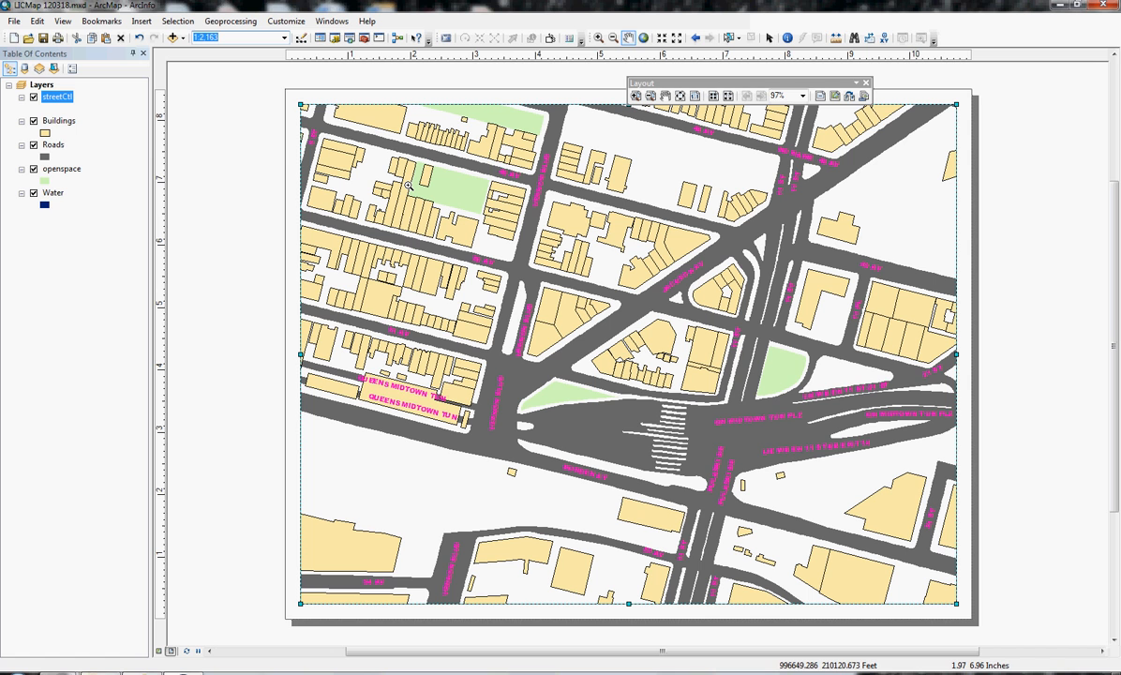
Step: Set the map scale to 1:1,600, bookmark that view, and check the saved bookmarks
{"action": "type", "text": "160"}
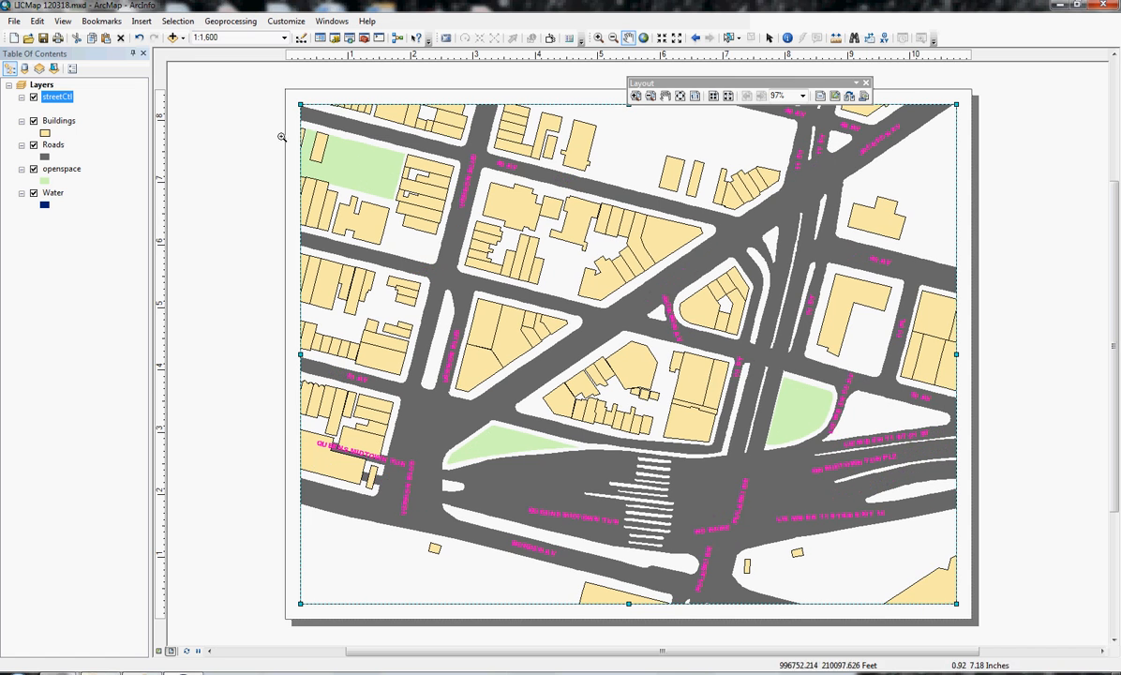
{"action": "left_click", "coordinate": [105, 20]}
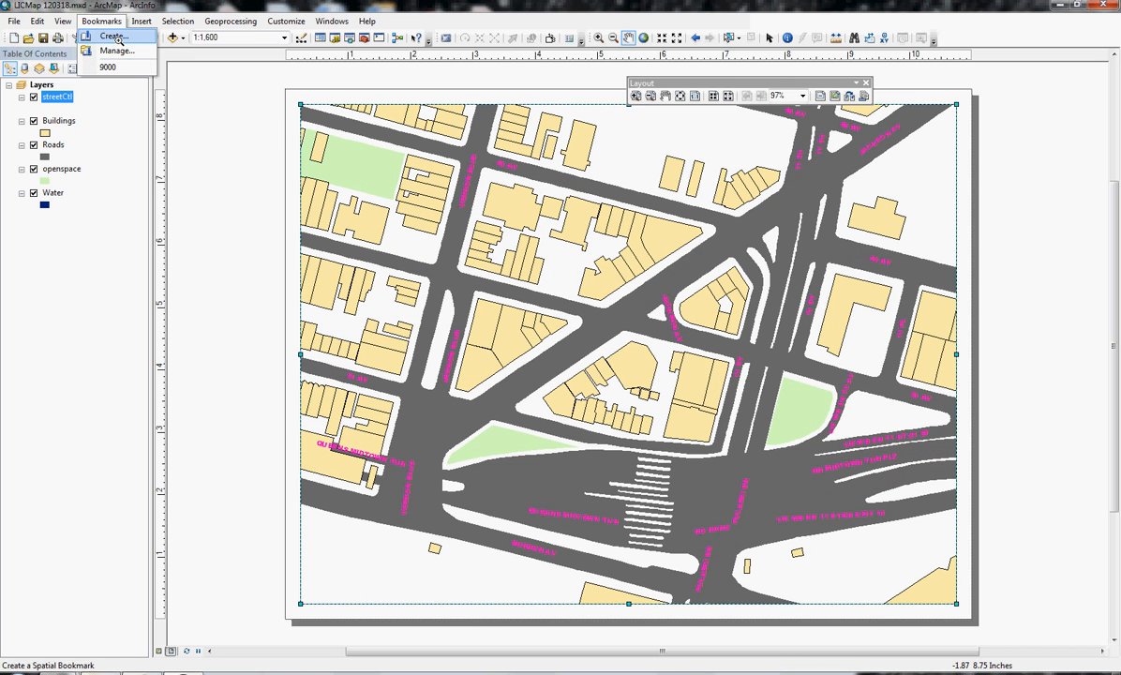
{"action": "left_click", "coordinate": [110, 35]}
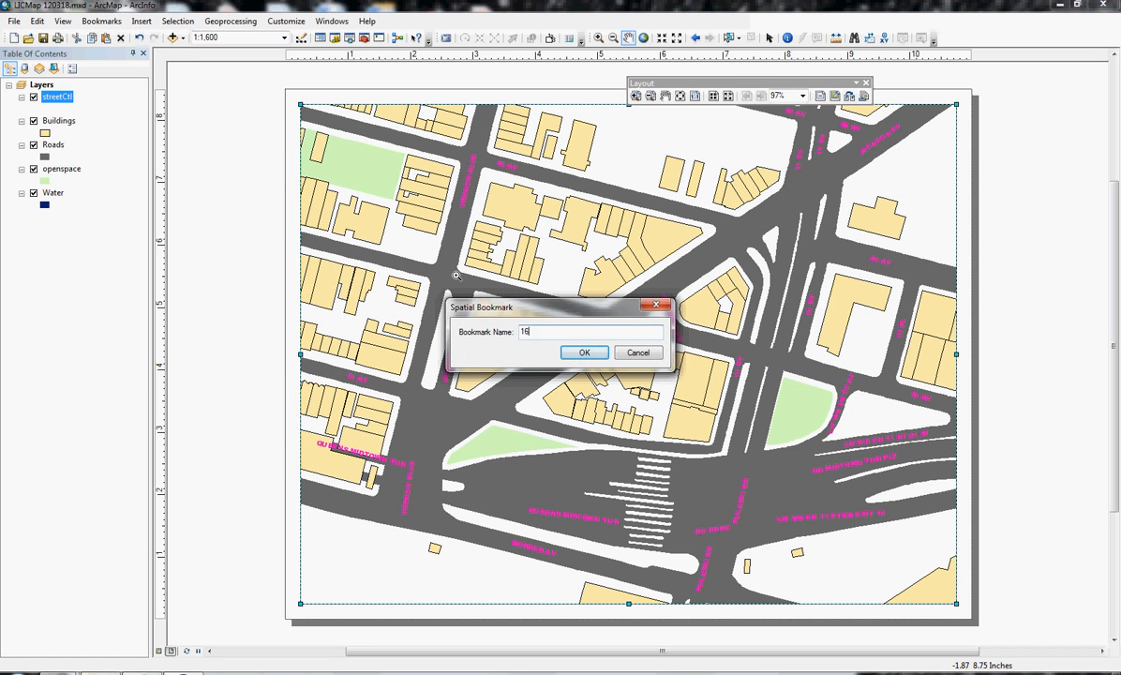
{"action": "left_click", "coordinate": [585, 352]}
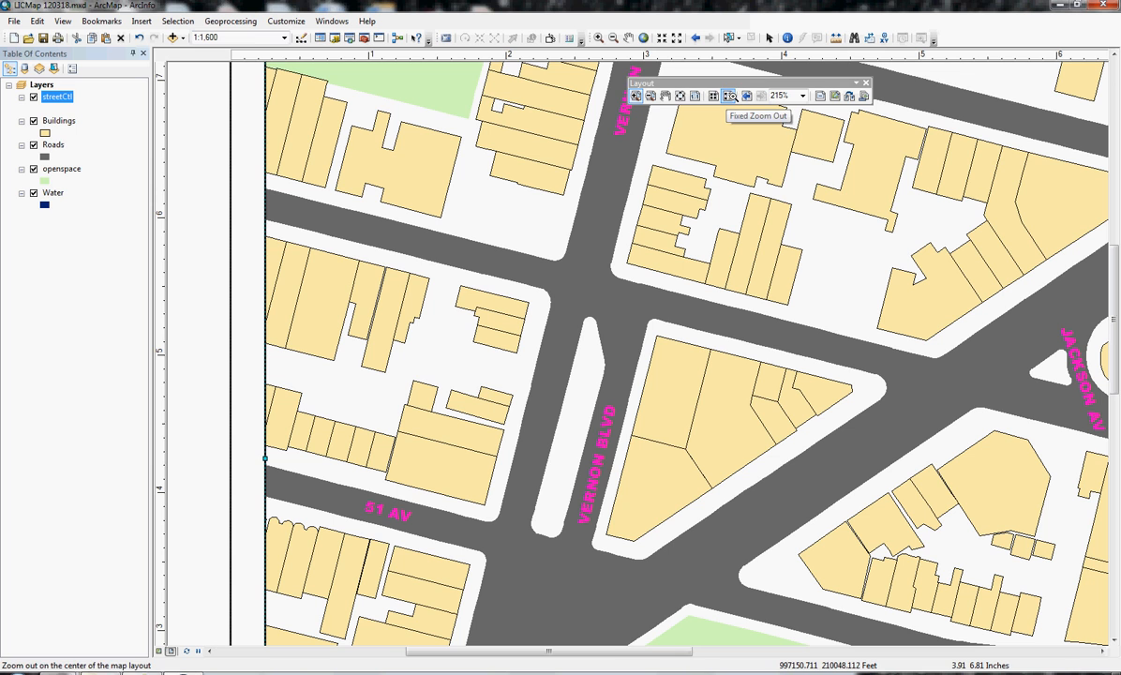
{"action": "left_click", "coordinate": [745, 95]}
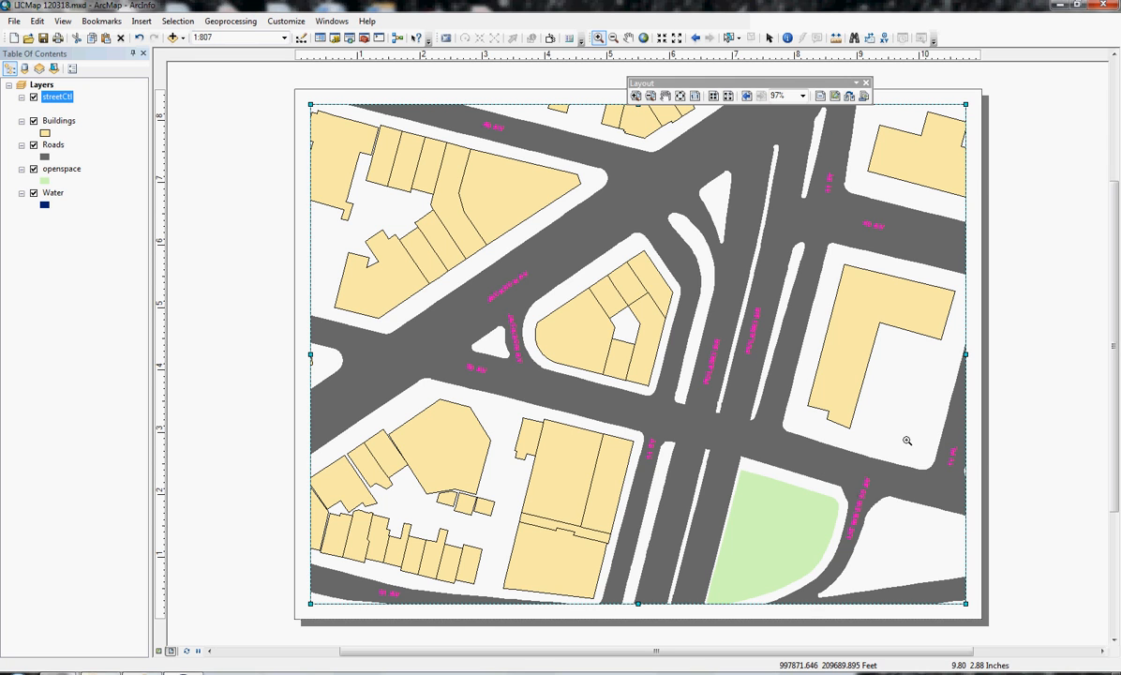
{"action": "mouse_move", "coordinate": [466, 240]}
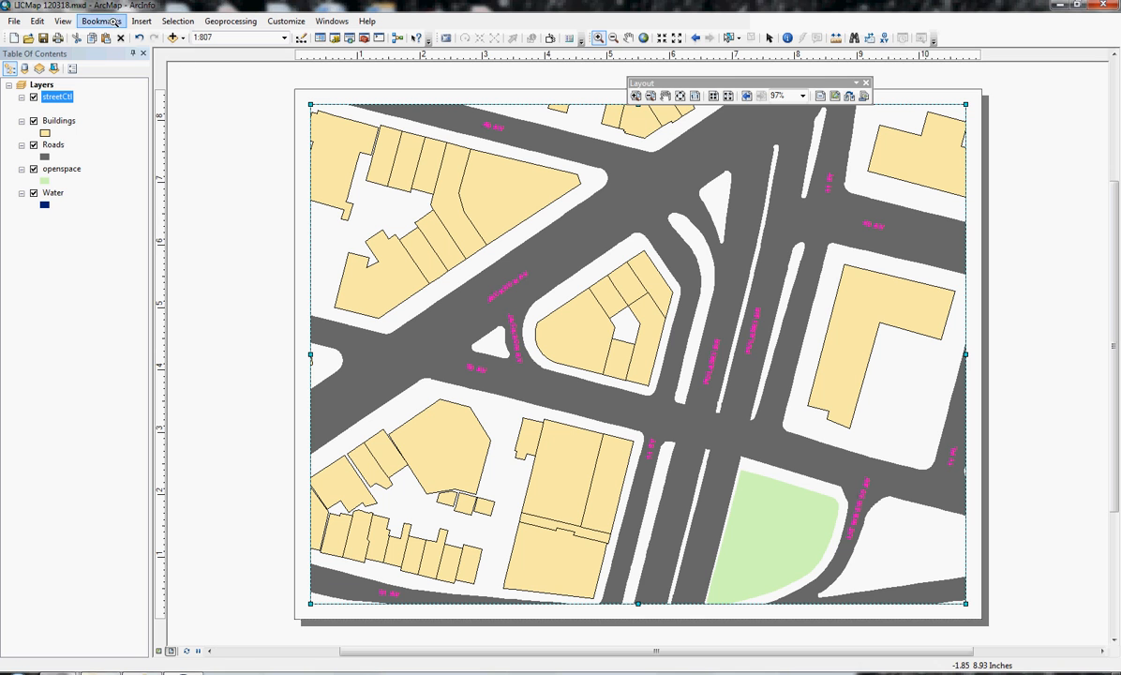
{"action": "left_click", "coordinate": [101, 21]}
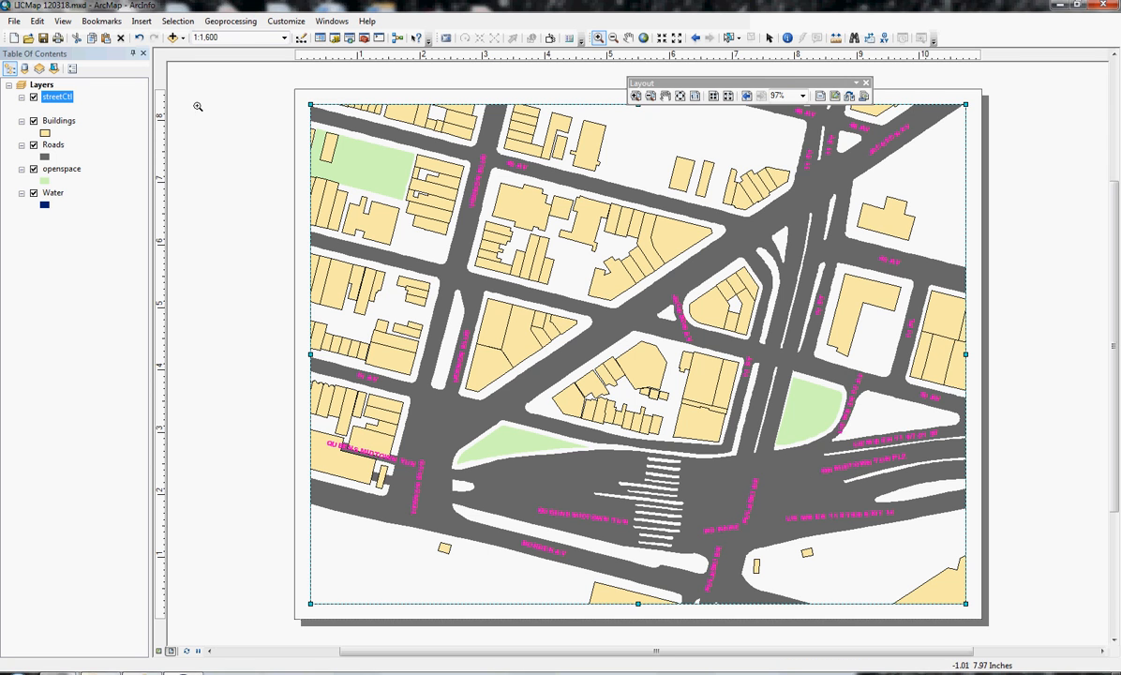
Step: Save LICMap 120318.mxd with the 1:1,600 street view and its bookmark
{"action": "left_click", "coordinate": [12, 21]}
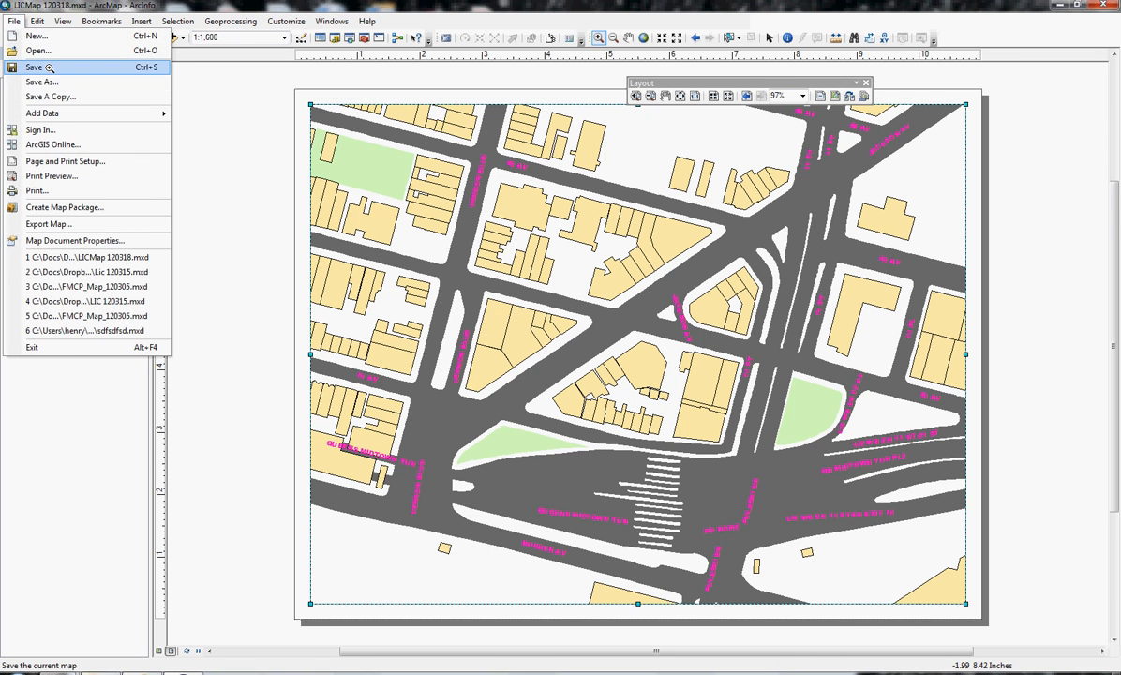
{"action": "left_click", "coordinate": [38, 67]}
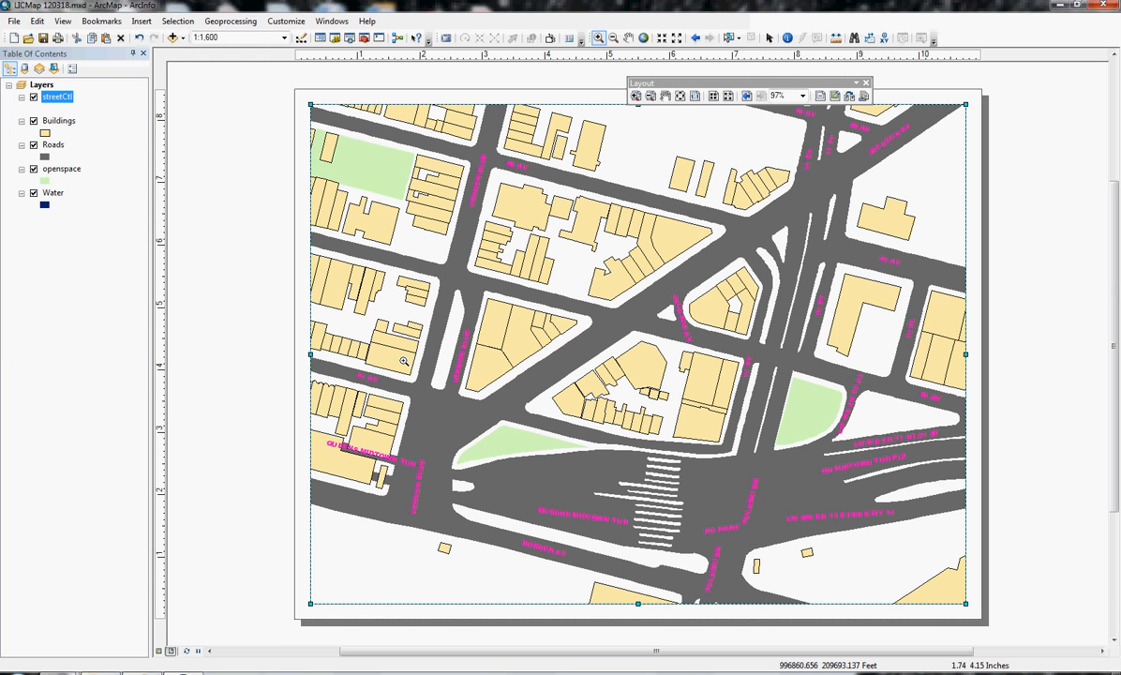